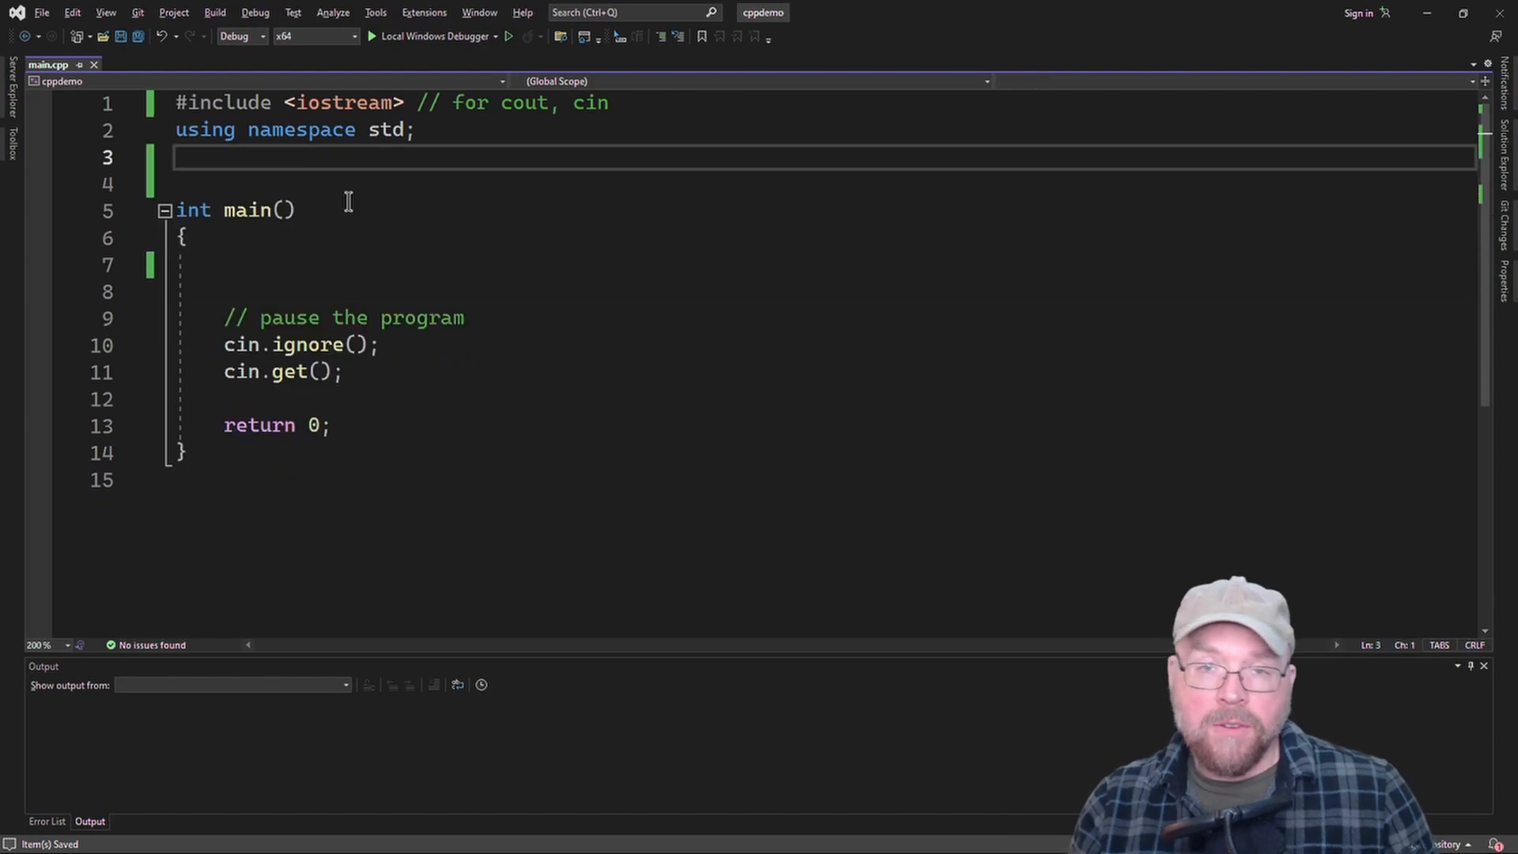
- Write the comment lines: pass a c-string to our function, count the characters and return
{"action": "key", "text": "enter"}
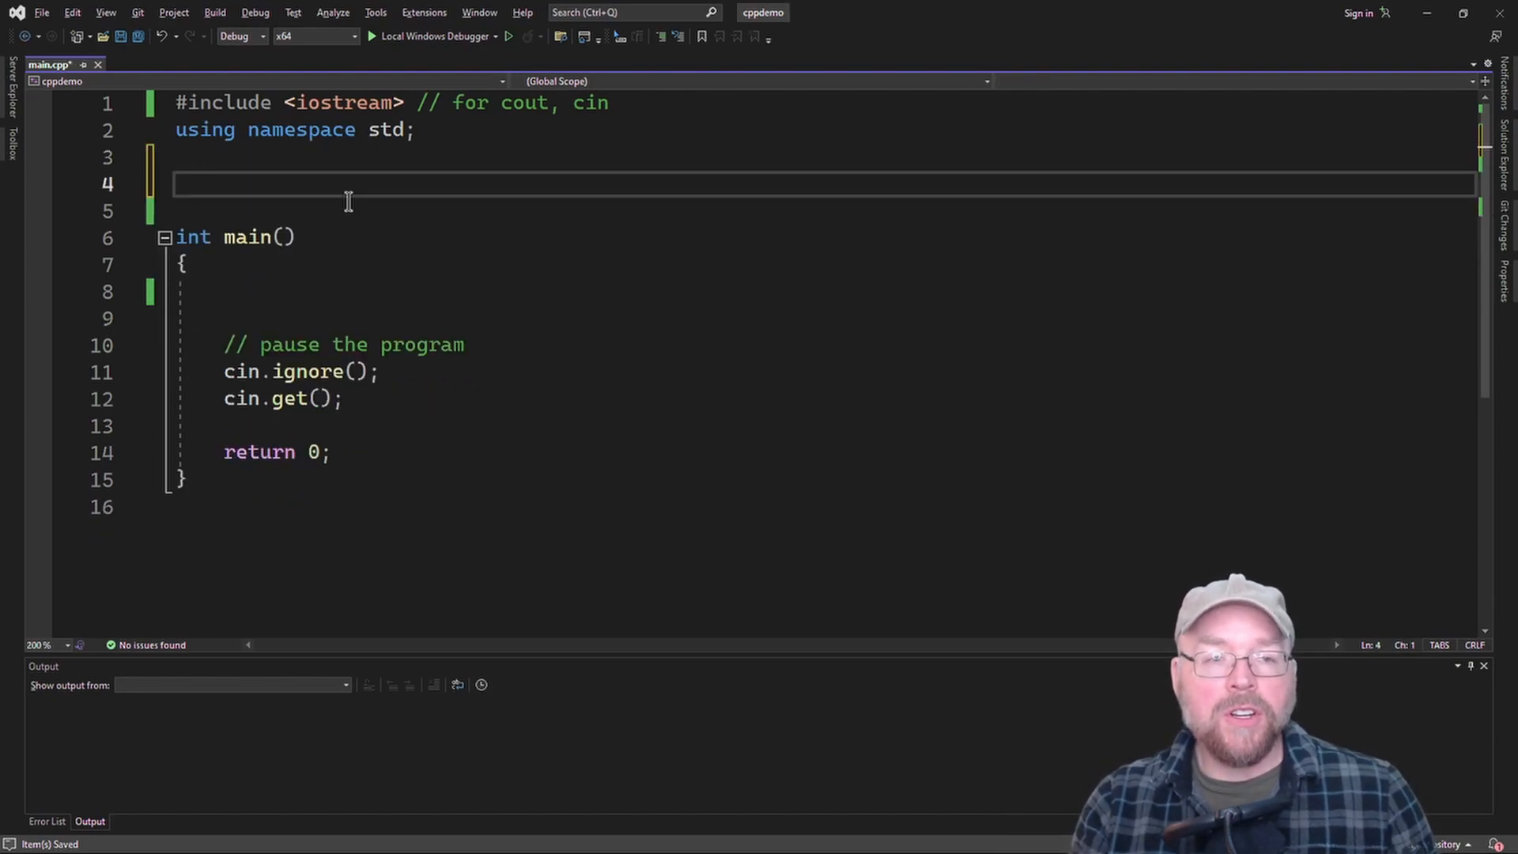
{"action": "type", "text": "//"}
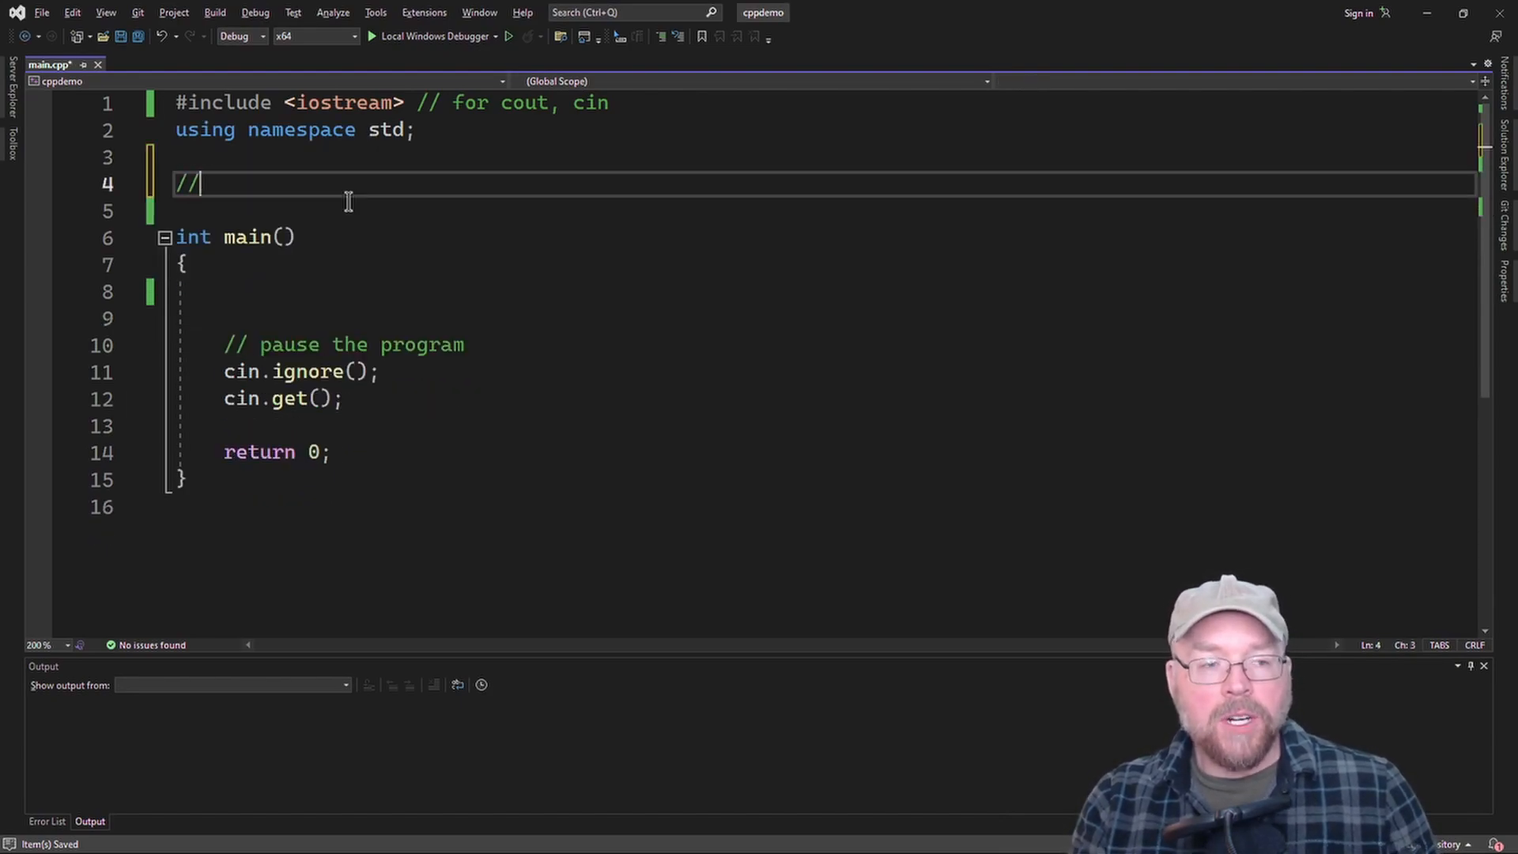
{"action": "type", "text": "pass"}
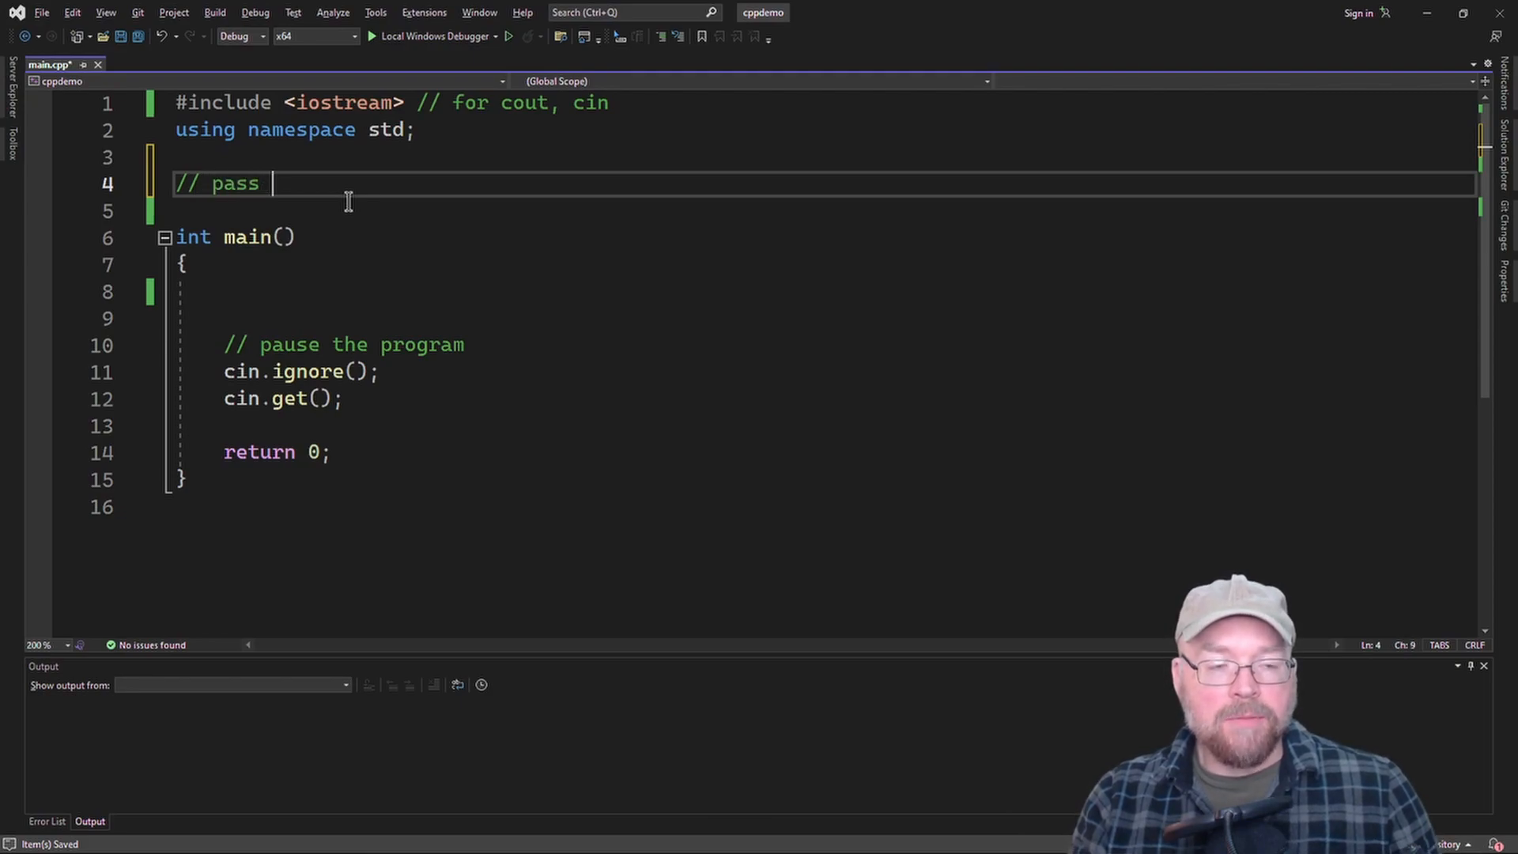
{"action": "type", "text": "a c-st"}
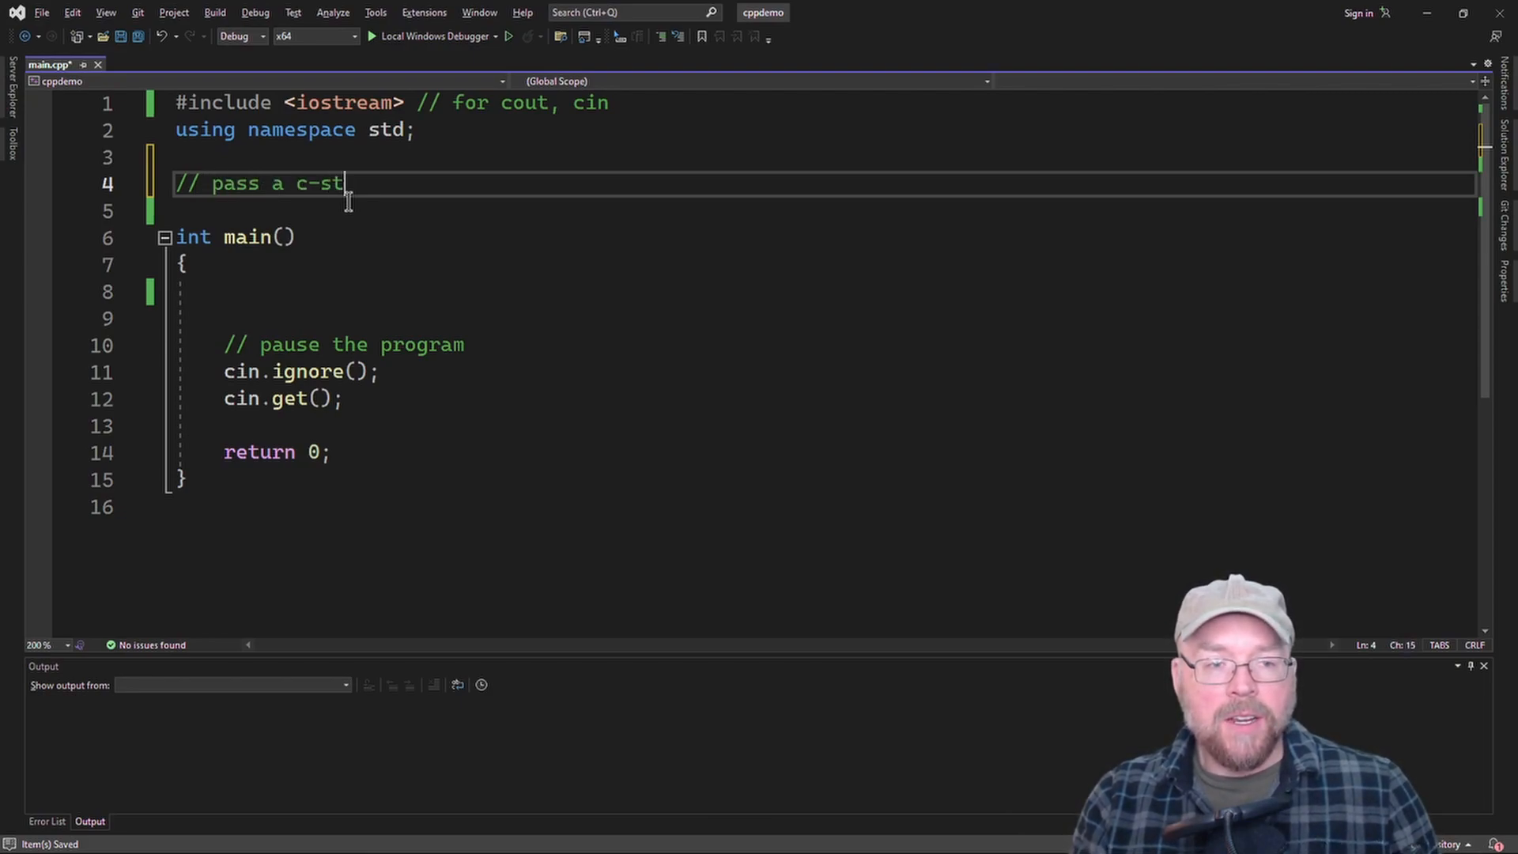
{"action": "type", "text": "ring to our function"}
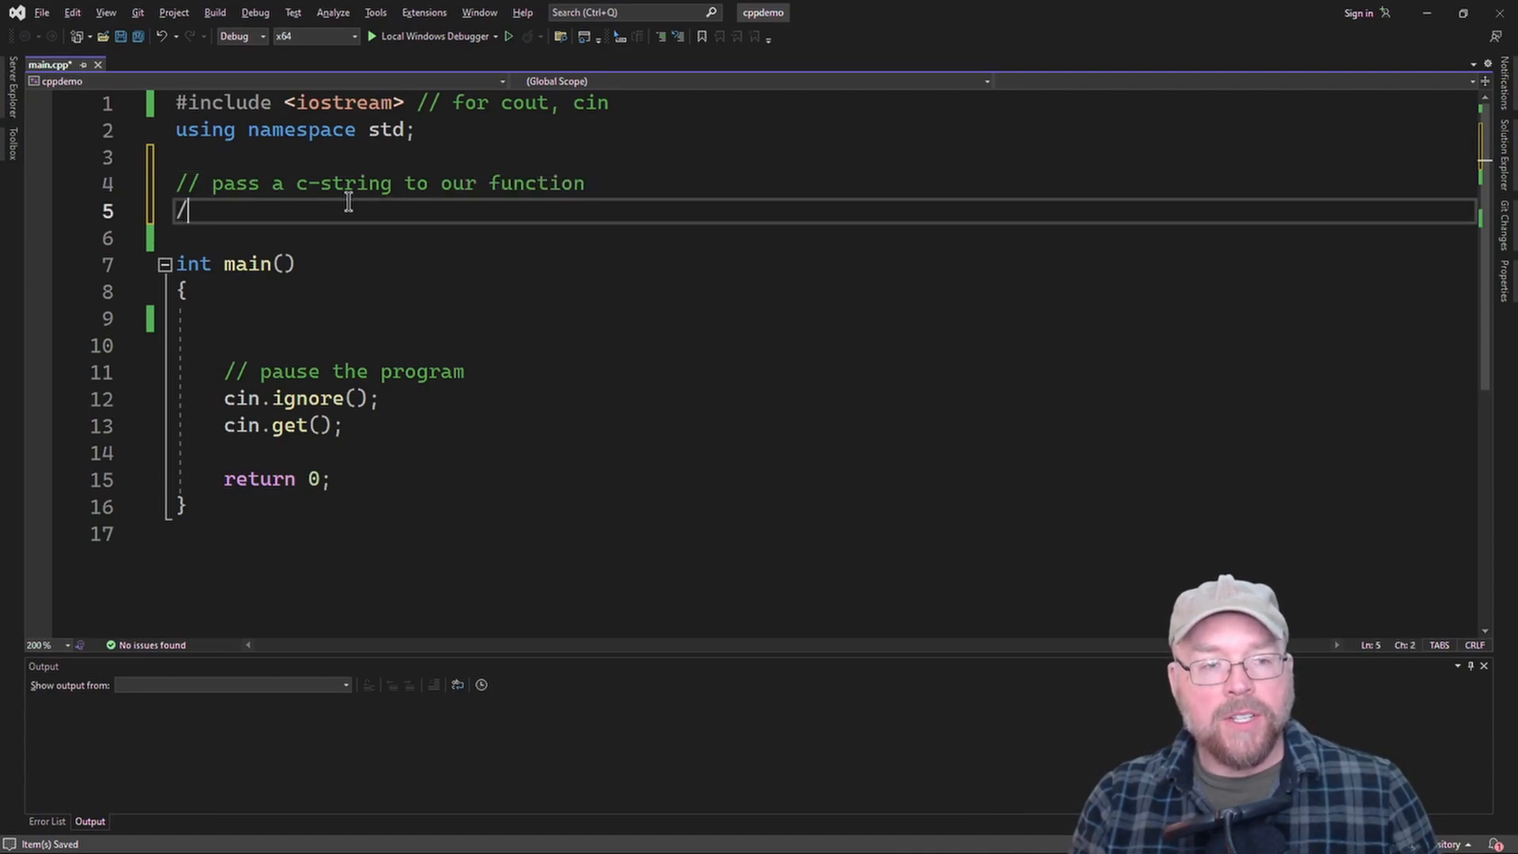
{"action": "type", "text": "/ count the chara"}
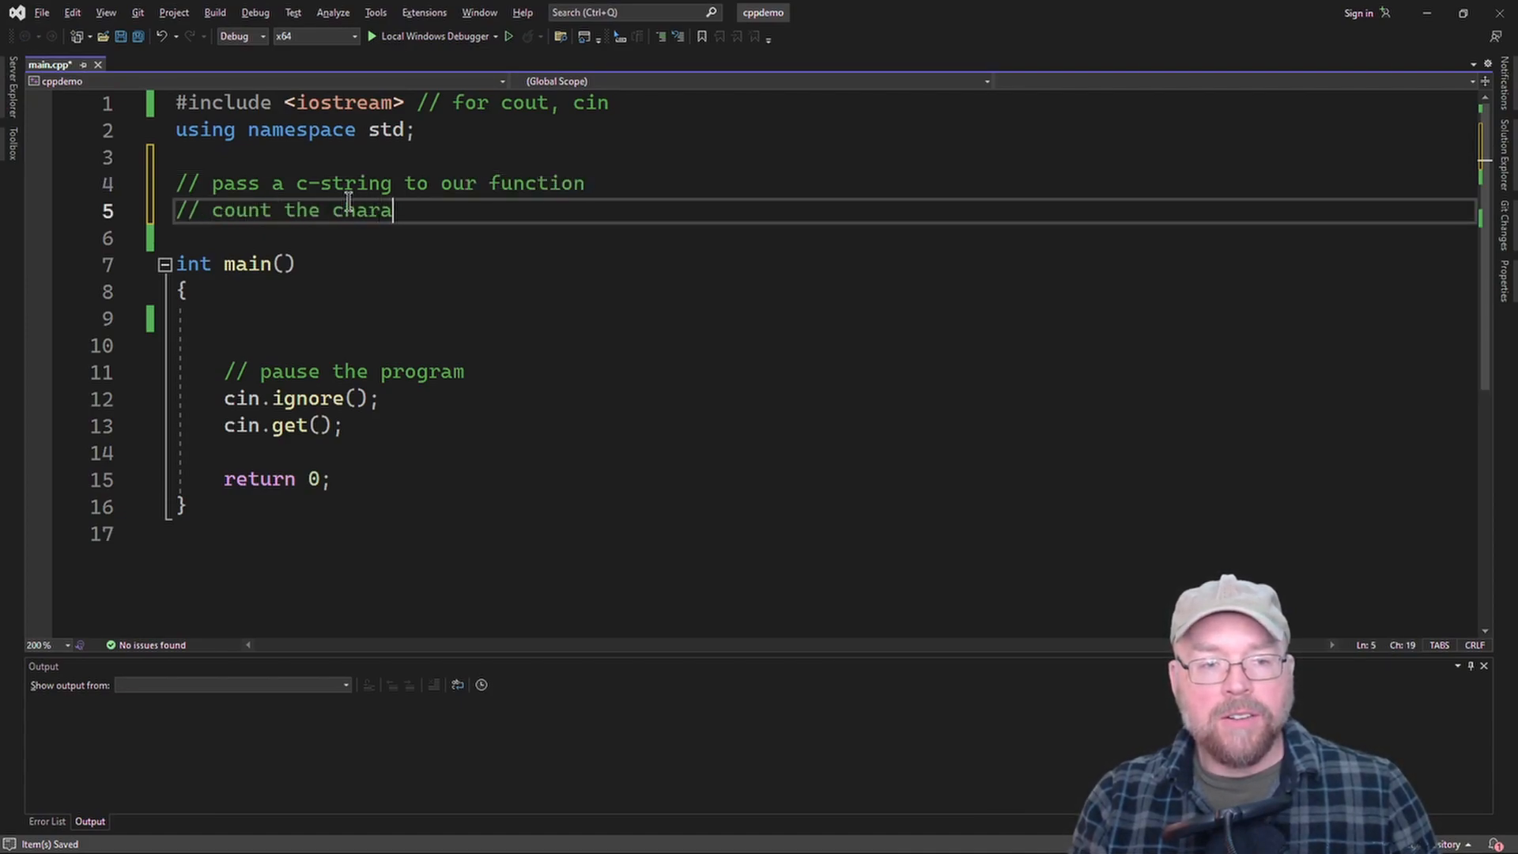
{"action": "type", "text": "cters an return that count"}
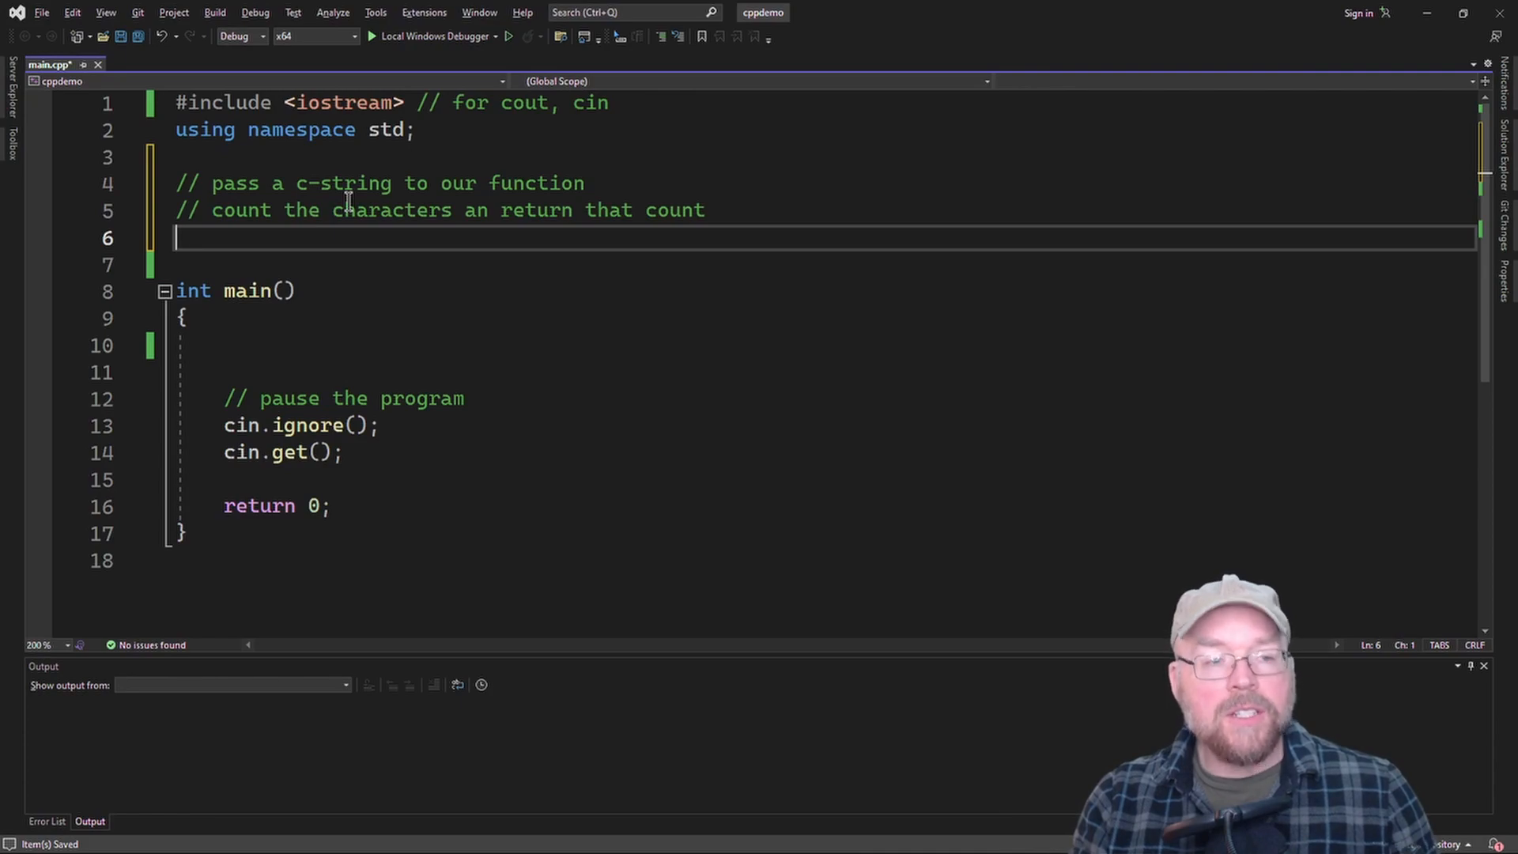
{"action": "left_click", "coordinate": [166, 184]}
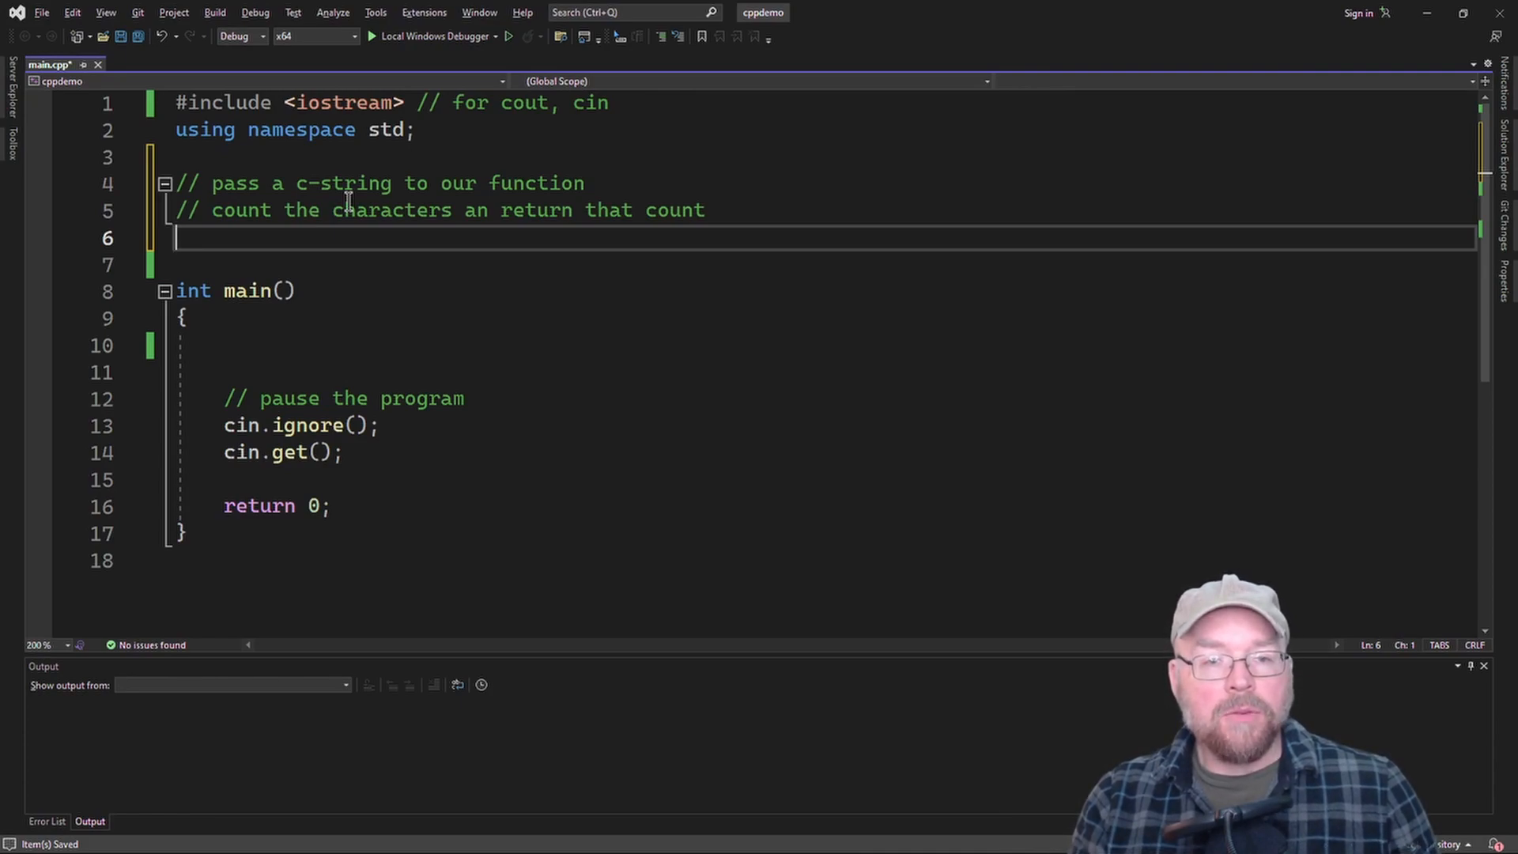
- Declare int strlen(char str[]) with an empty body
{"action": "type", "text": "int"}
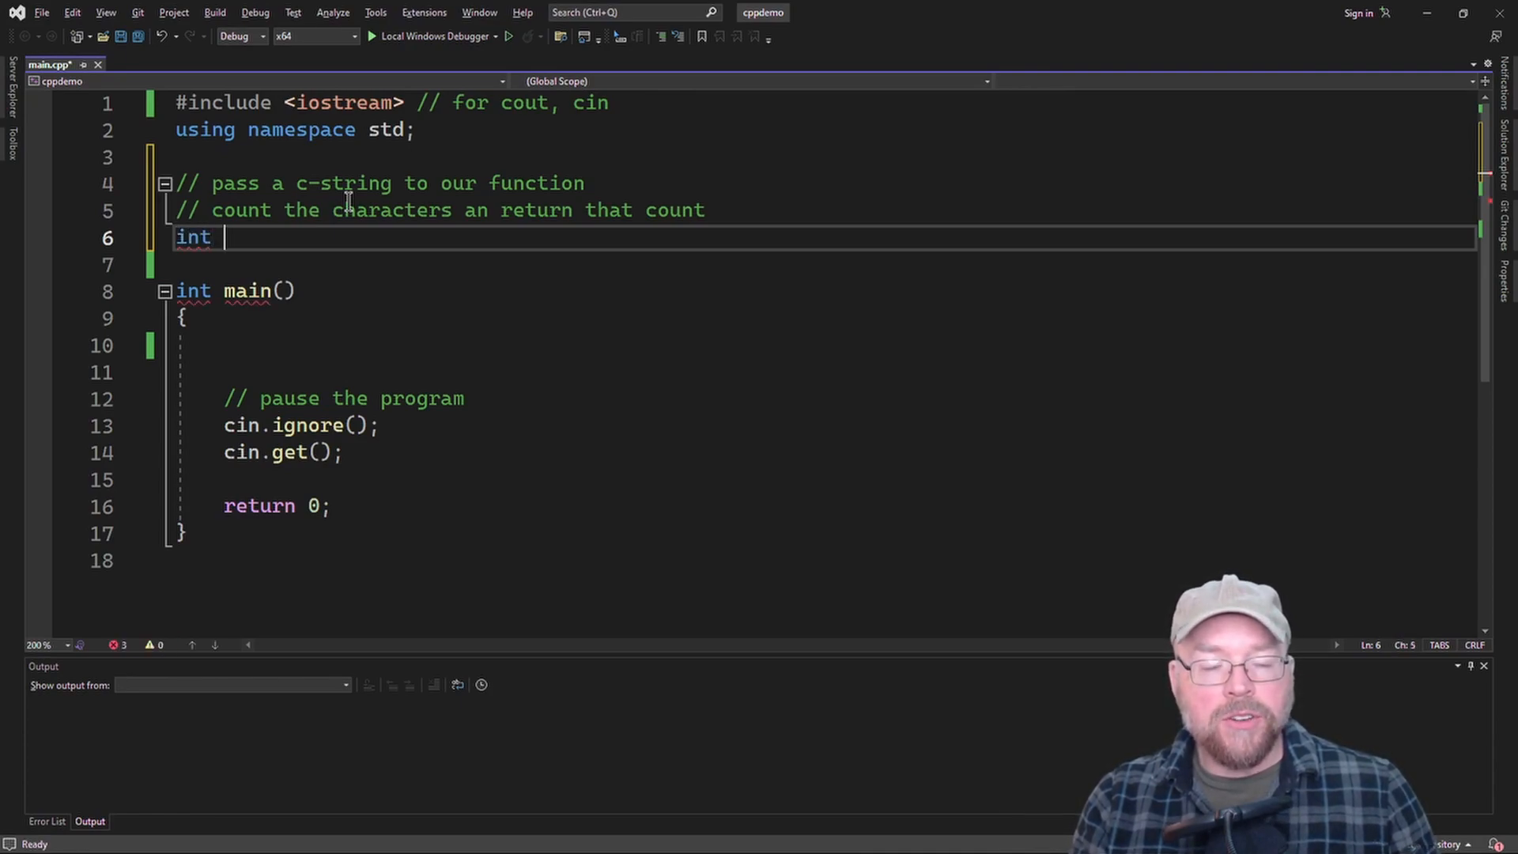
{"action": "type", "text": "strlen"}
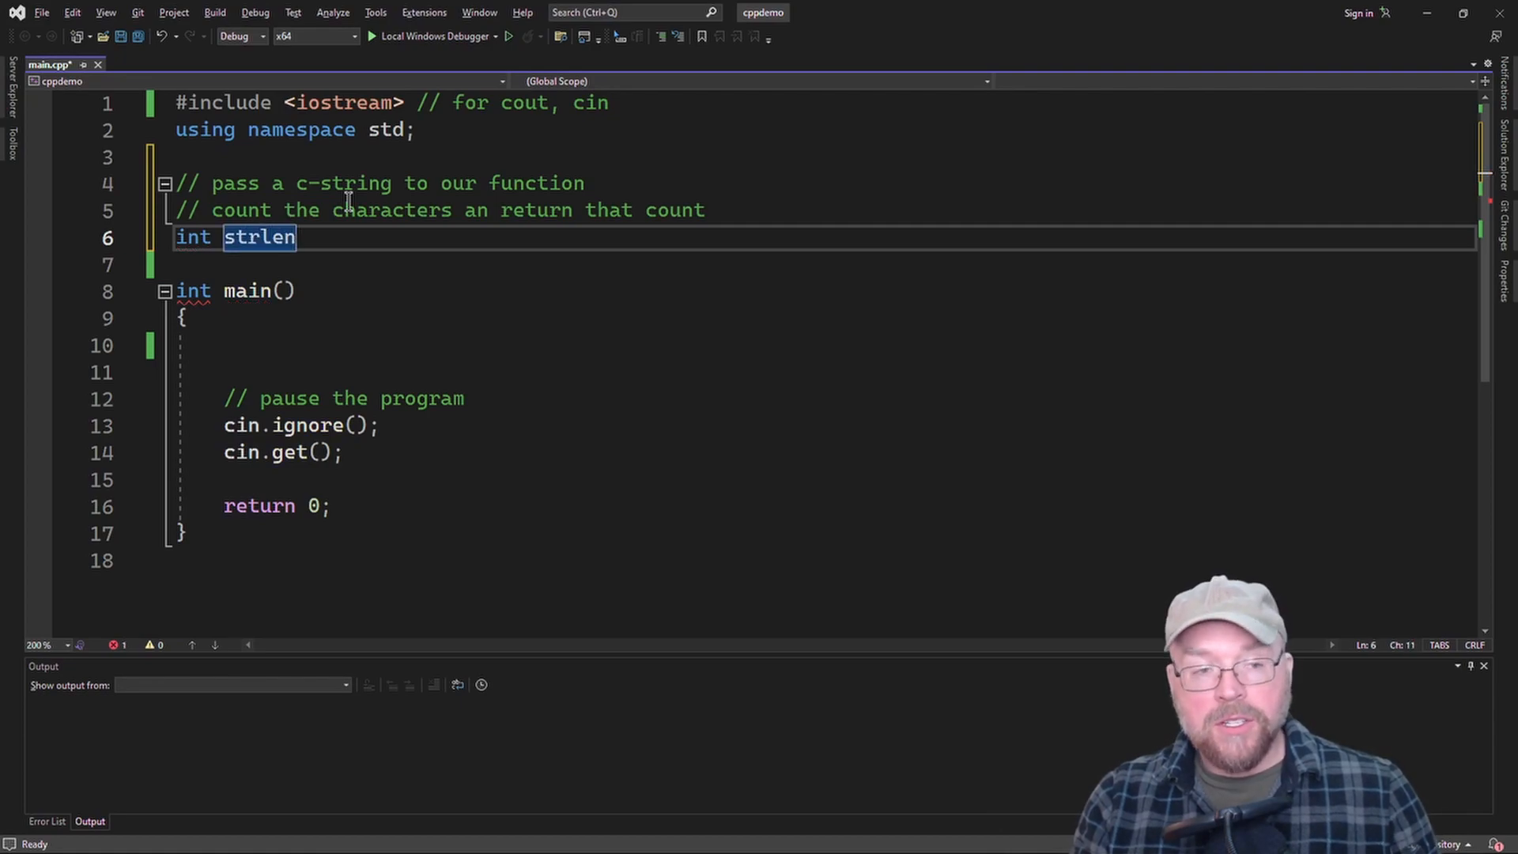
{"action": "type", "text": "()"}
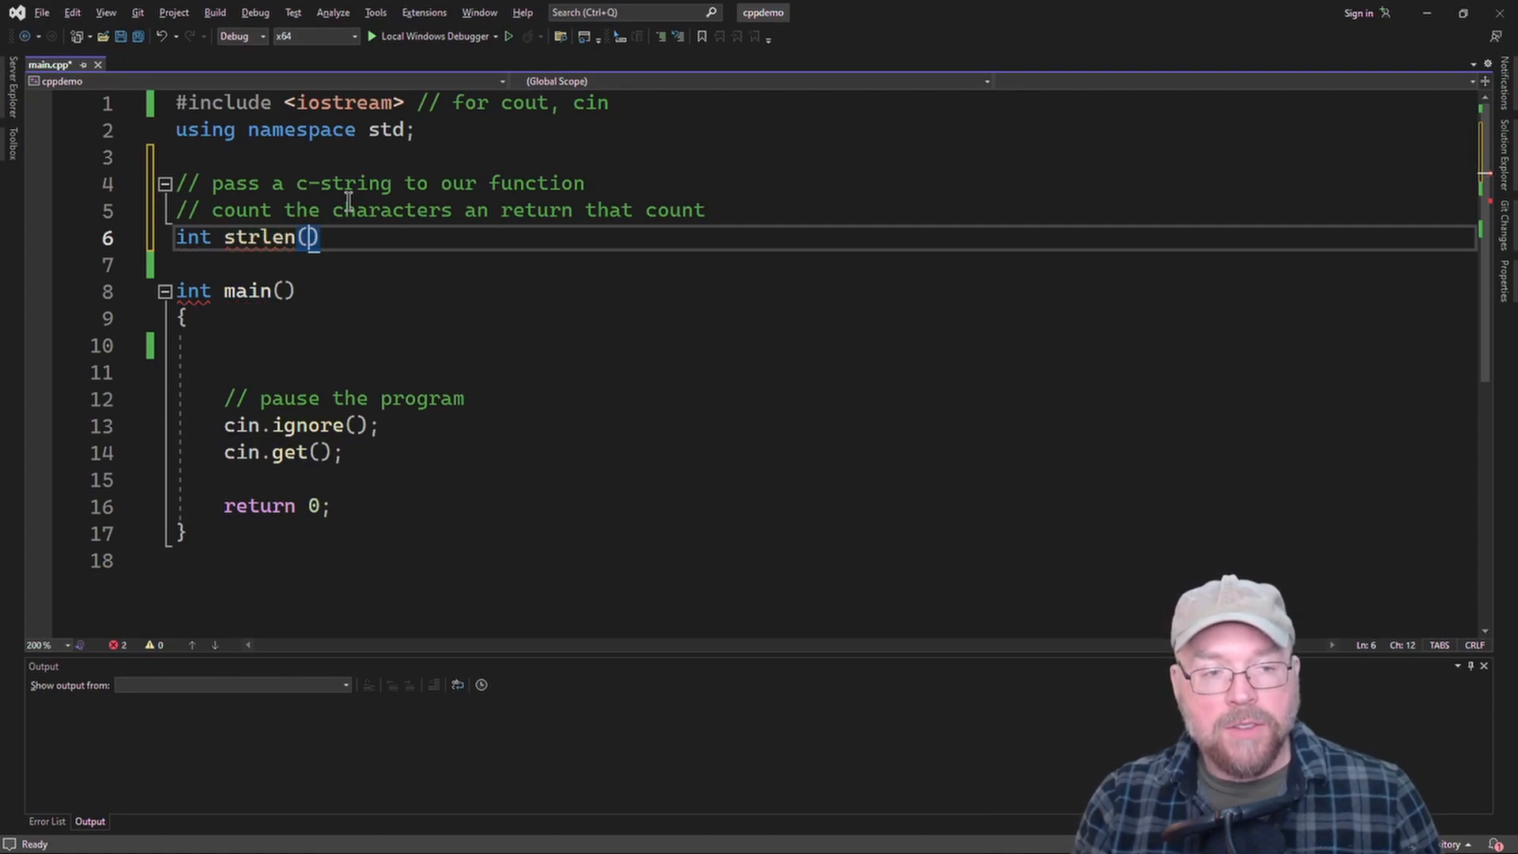
{"action": "type", "text": "char"}
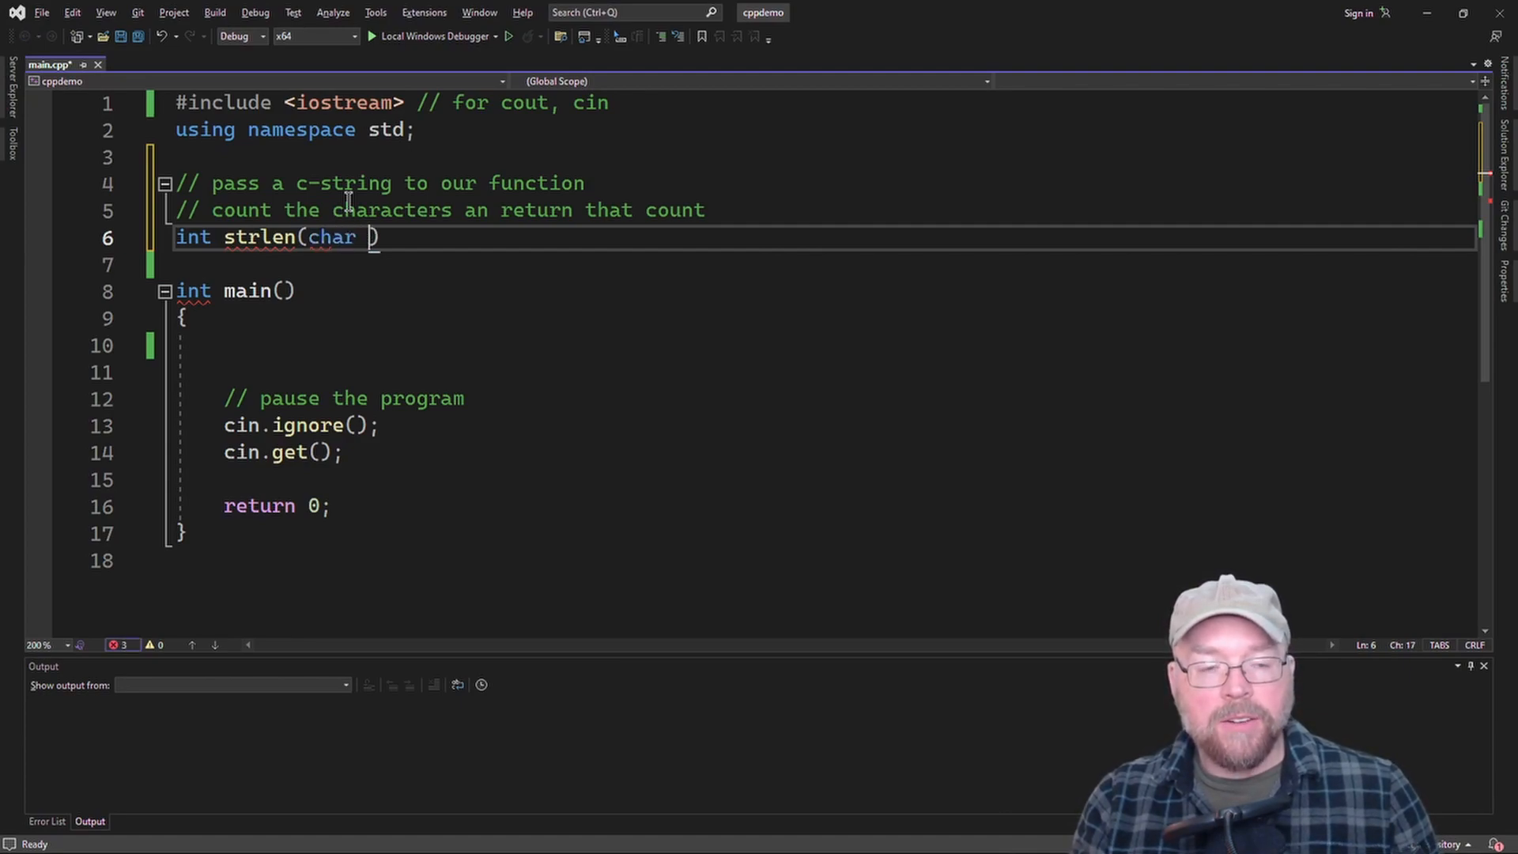
{"action": "type", "text": "str[]"}
{"action": "left_click", "coordinate": [820, 264]}
{"action": "type", "text": "{"}
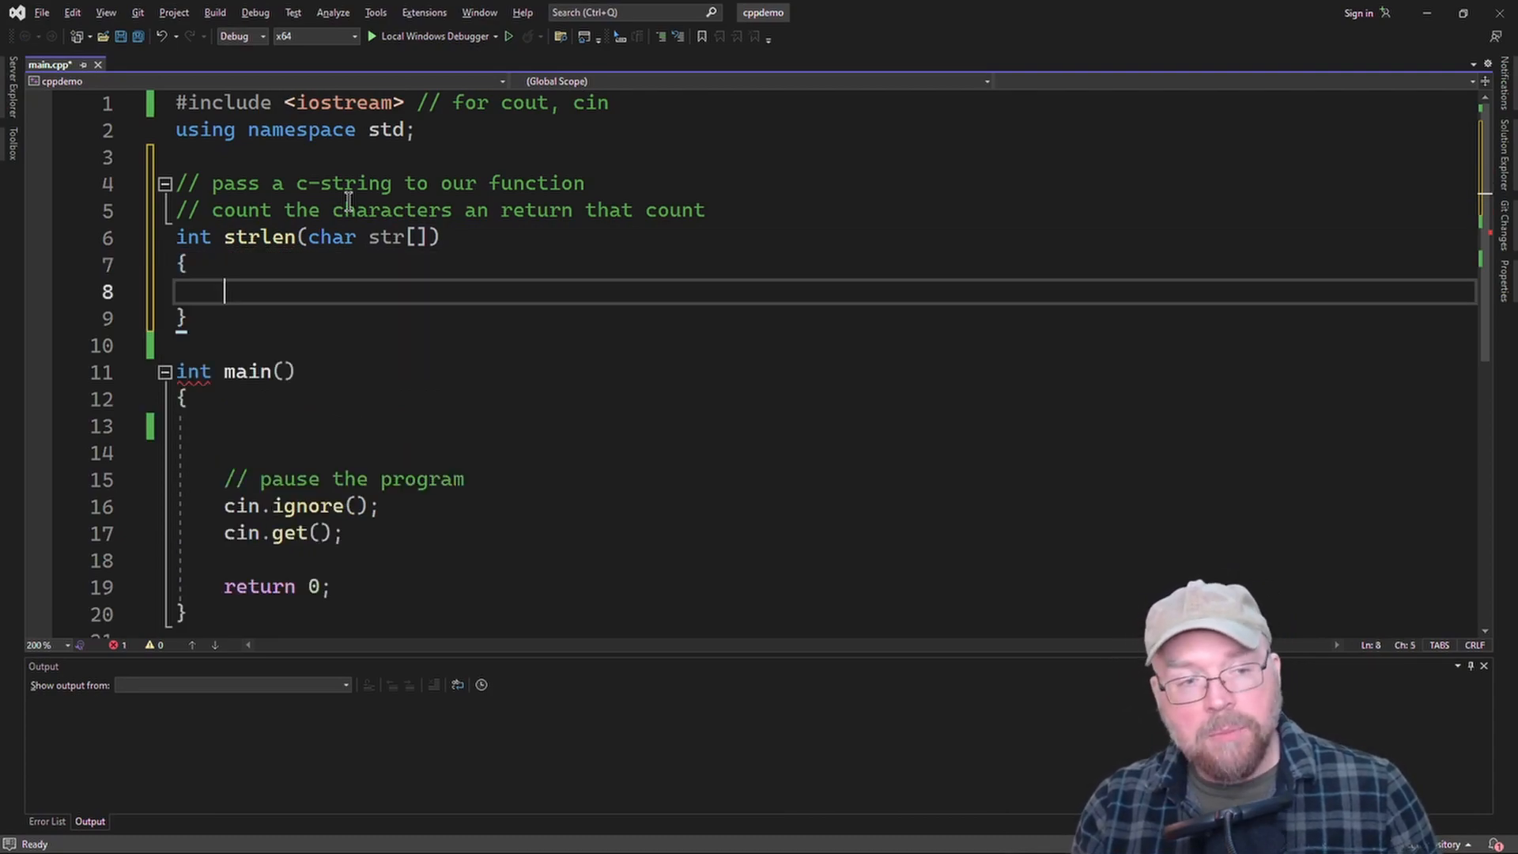
- Comment inside strlen that all c-strings have a null terminator '\0'
{"action": "type", "text": "// all"}
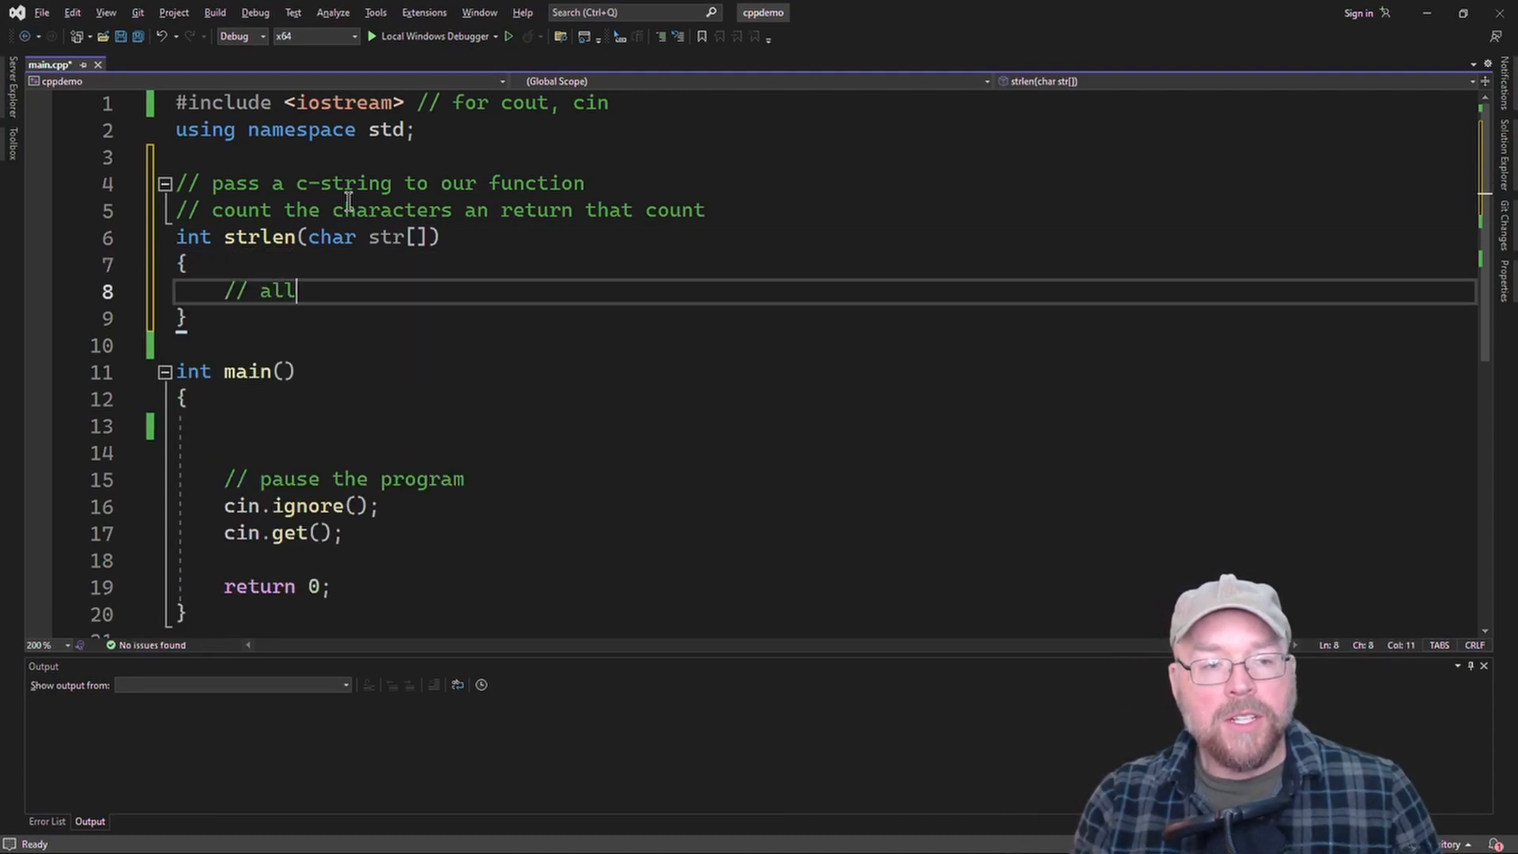
{"action": "type", "text": "c-strings have a null"}
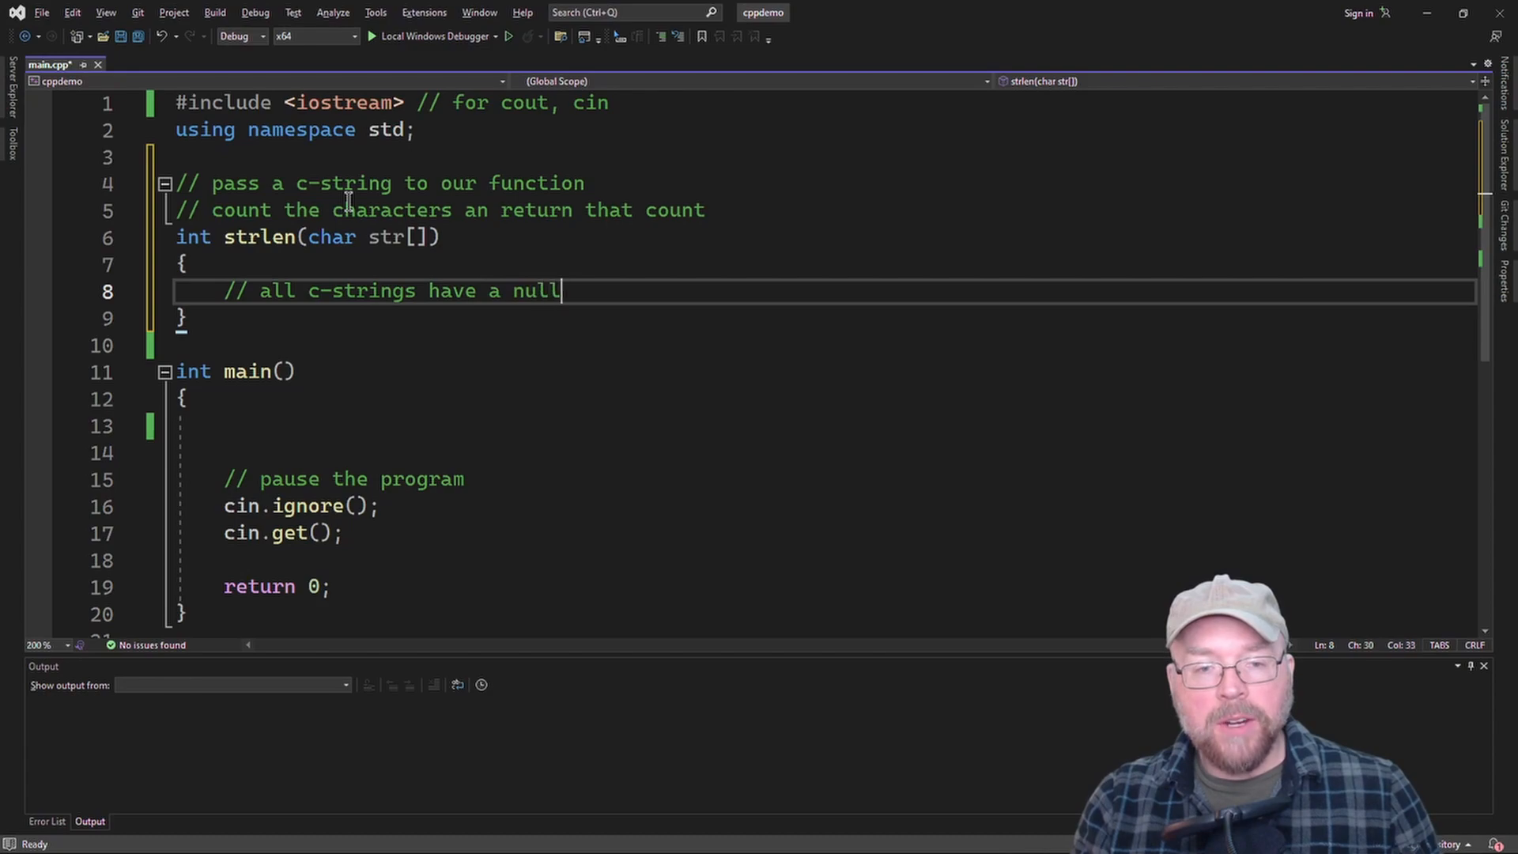
{"action": "type", "text": "terminator: '\\"}
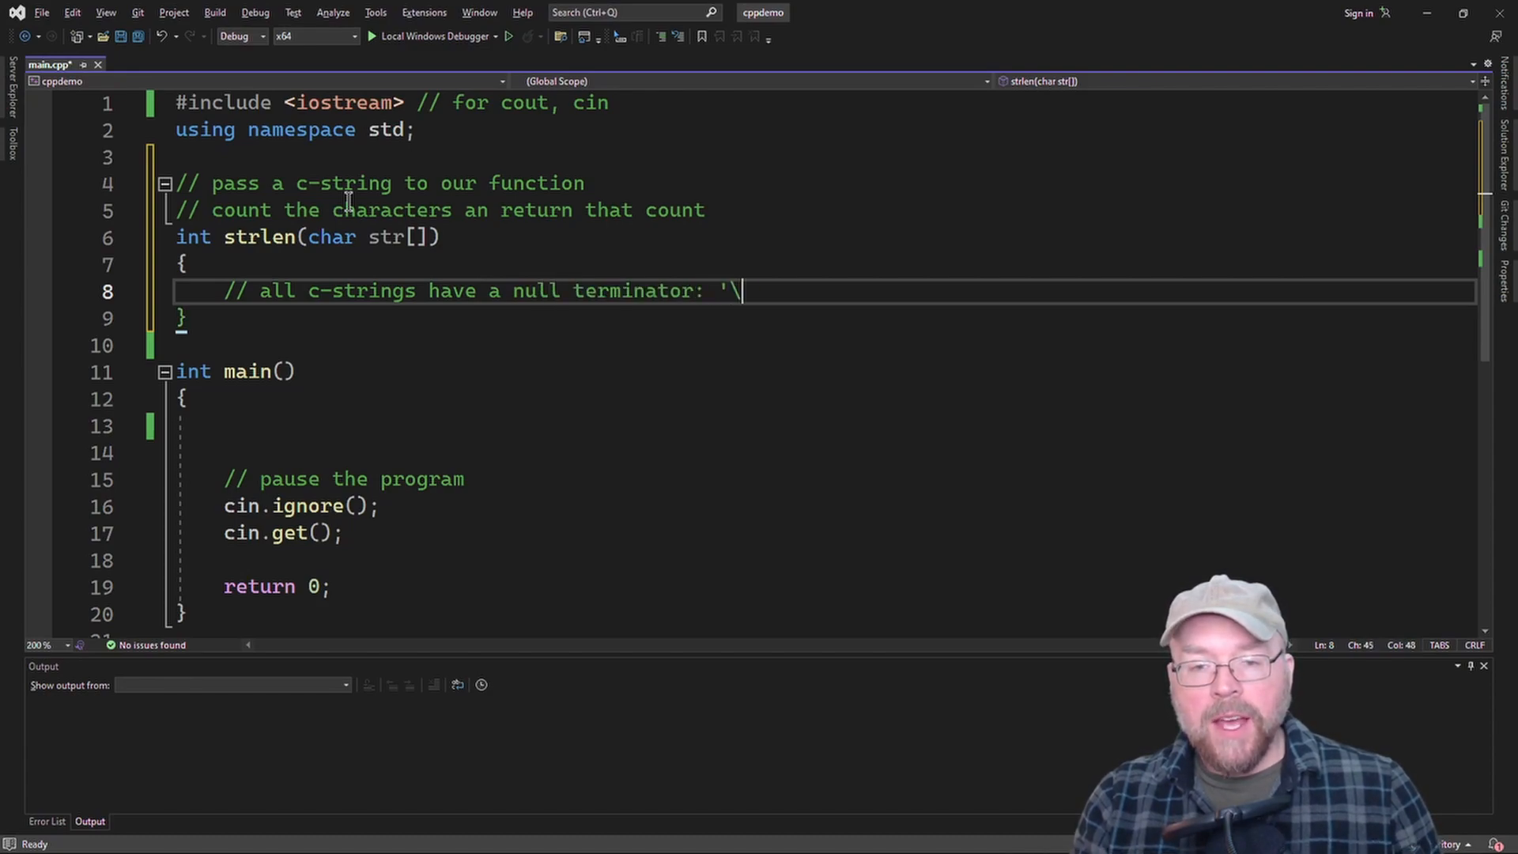
{"action": "type", "text": "0'"}
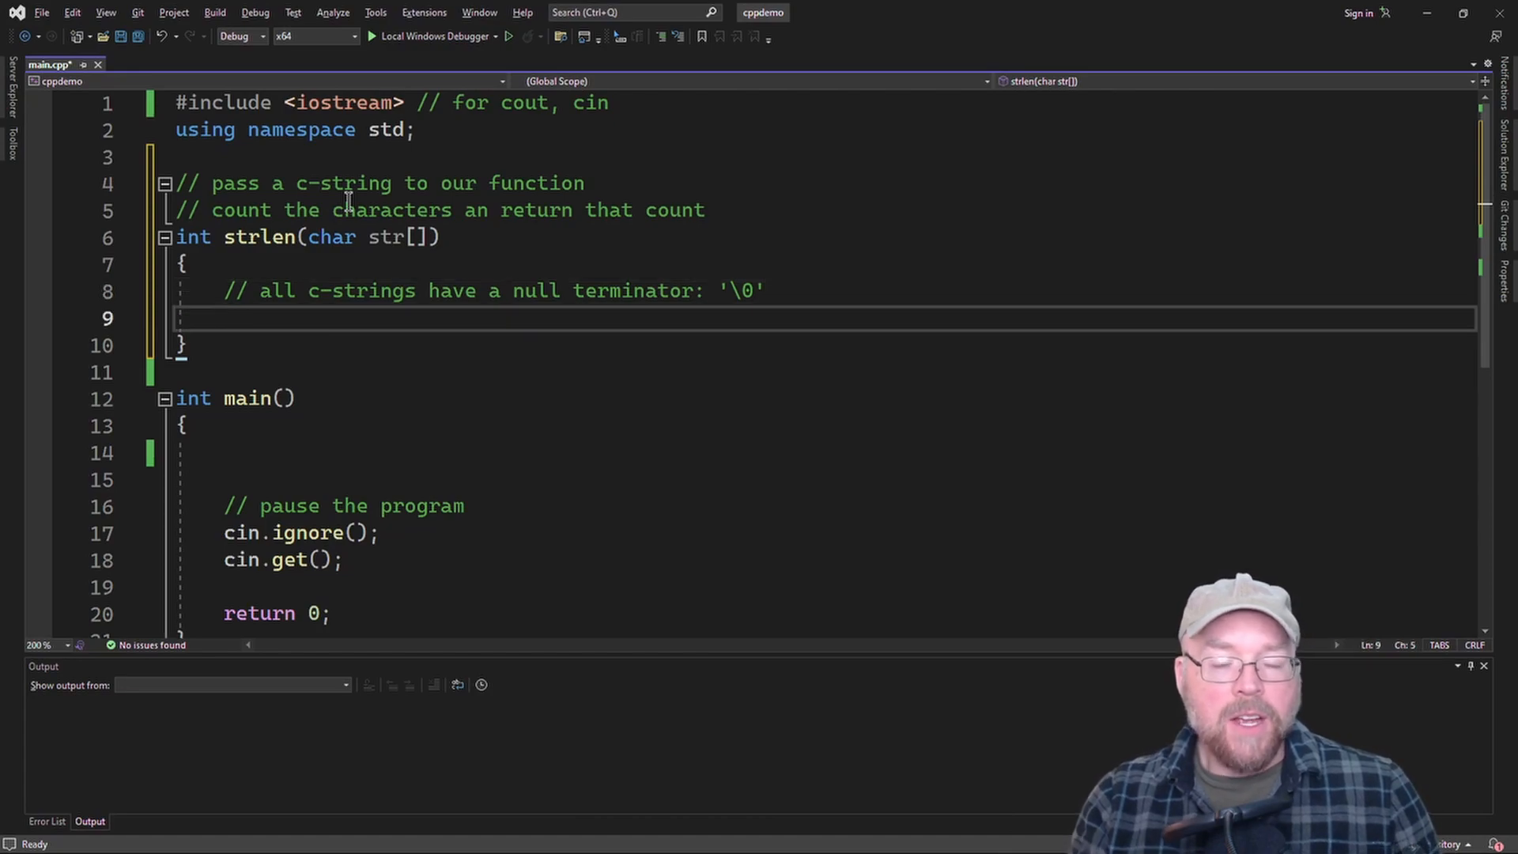
- Write the for loop running while str[i] != '\0' that increments count
{"action": "type", "text": "for("}
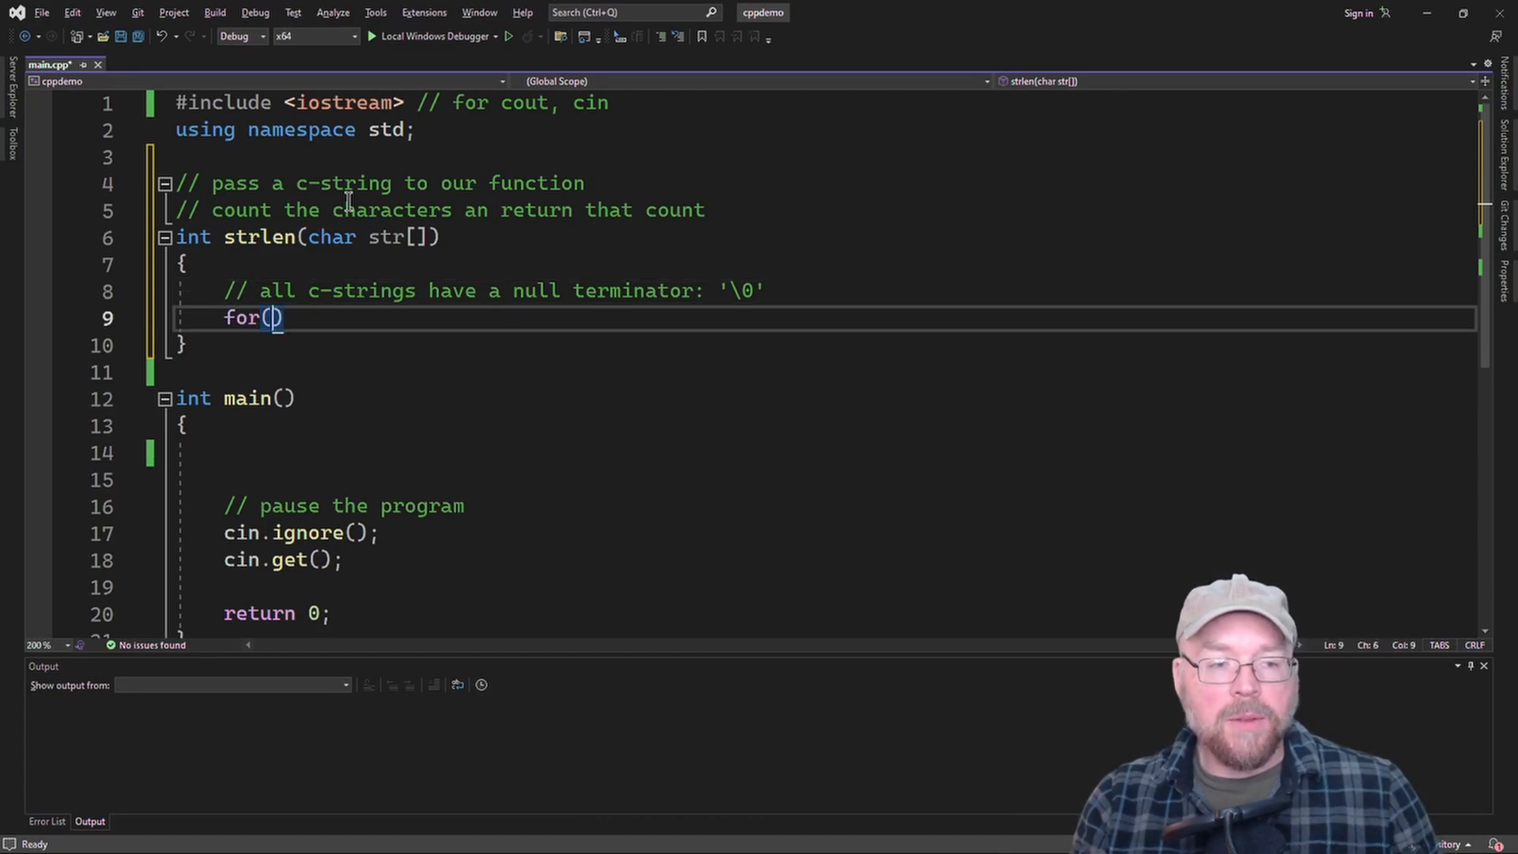
{"action": "type", "text": "int i = 0;"}
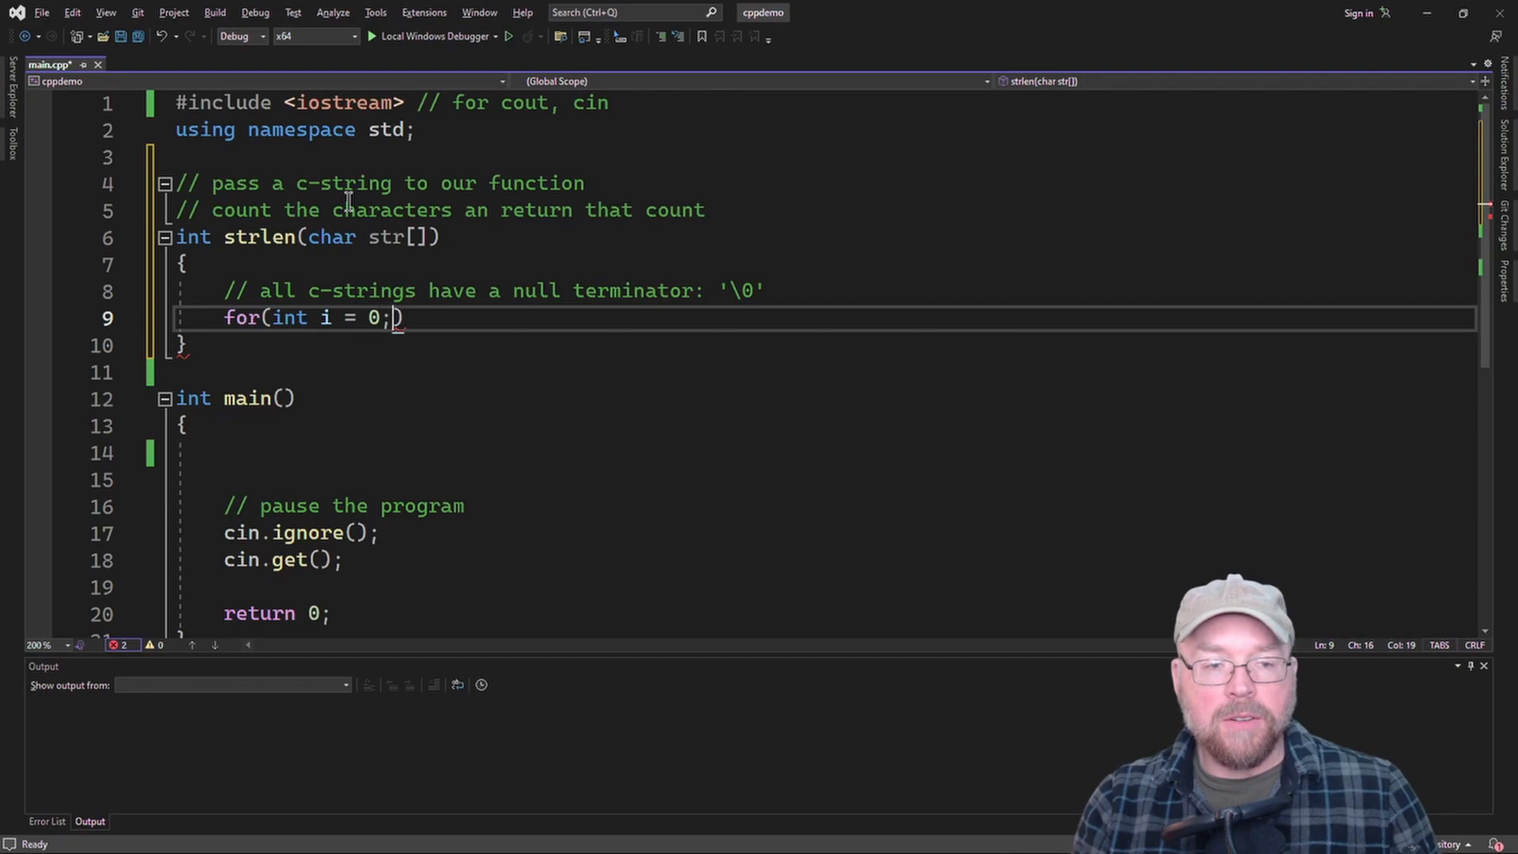
{"action": "type", "text": "str"}
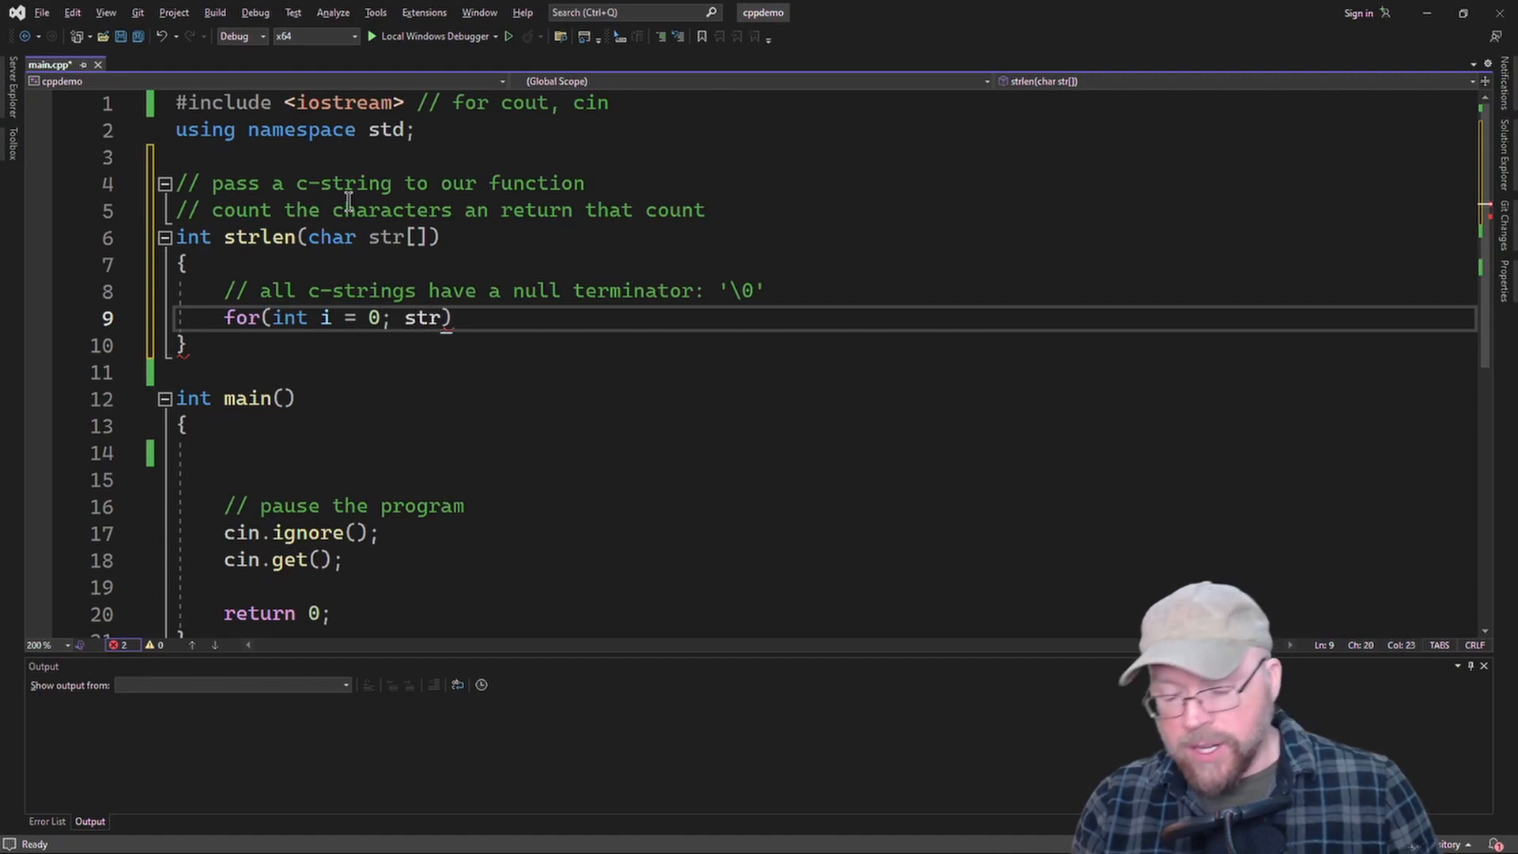
{"action": "type", "text": "[i] !="}
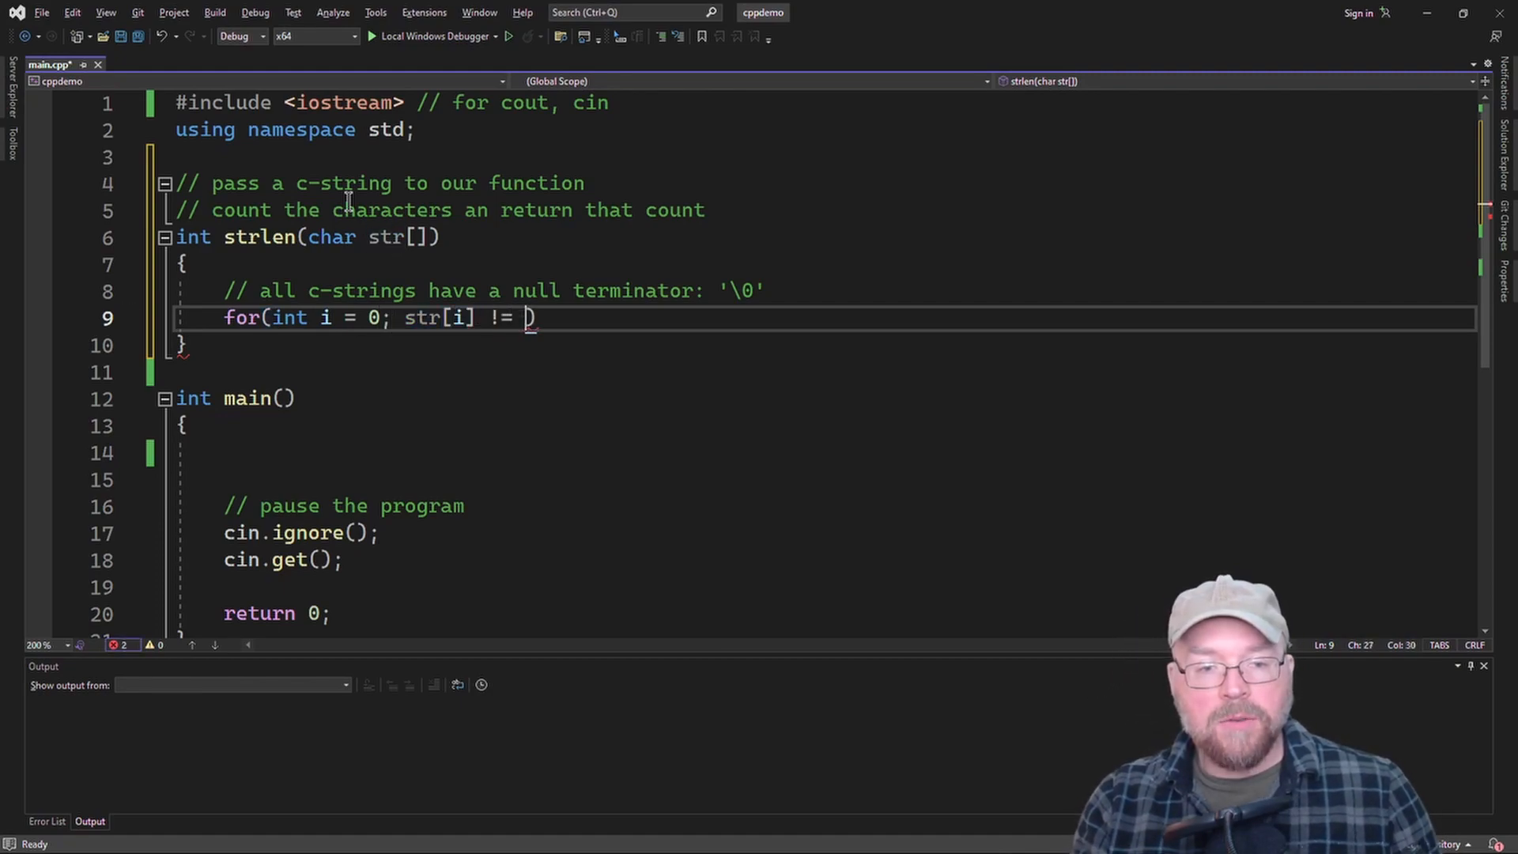
{"action": "type", "text": "'\\0'"}
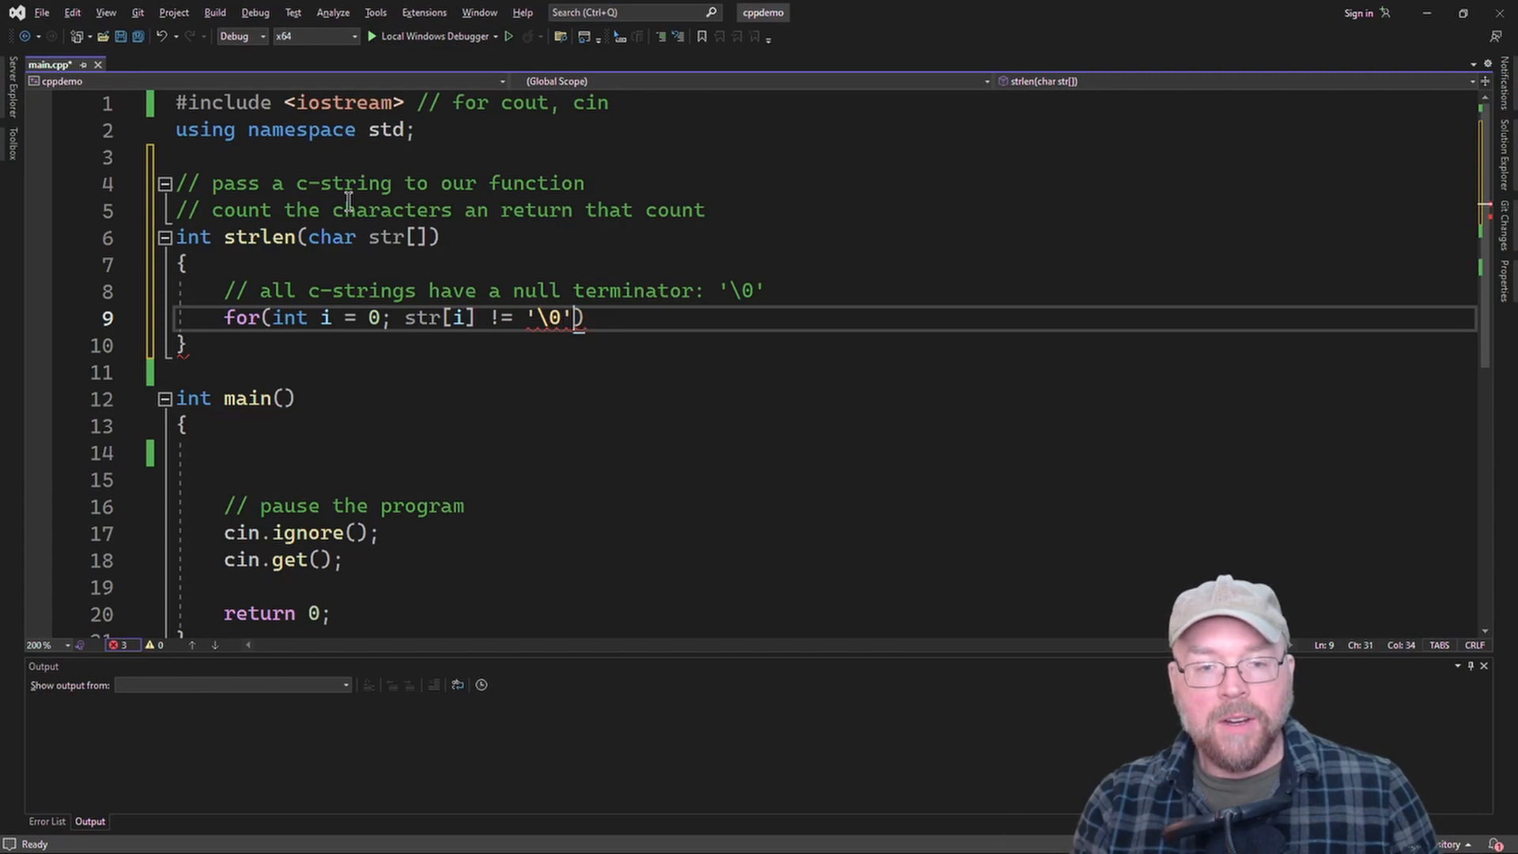
{"action": "type", "text": ";"}
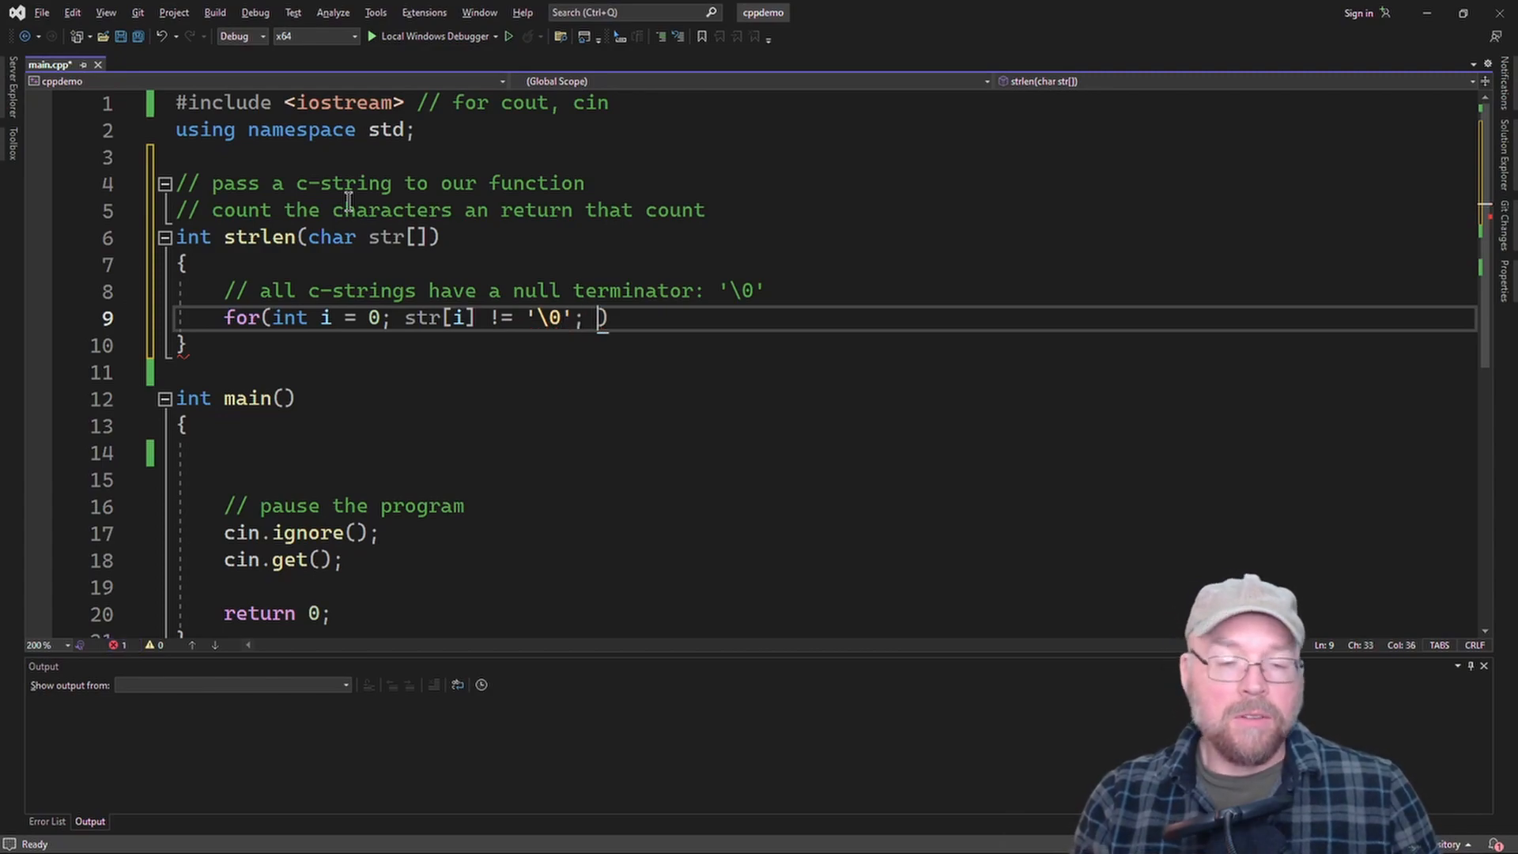
{"action": "type", "text": "i++)"}
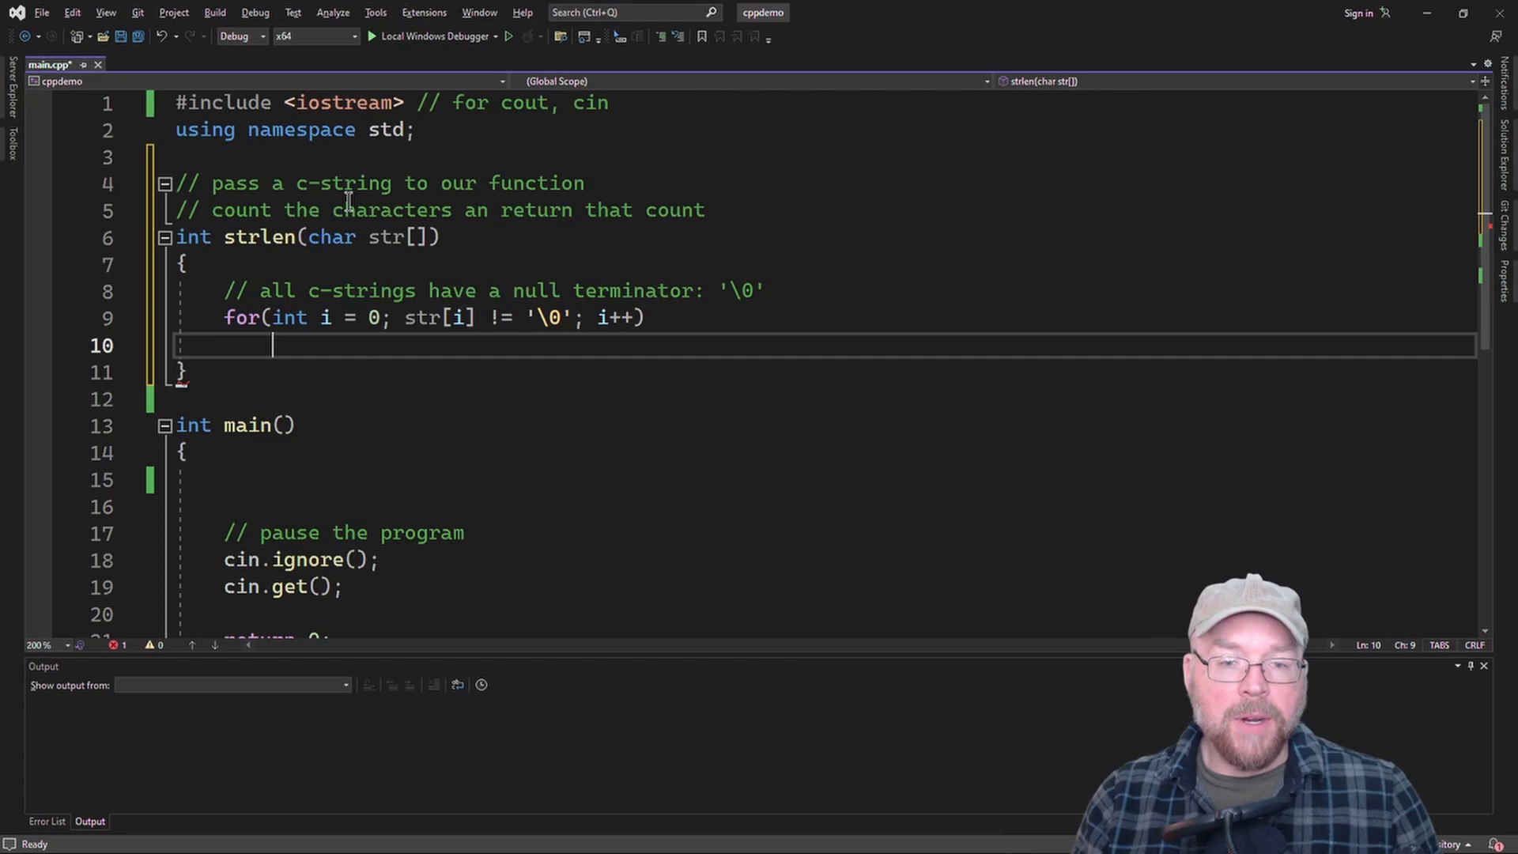
{"action": "type", "text": "count++;"}
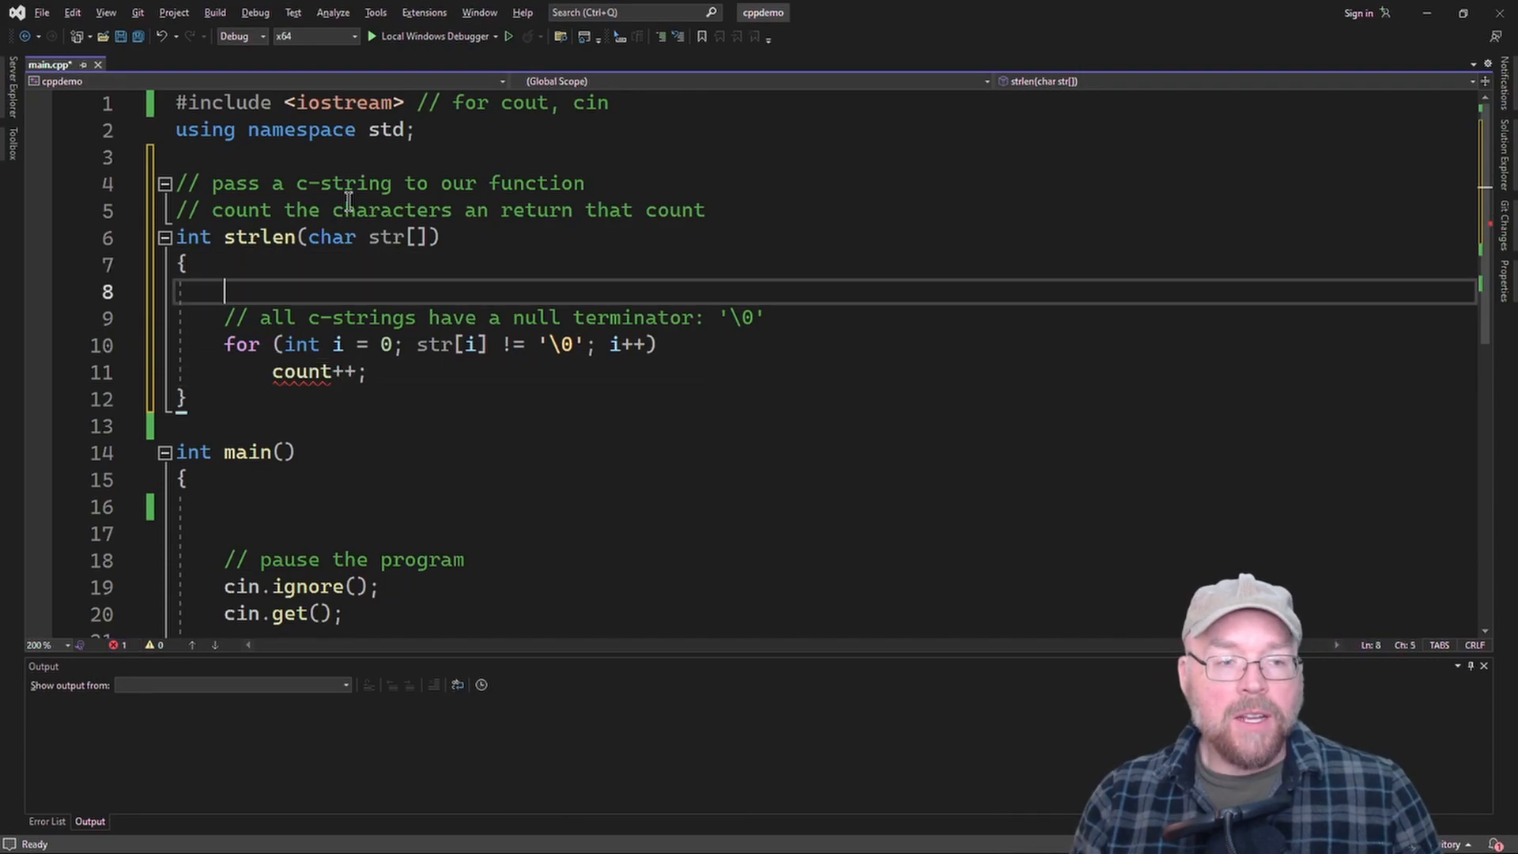
- Initialize int count = 0 before the loop and return count at the end
{"action": "type", "text": "int"}
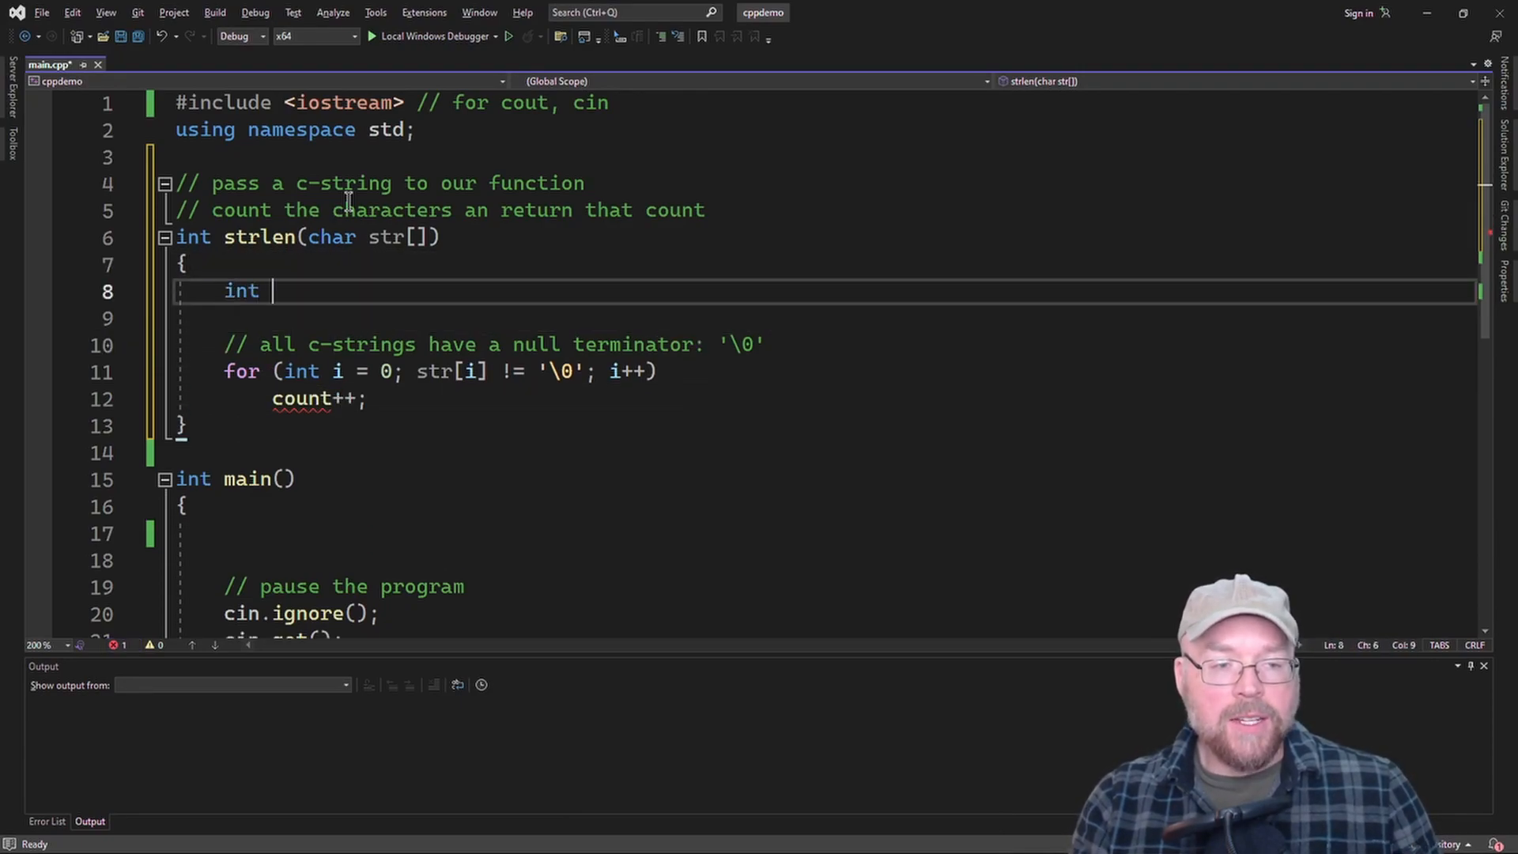
{"action": "type", "text": "count = 0;"}
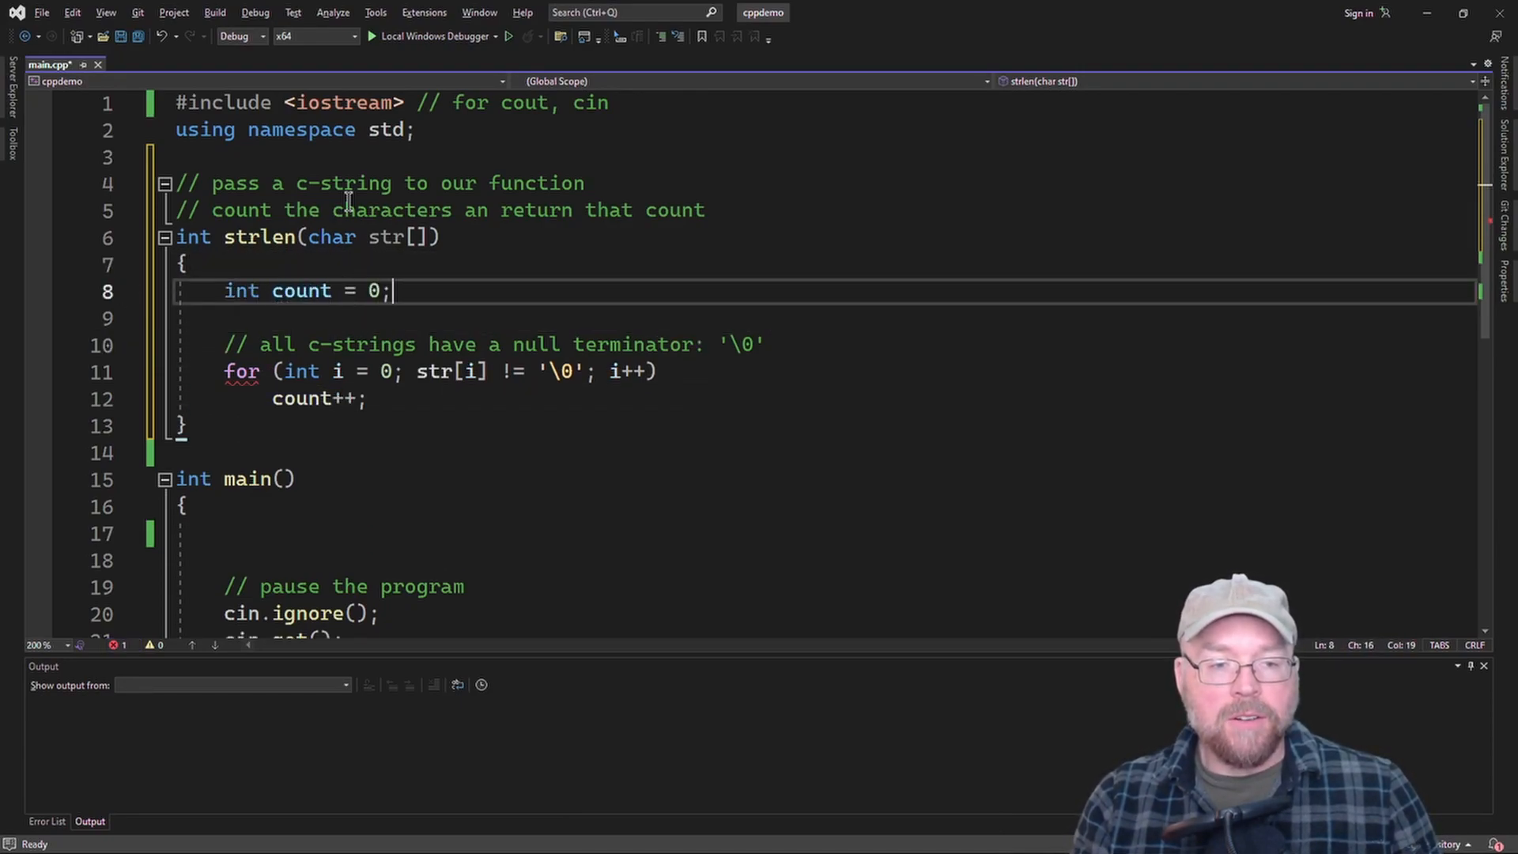
{"action": "type", "text": "r"}
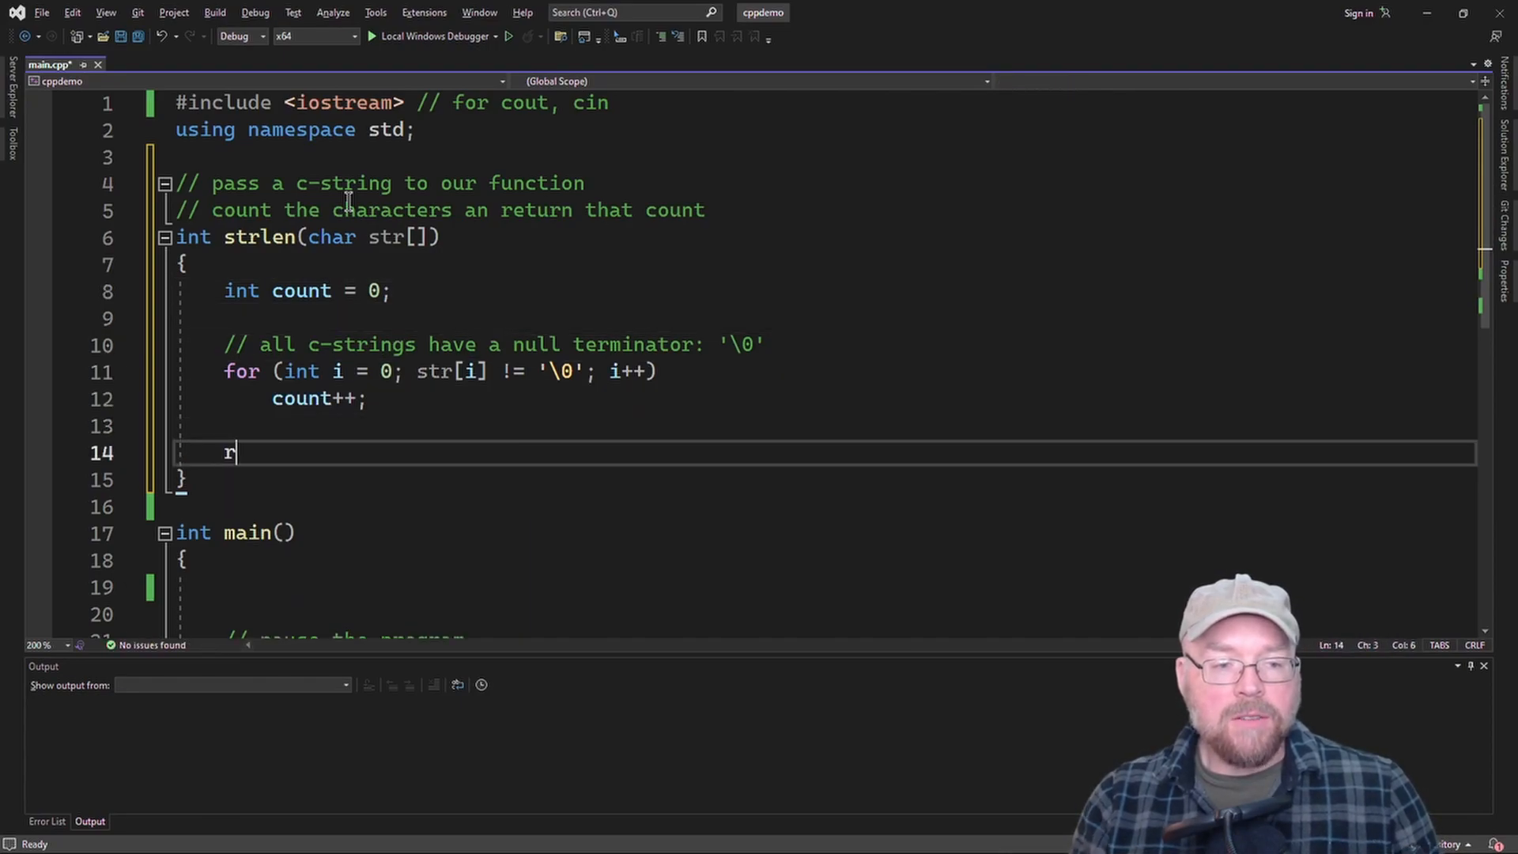
{"action": "type", "text": "eturn count;"}
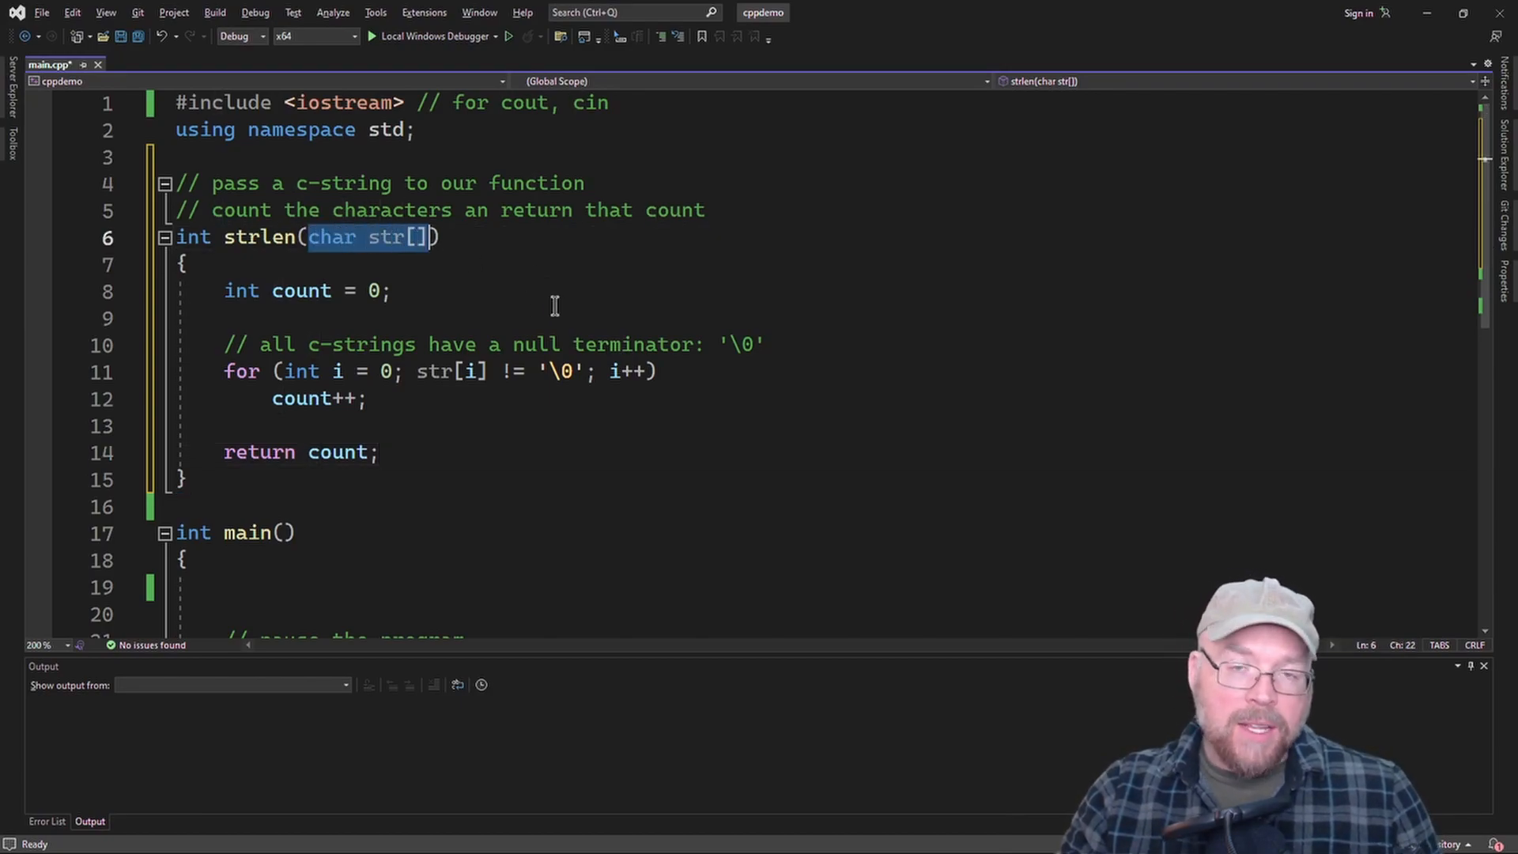
{"action": "mouse_move", "coordinate": [339, 252]}
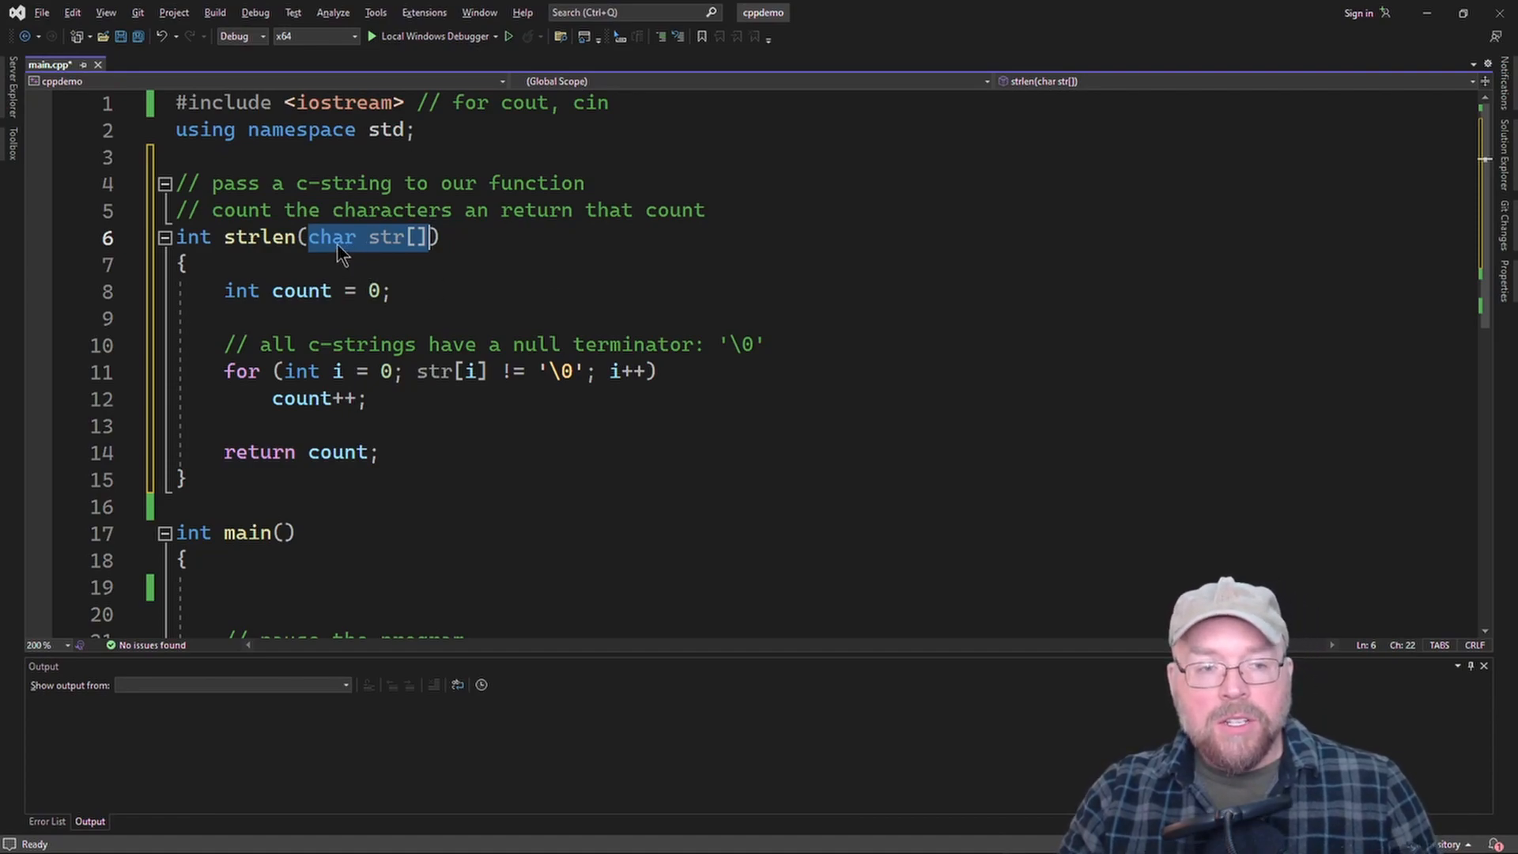
{"action": "mouse_move", "coordinate": [501, 351]}
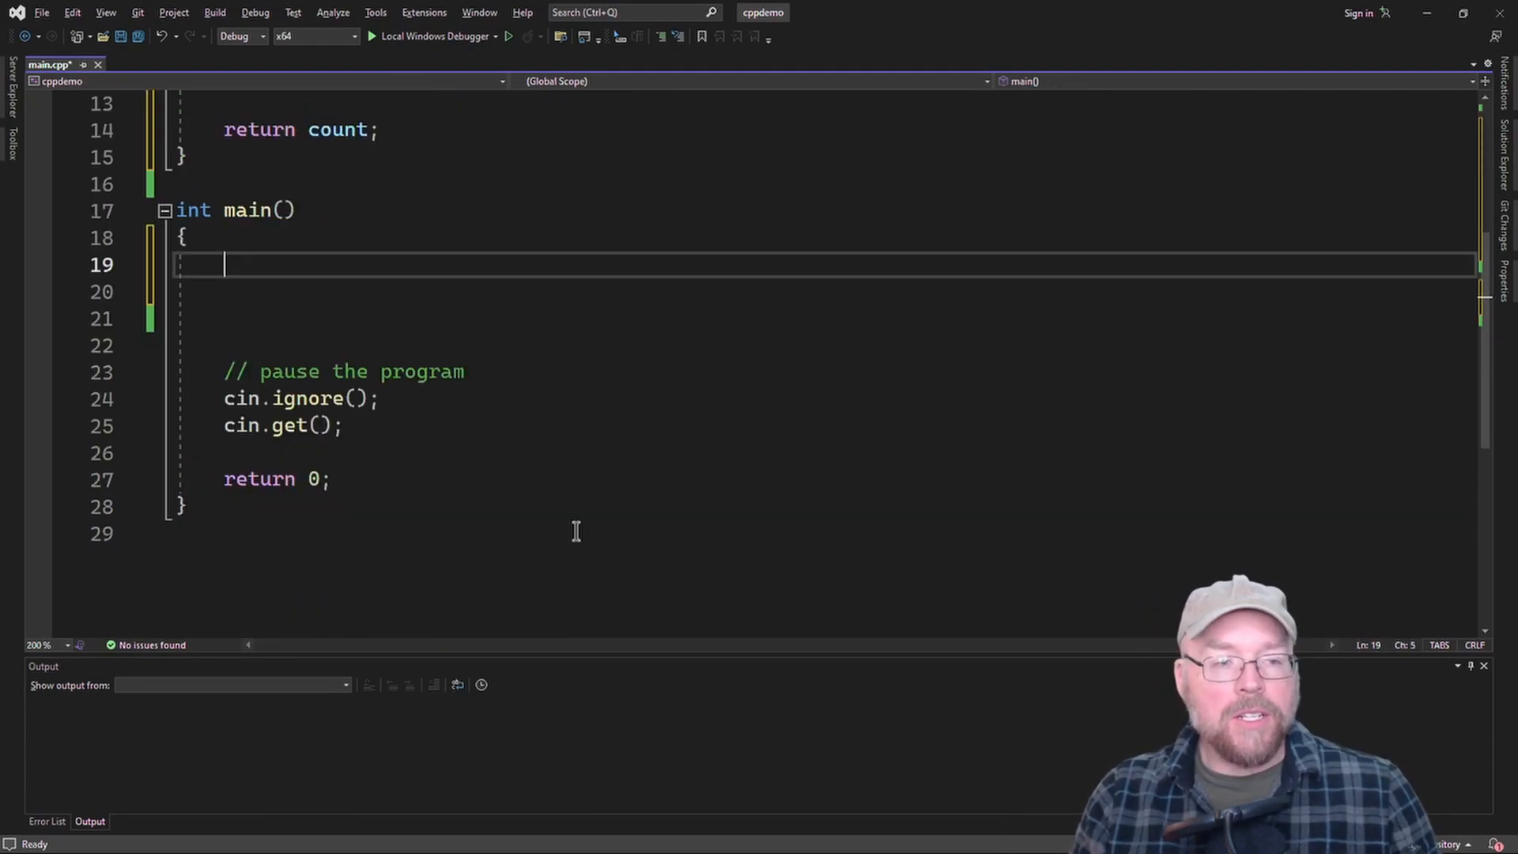
- Declare char name[] = "Hank" in main with the comment // H a n k \0
{"action": "type", "text": "char"}
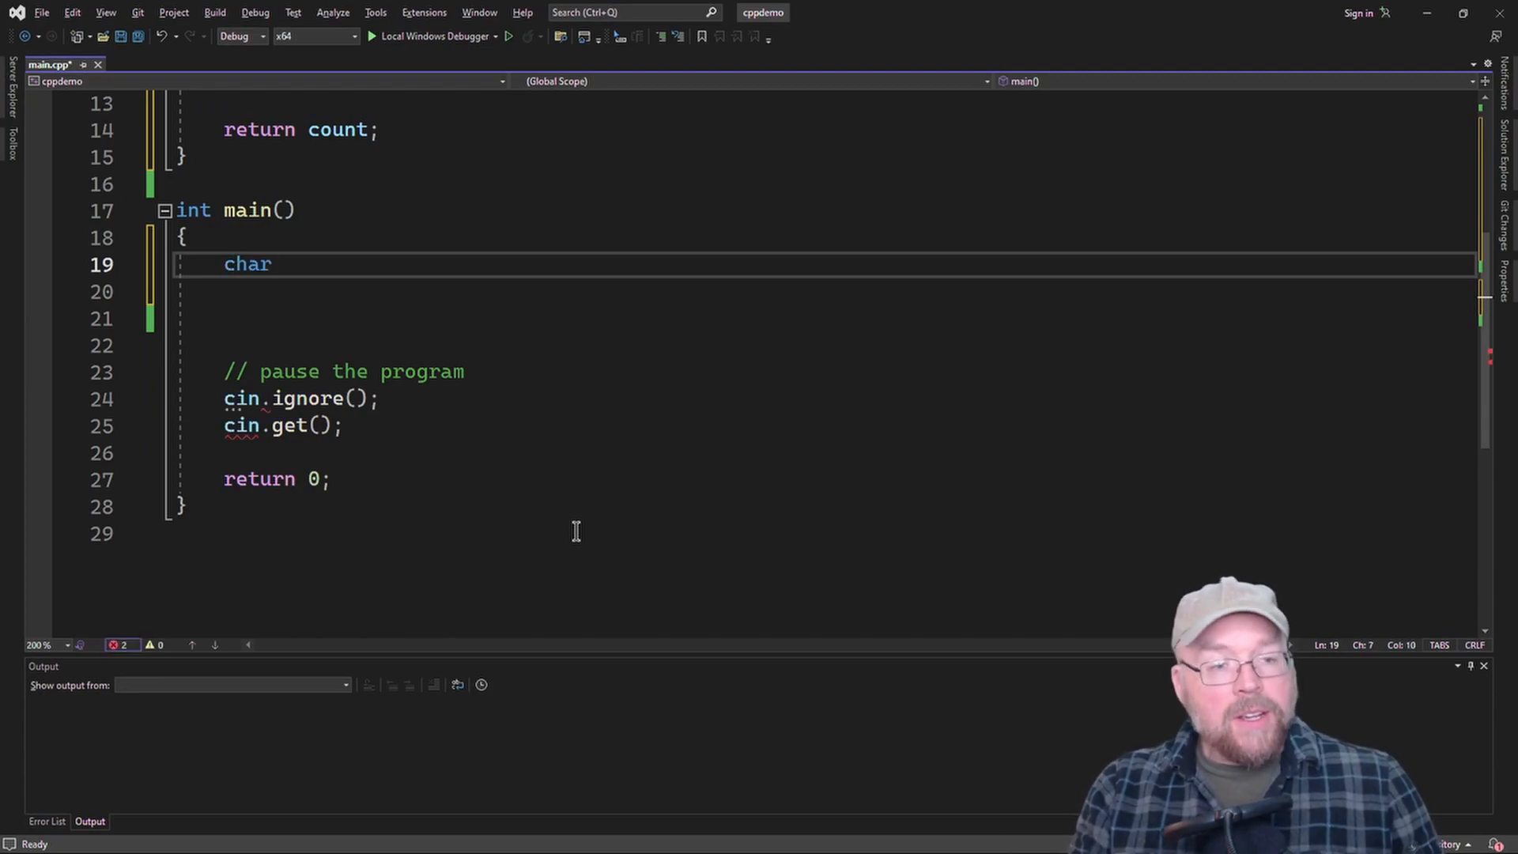
{"action": "type", "text": "name"}
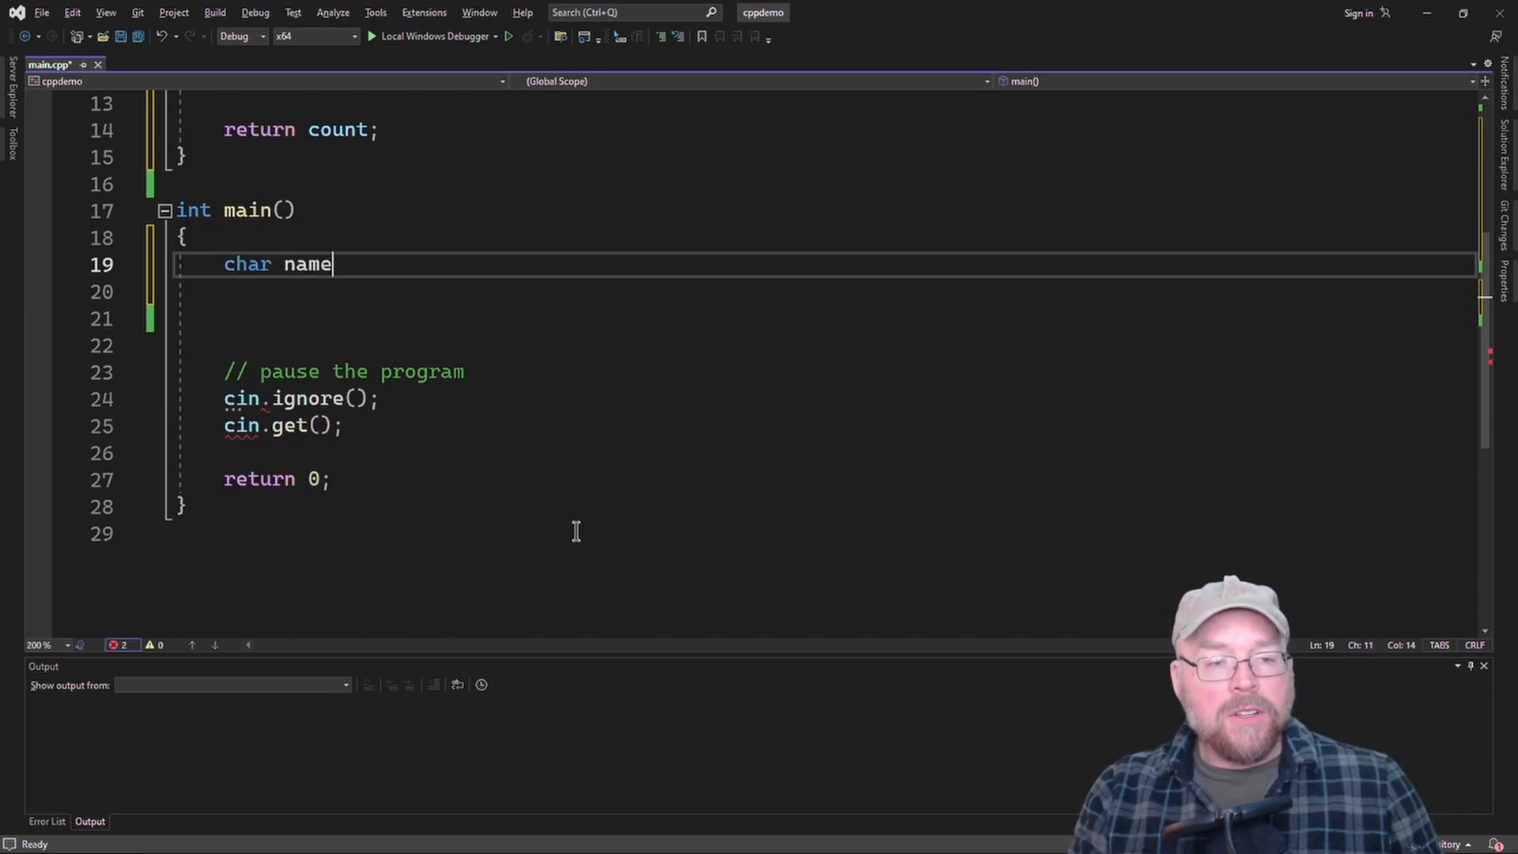
{"action": "type", "text": "[] = \"\""}
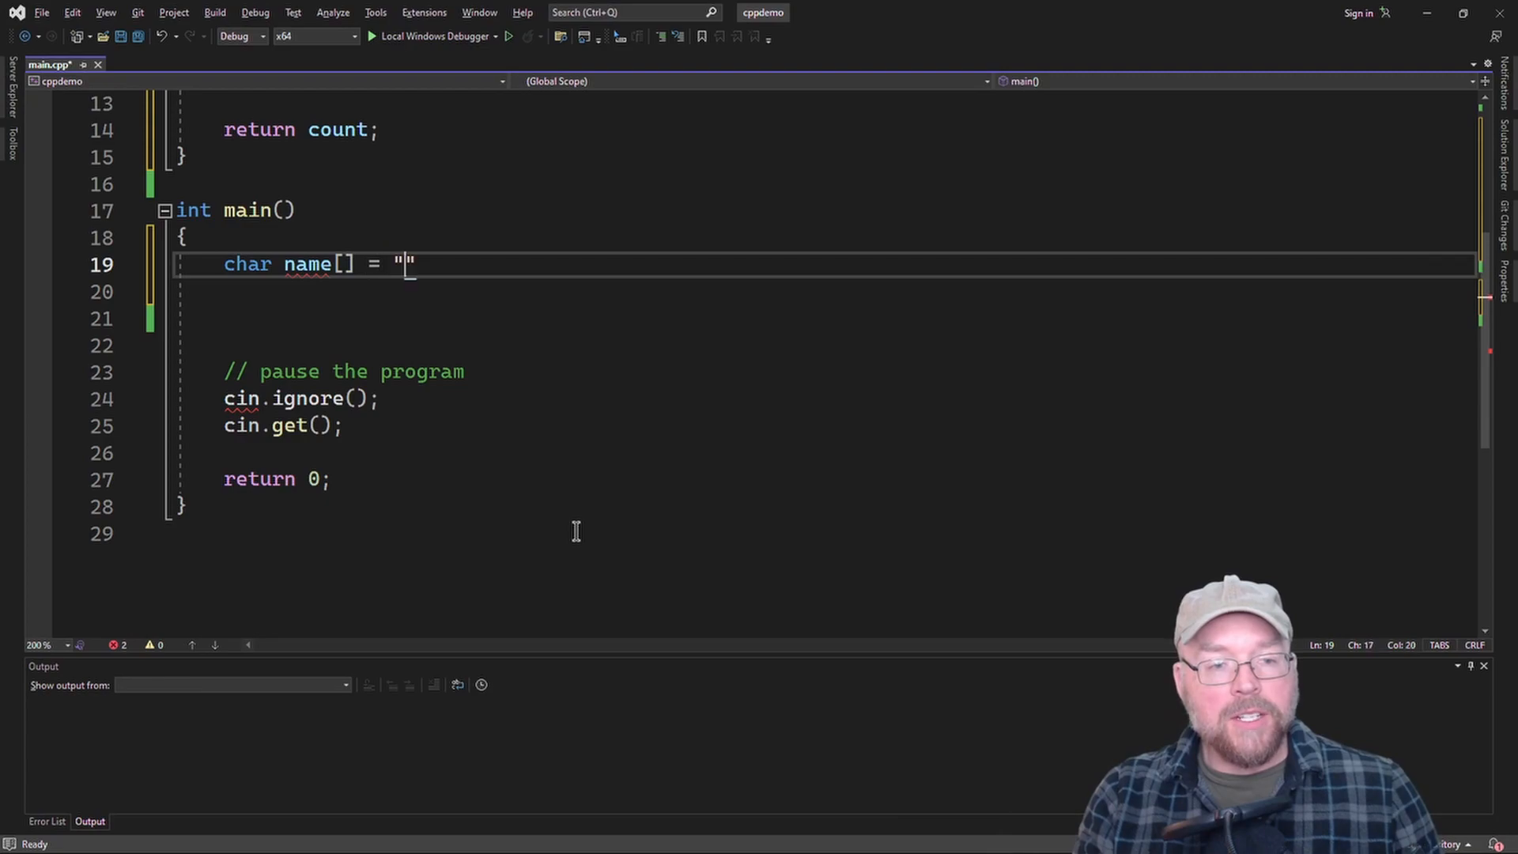
{"action": "type", "text": "Hank"}
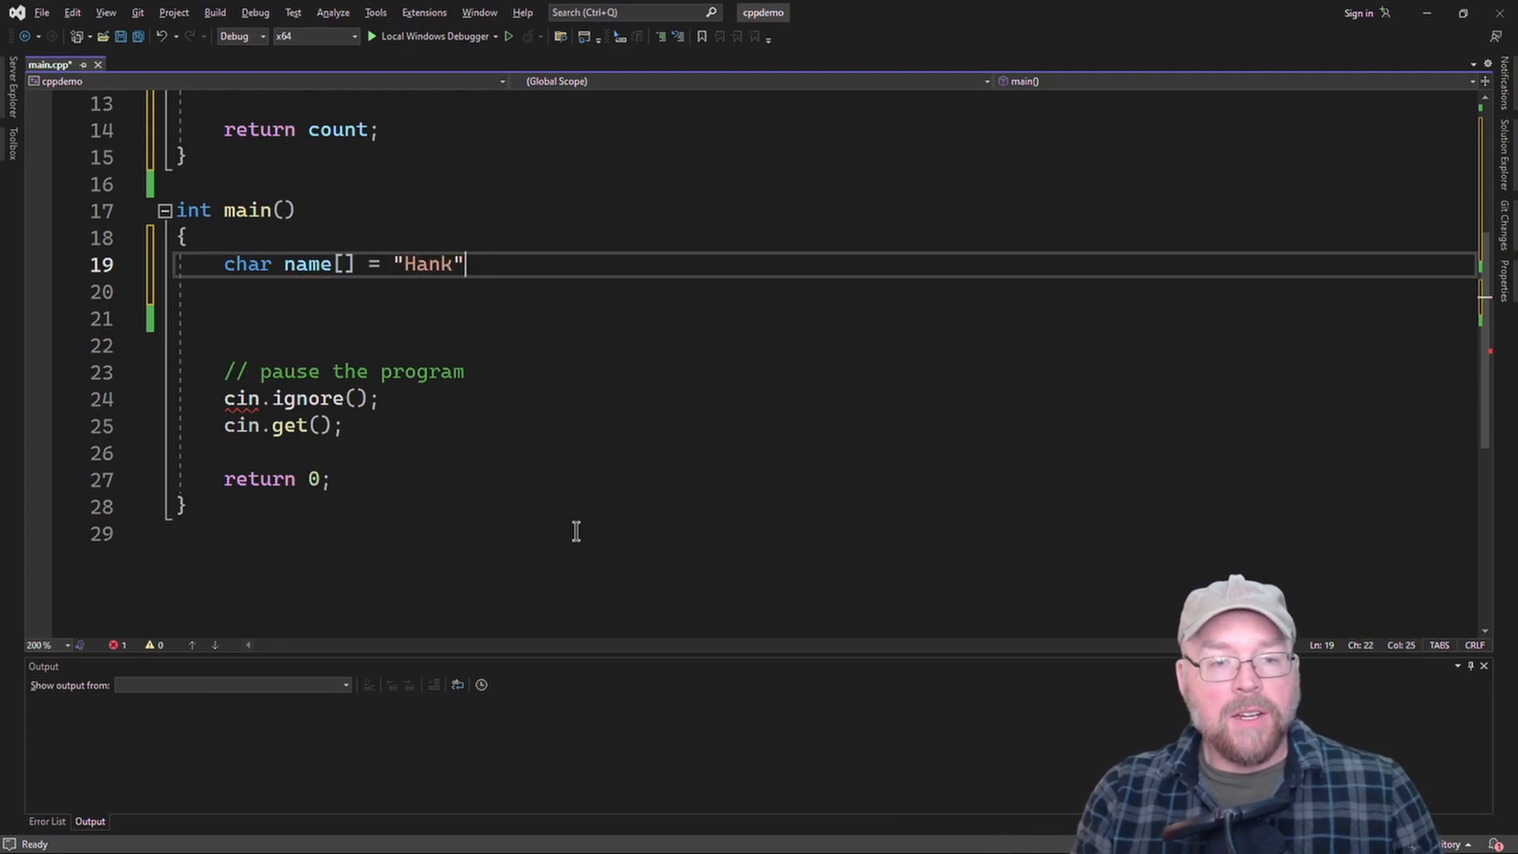
{"action": "type", "text": ";"}
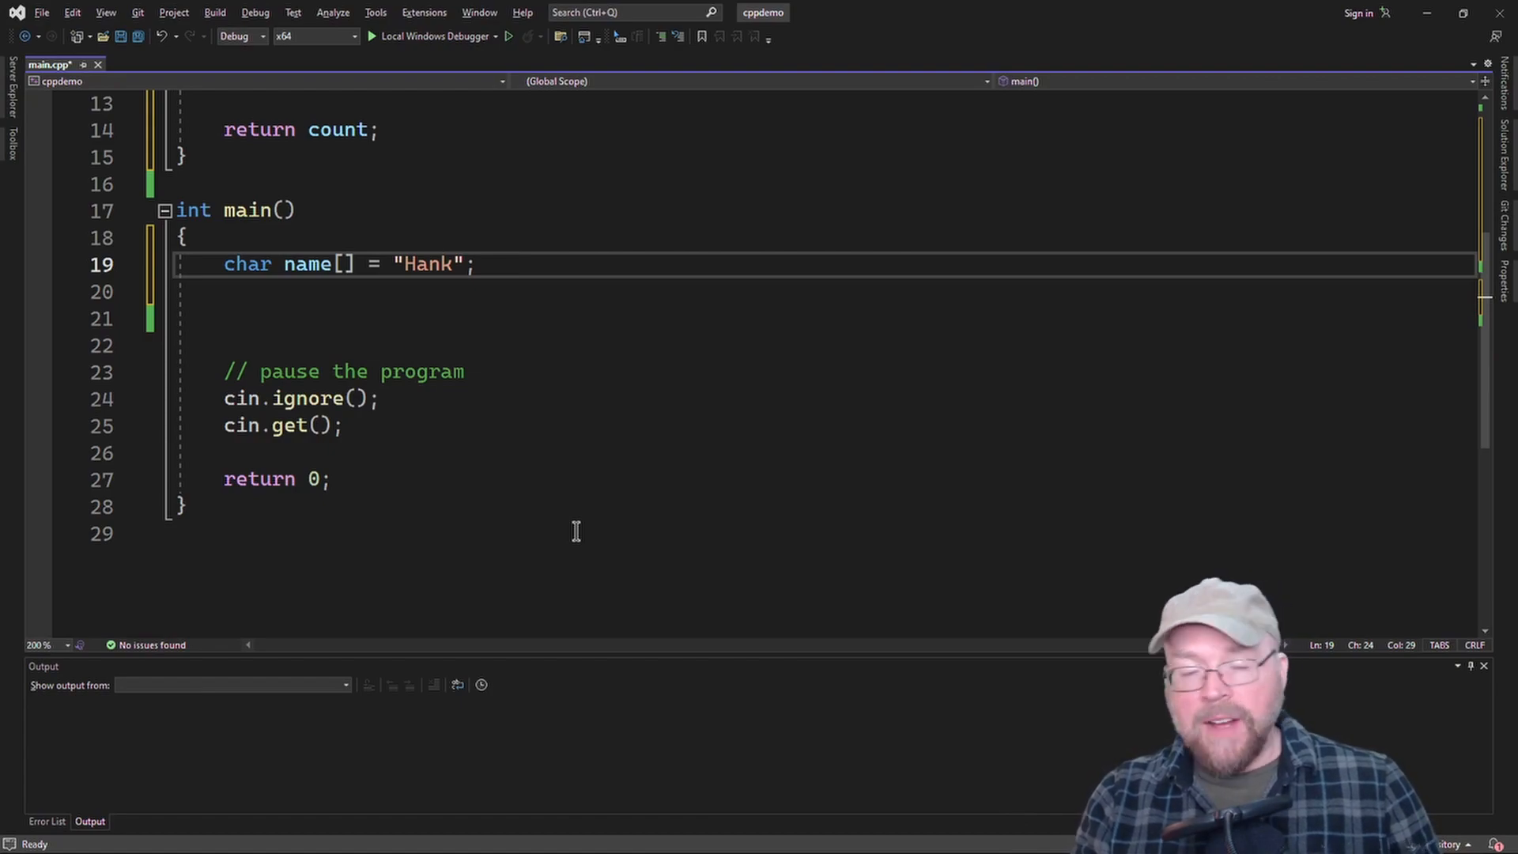
{"action": "type", "text": "// H a n"}
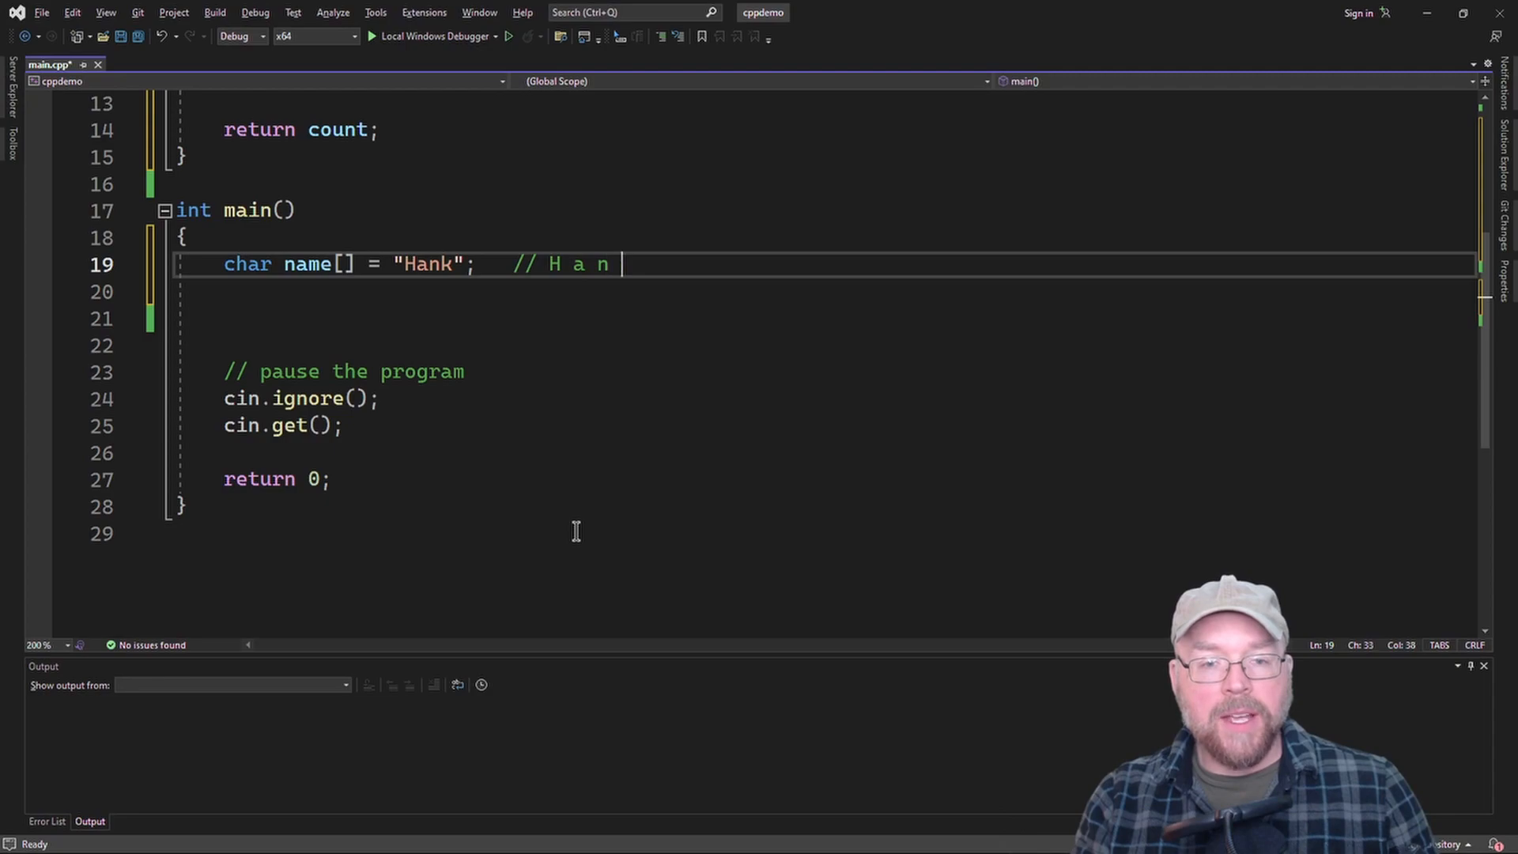
{"action": "type", "text": "k \\"}
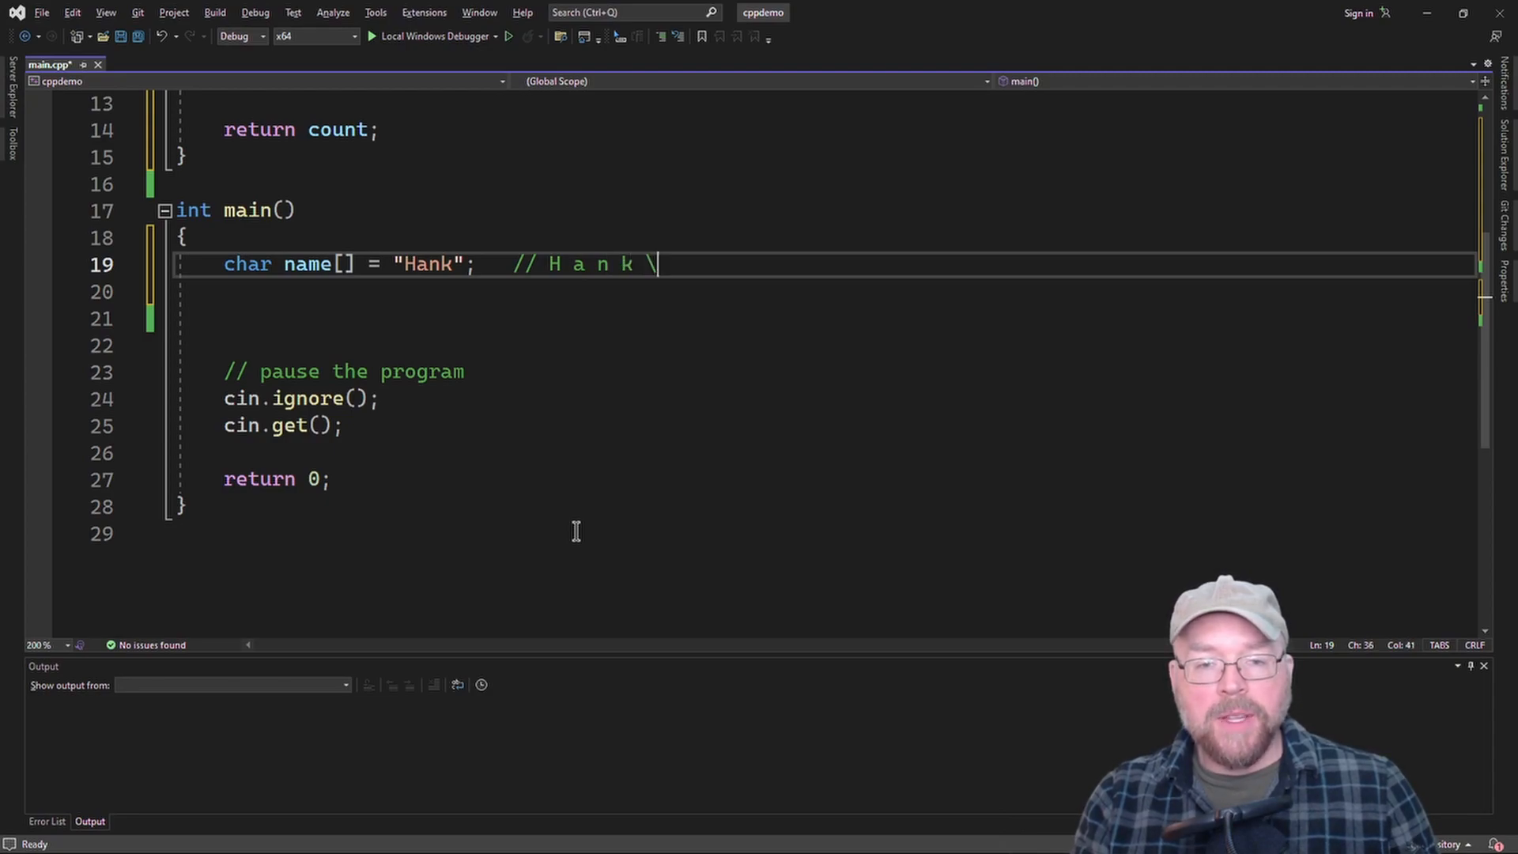
{"action": "type", "text": "0"}
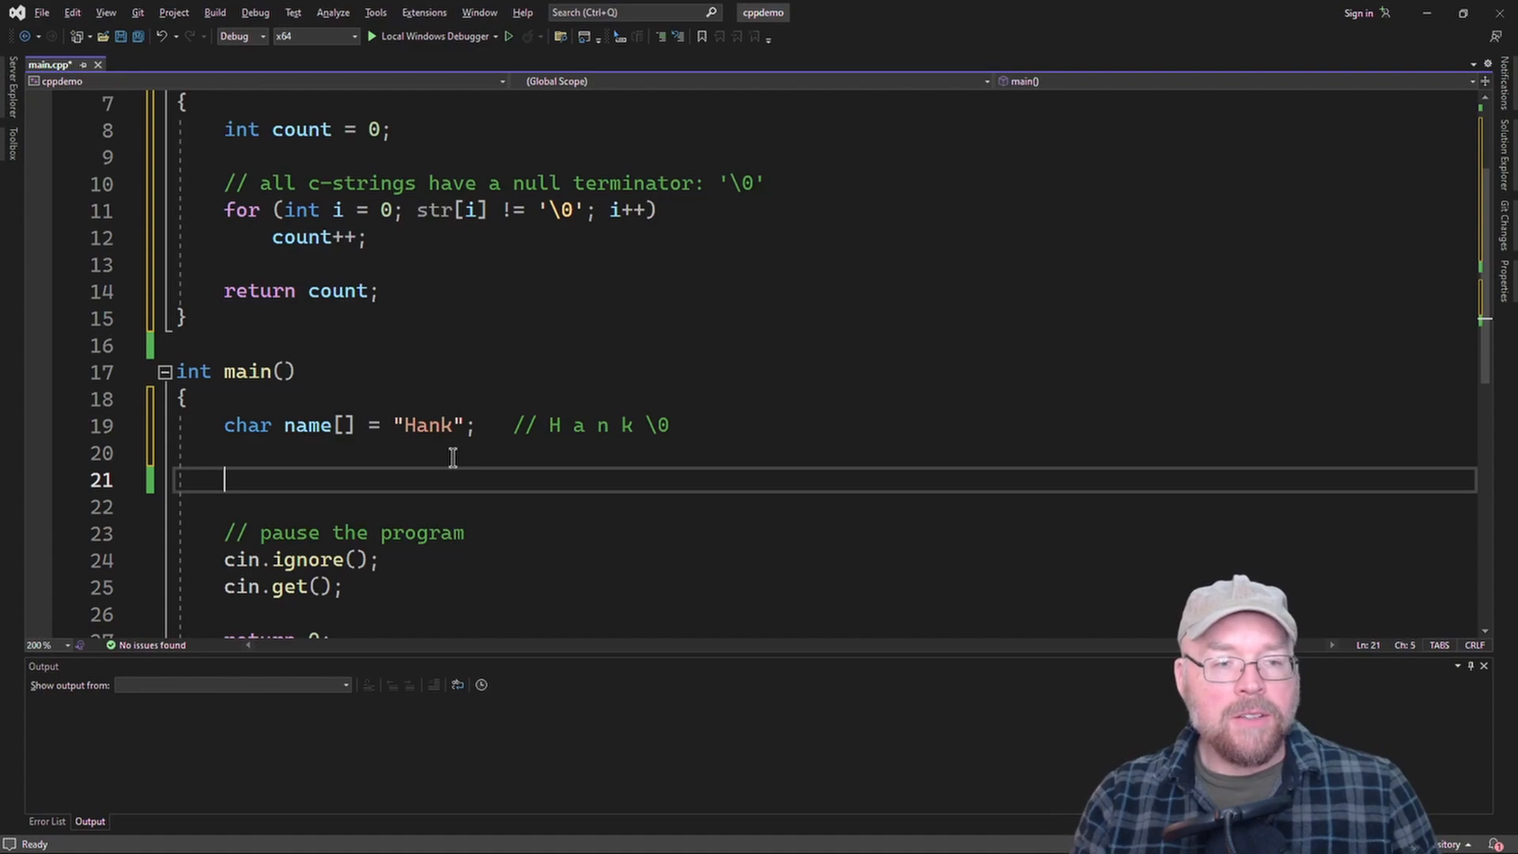
- Store strlen(name) in int len and cout "The string length is " << len
{"action": "type", "text": "str"}
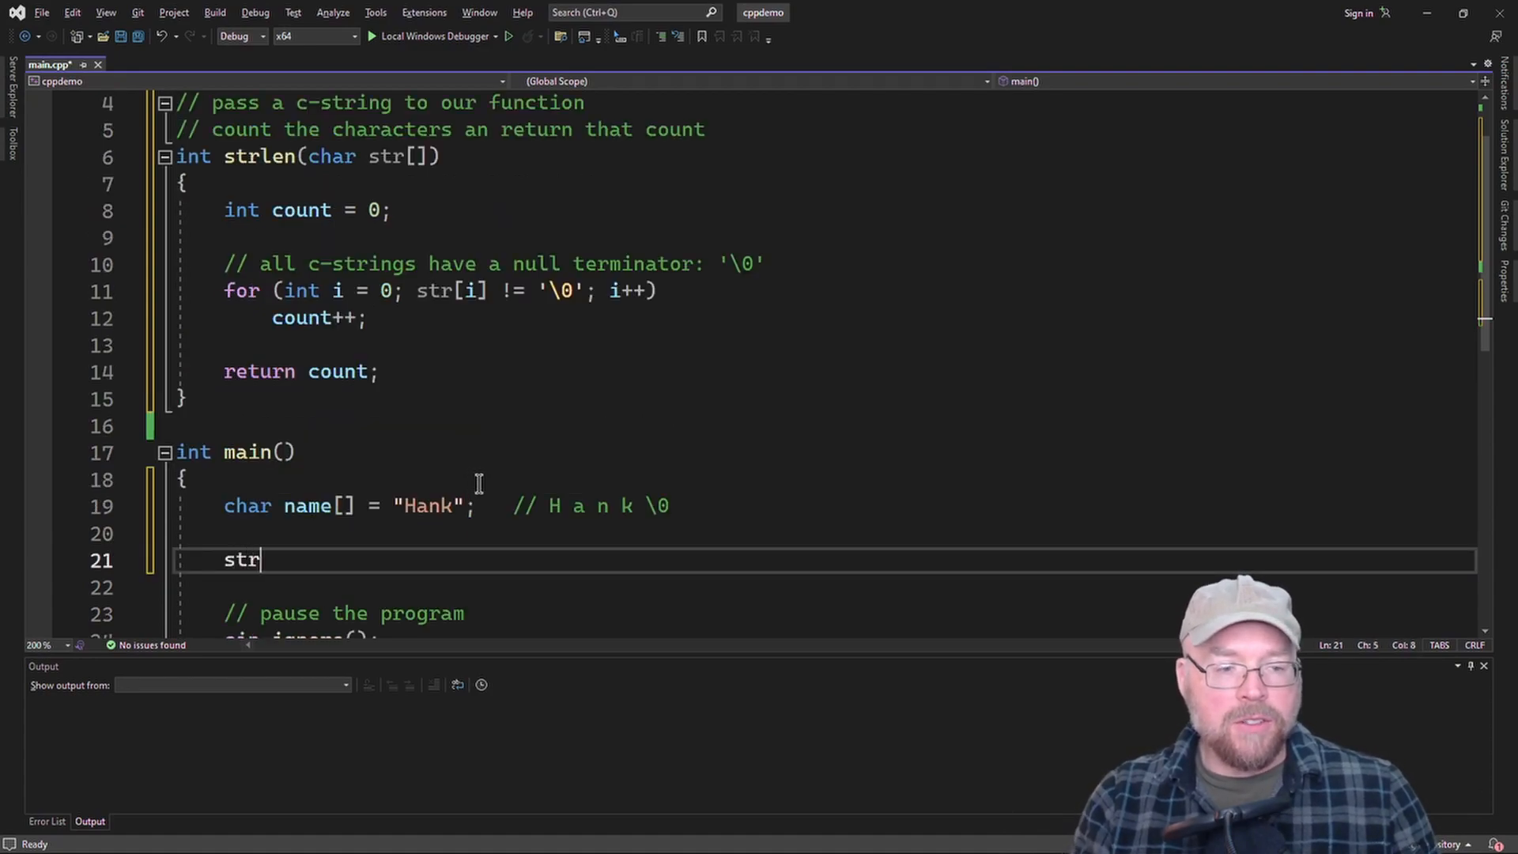
{"action": "type", "text": "len(name)"}
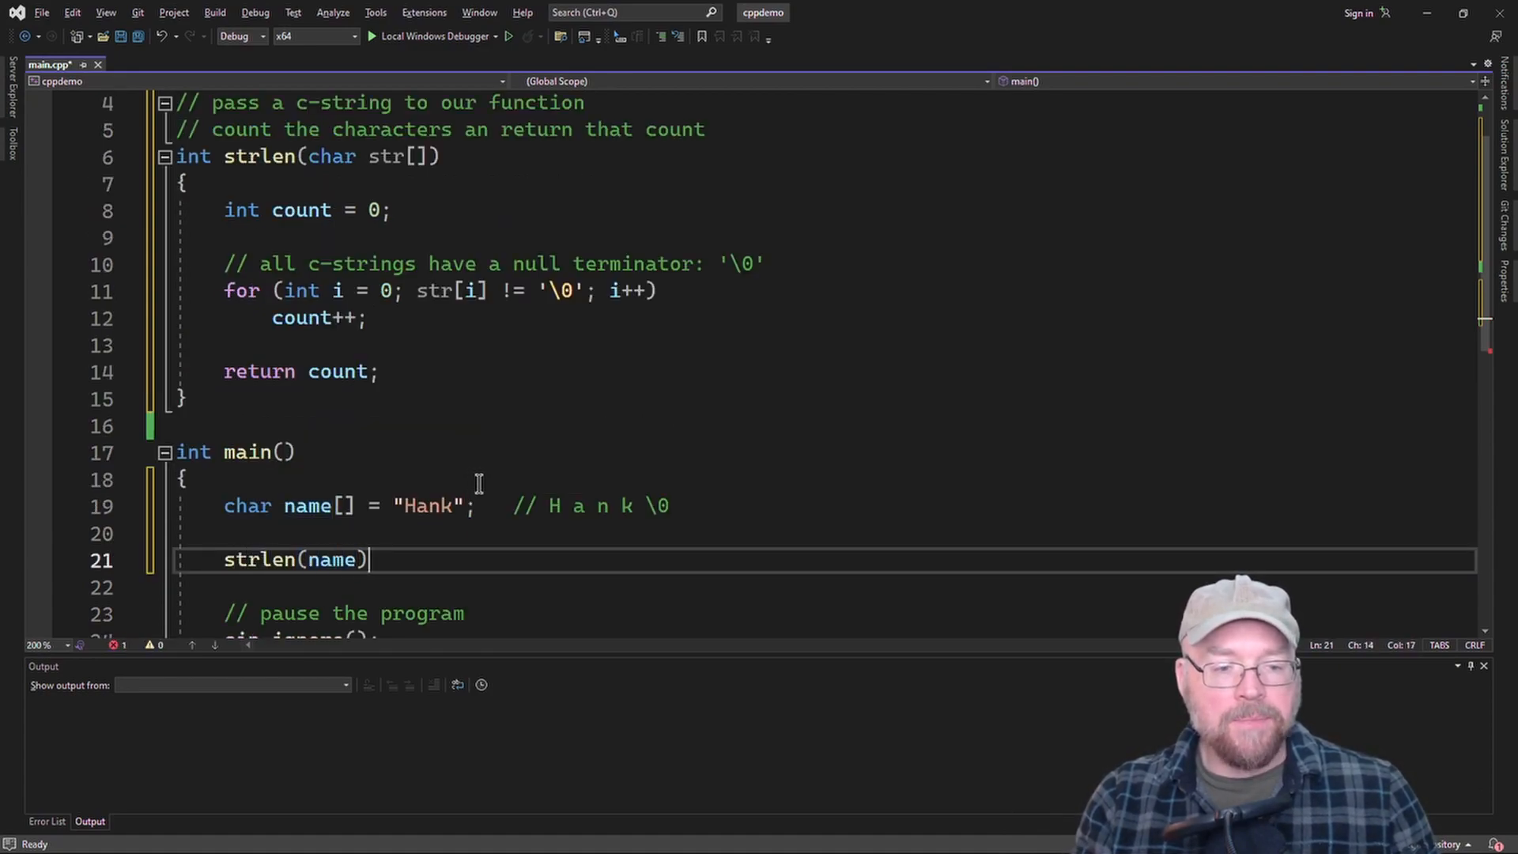
{"action": "type", "text": ";"}
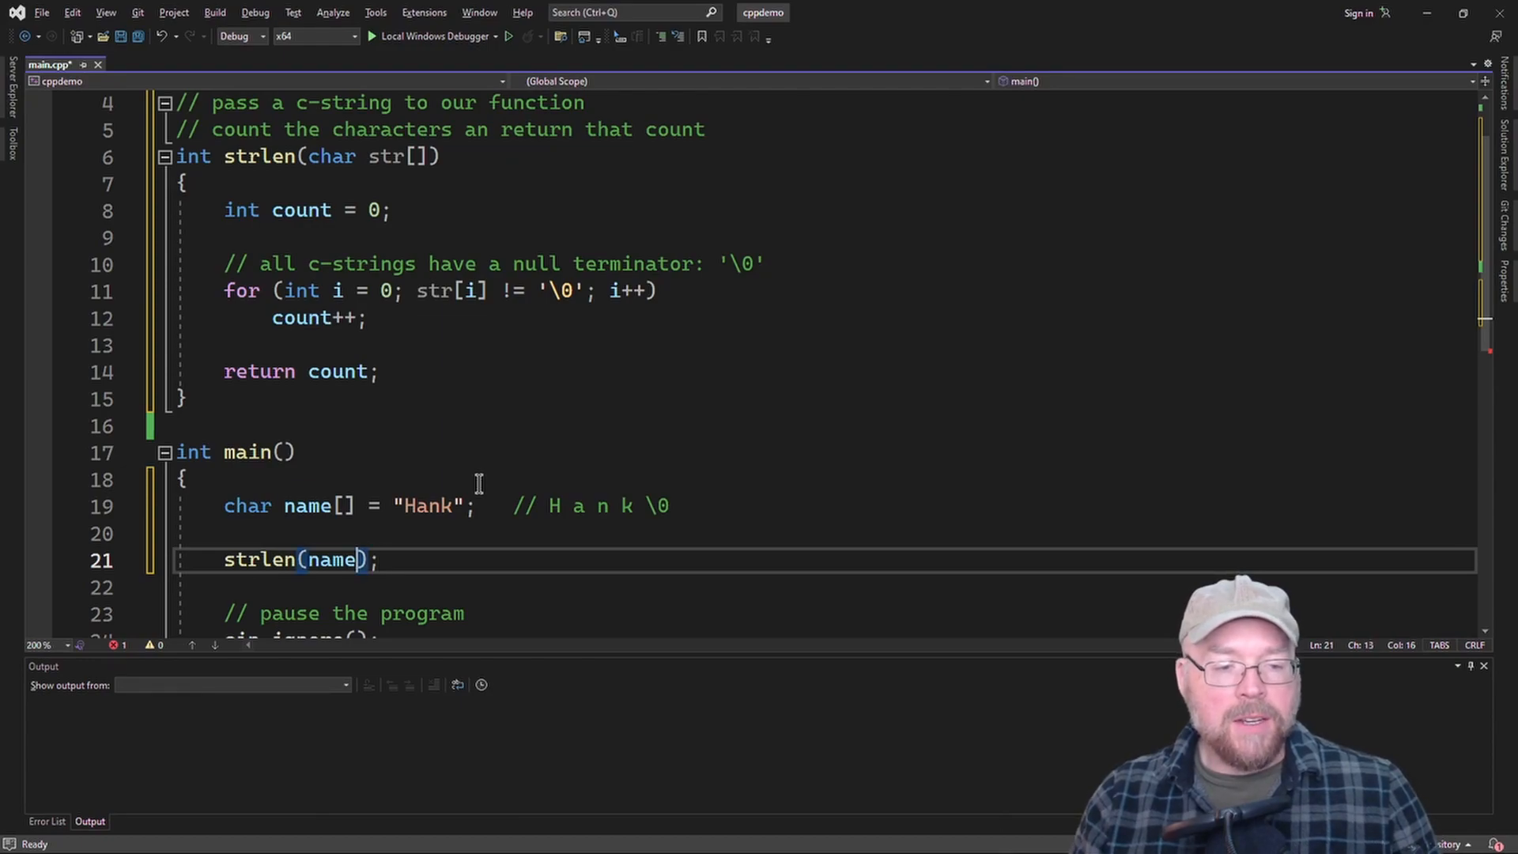
{"action": "type", "text": "int len ="}
{"action": "type", "text": "cout <<"}
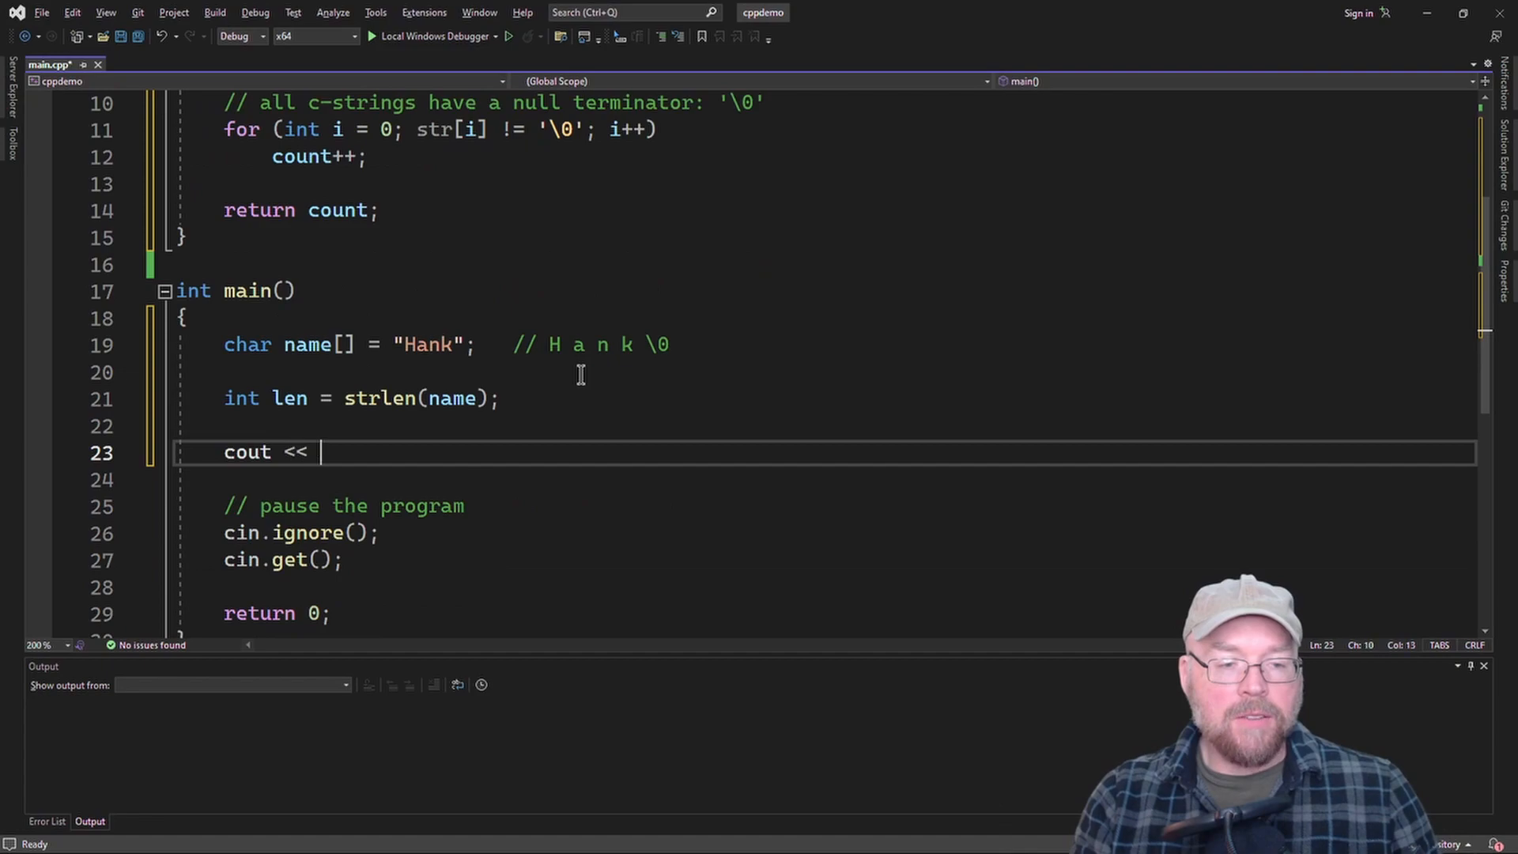
{"action": "type", "text": "\"The string le"}
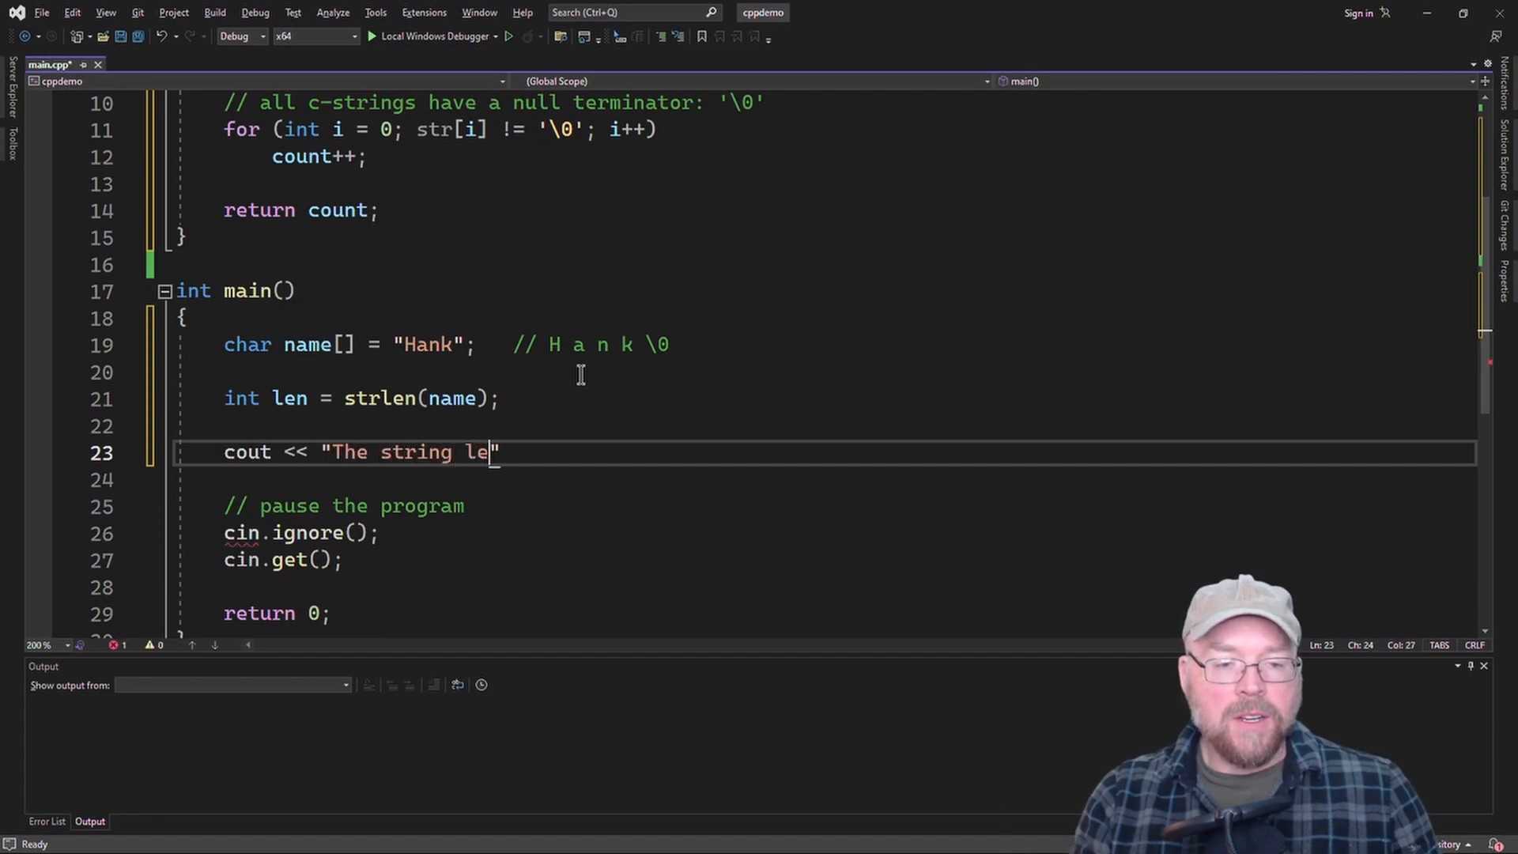
{"action": "type", "text": "ngth is \" << len << endl;"}
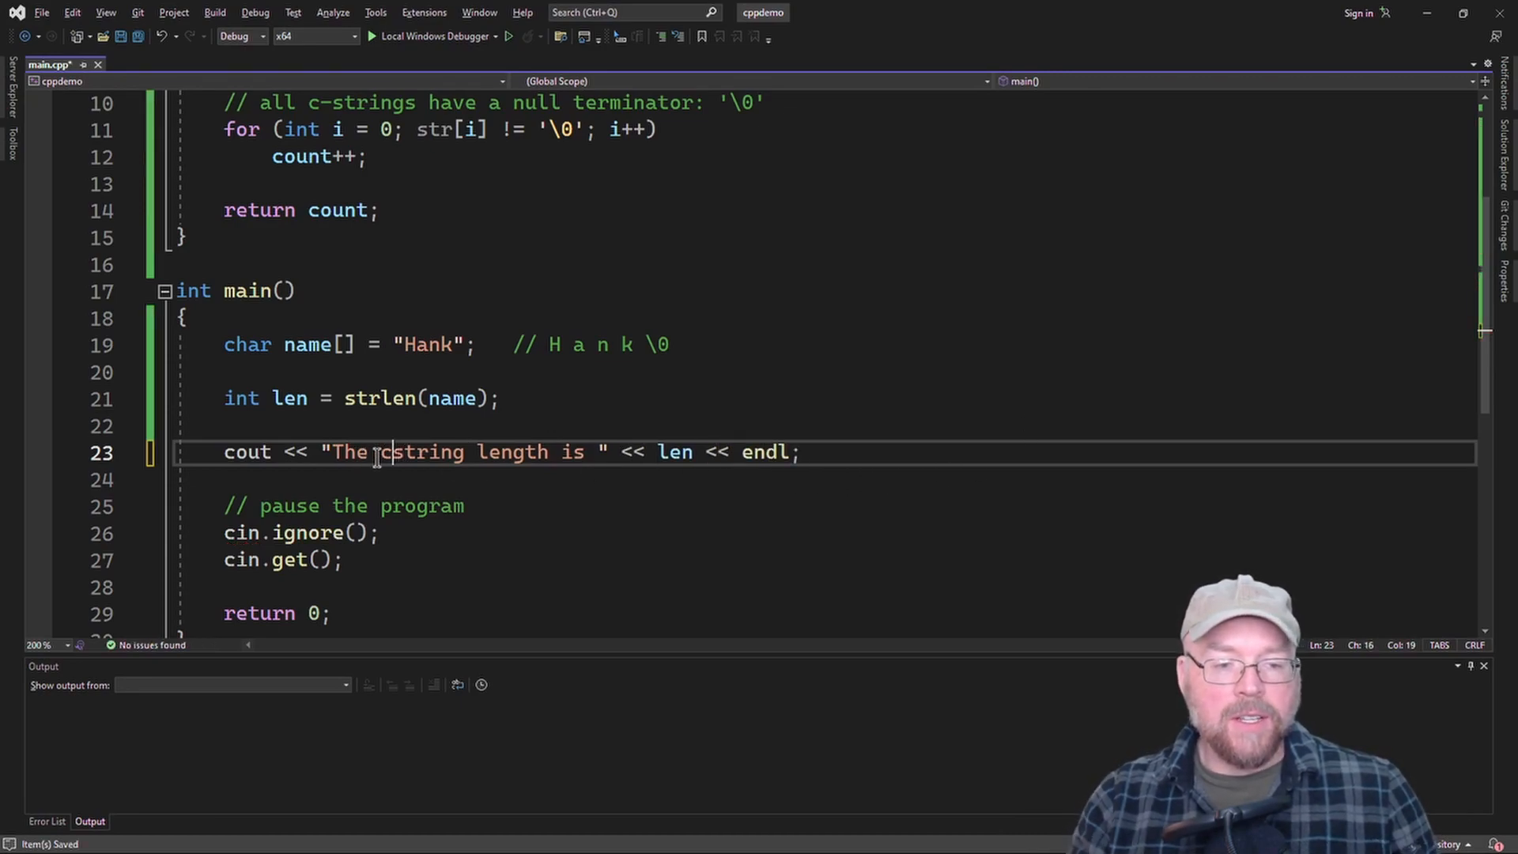
{"action": "type", "text": "-"}
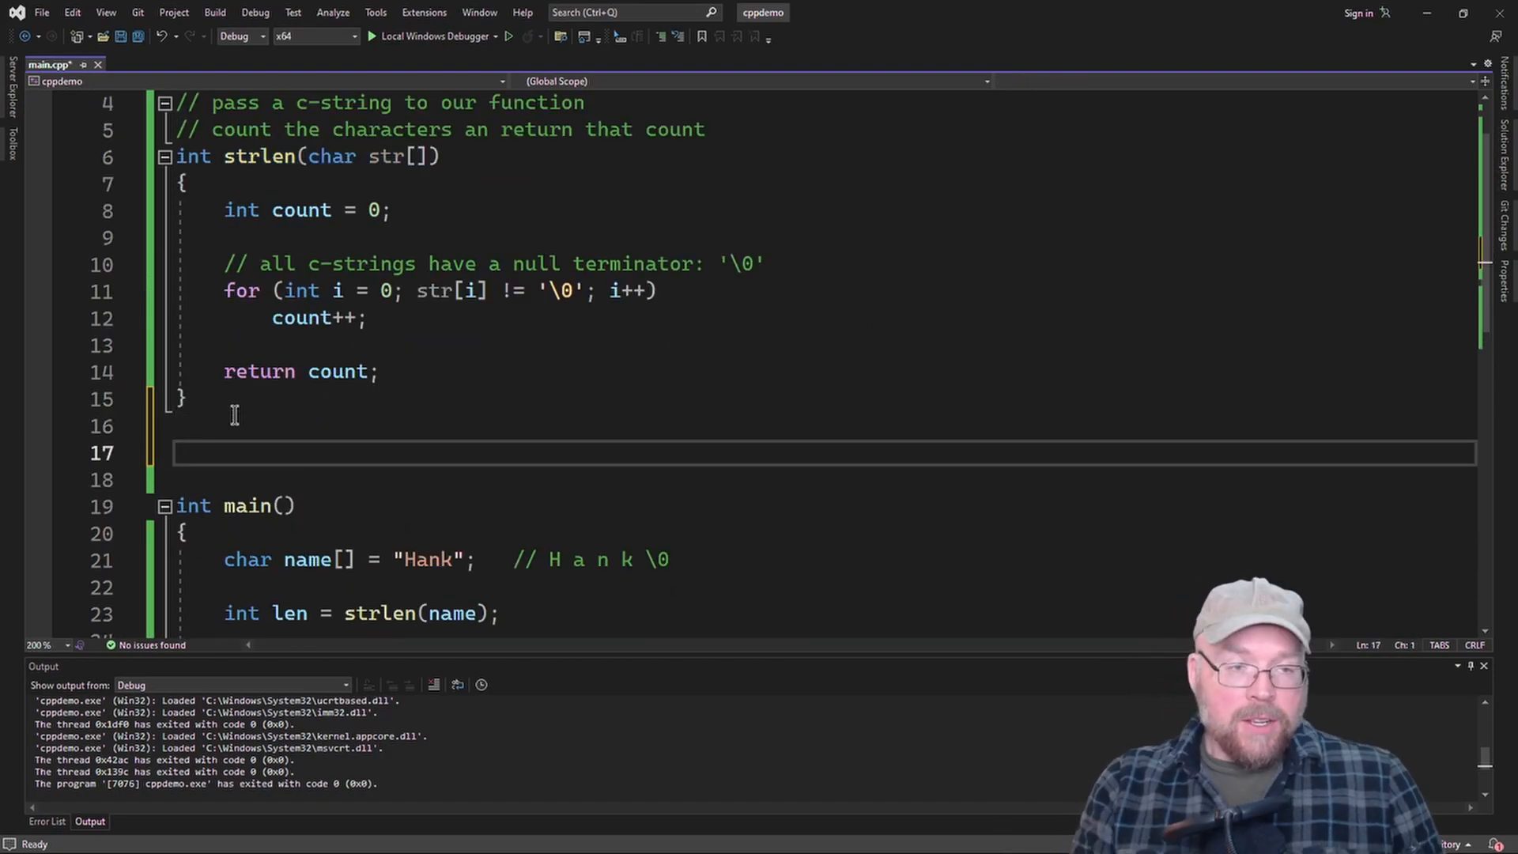
- Start a new void function declaration on the line between strlen and main
{"action": "type", "text": "void"}
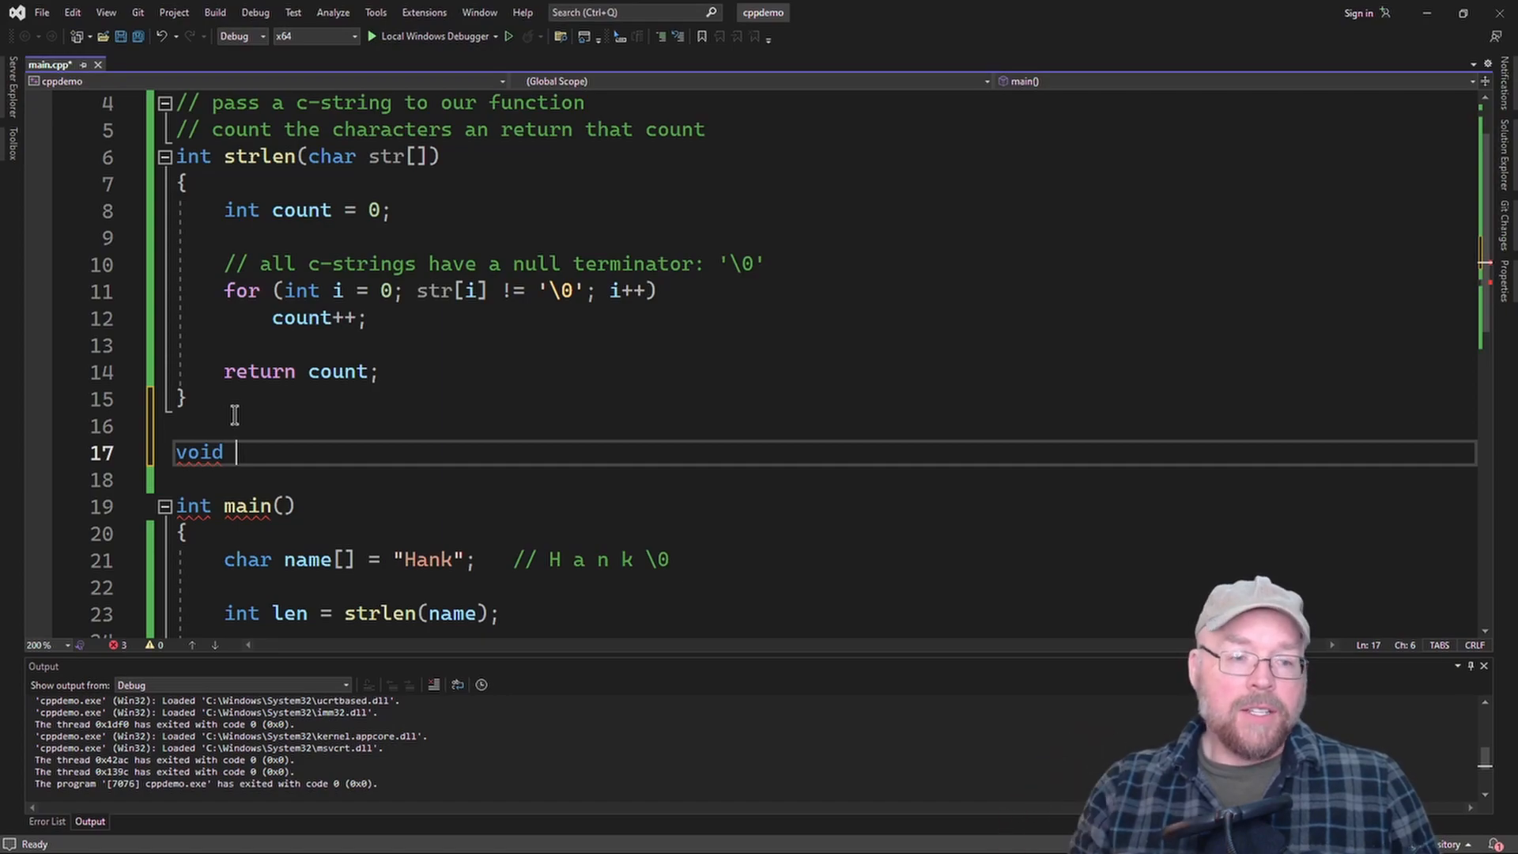
- Declare void replace(char* str, char s, char r) with an empty body
{"action": "type", "text": "r"}
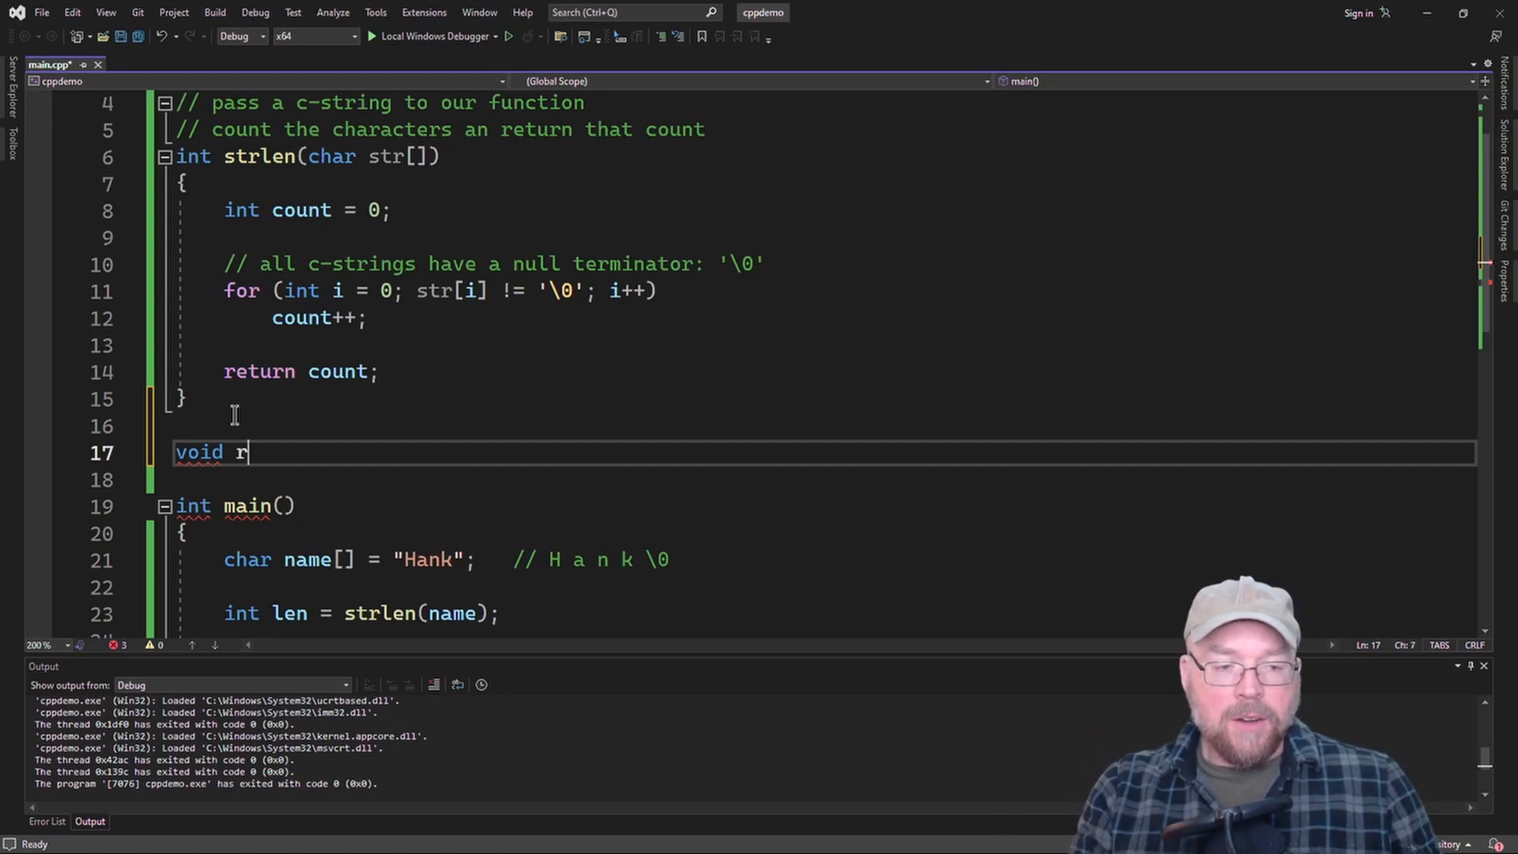
{"action": "type", "text": "eplace()"}
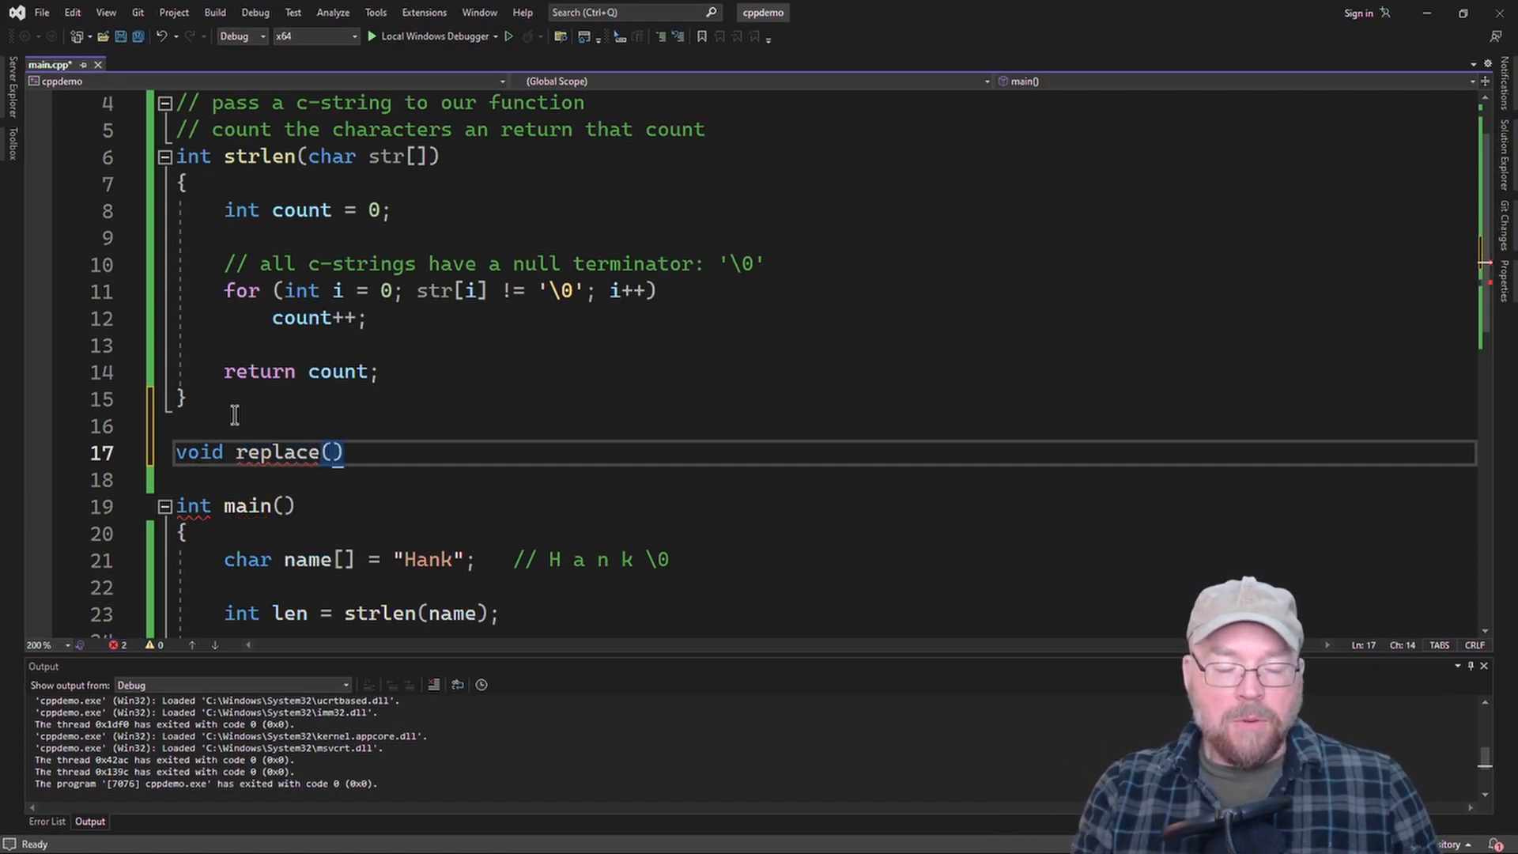
{"action": "type", "text": "char* st"}
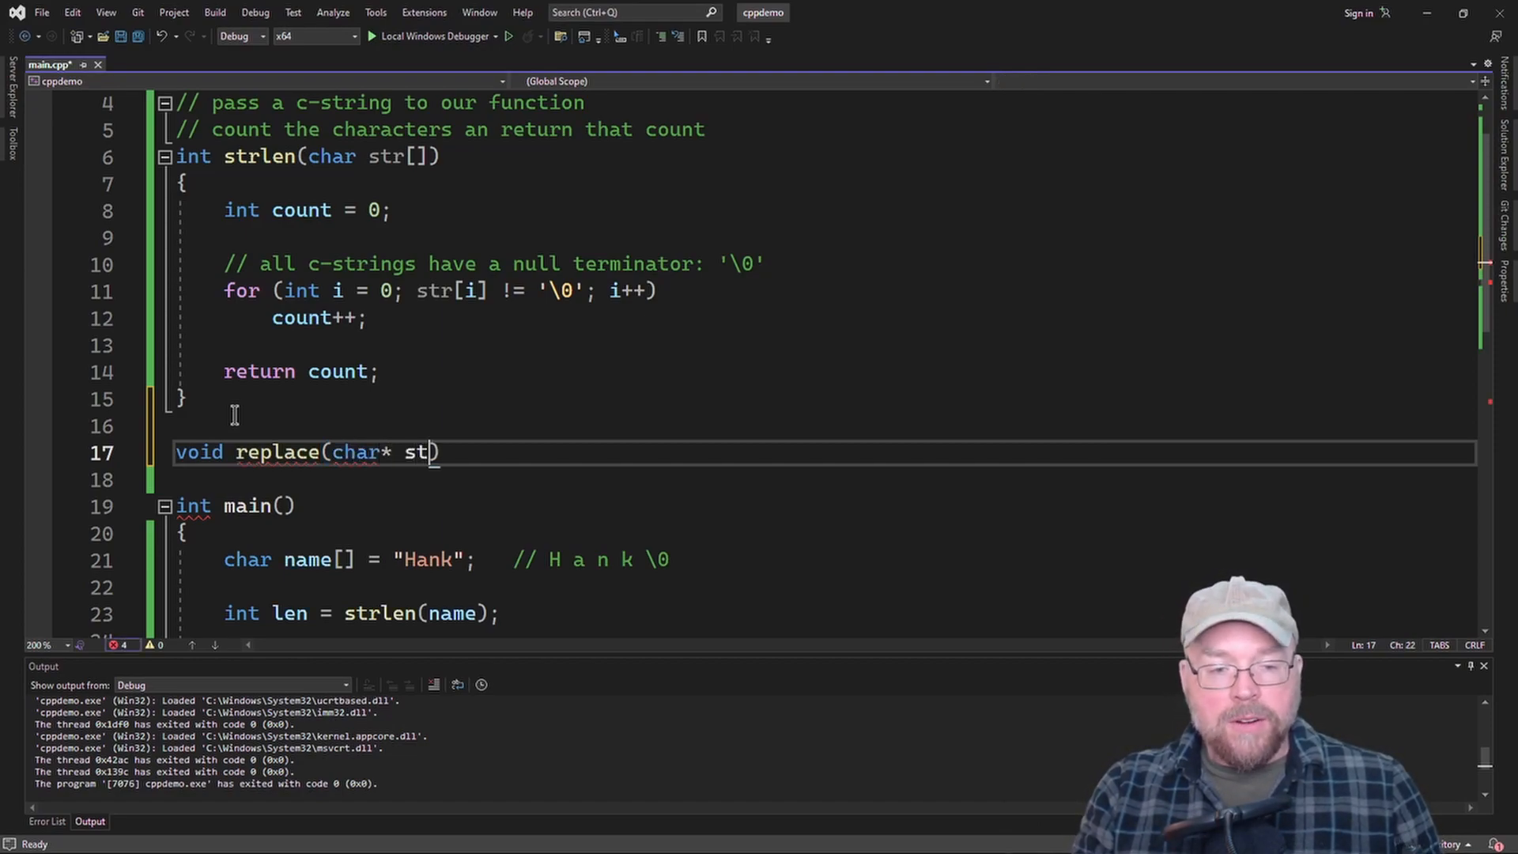
{"action": "type", "text": "r, char"}
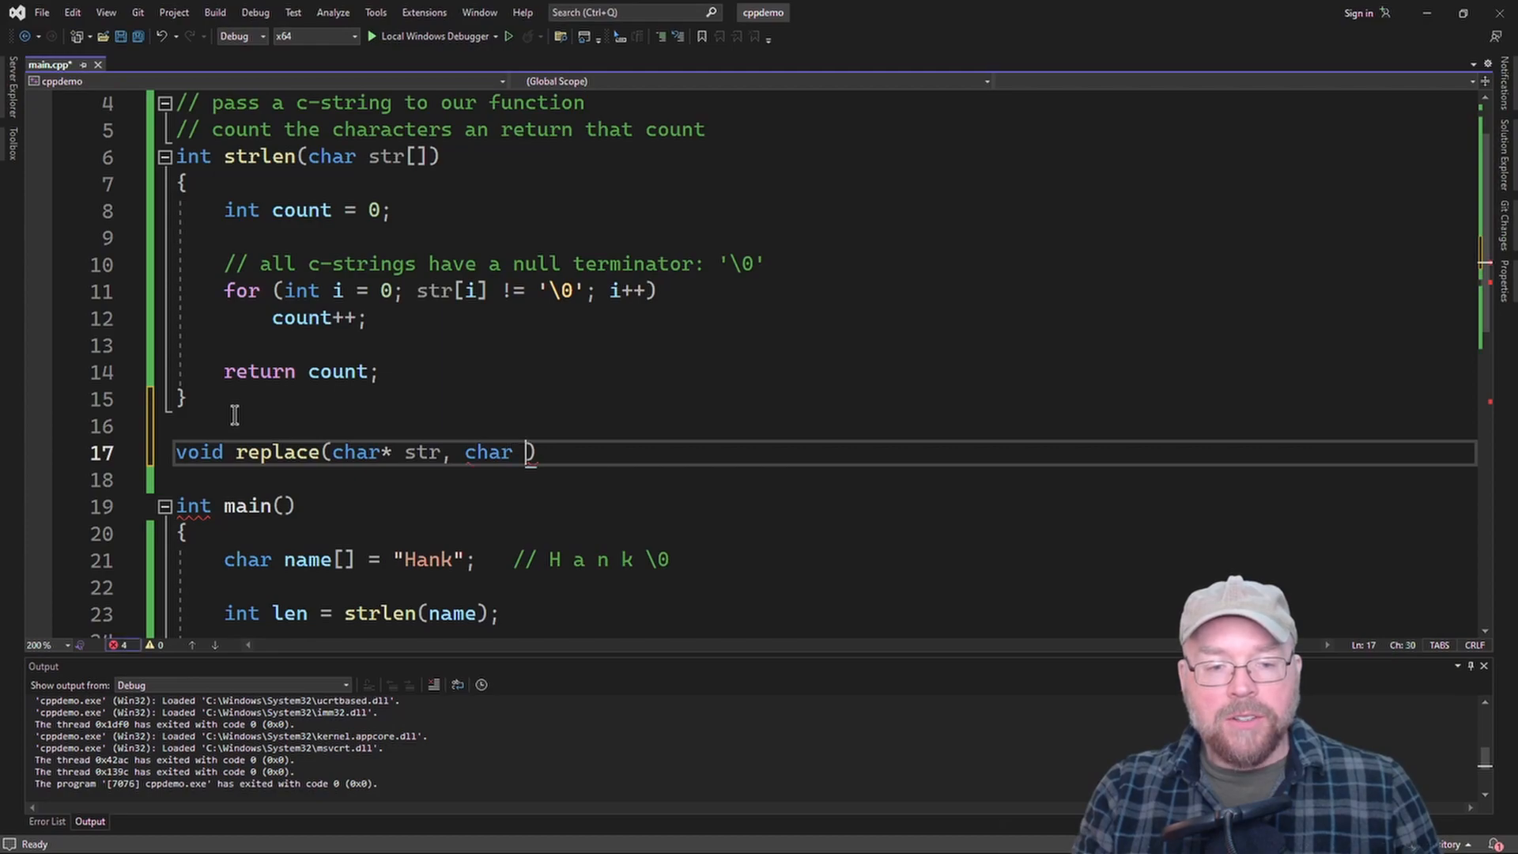
{"action": "type", "text": "c"}
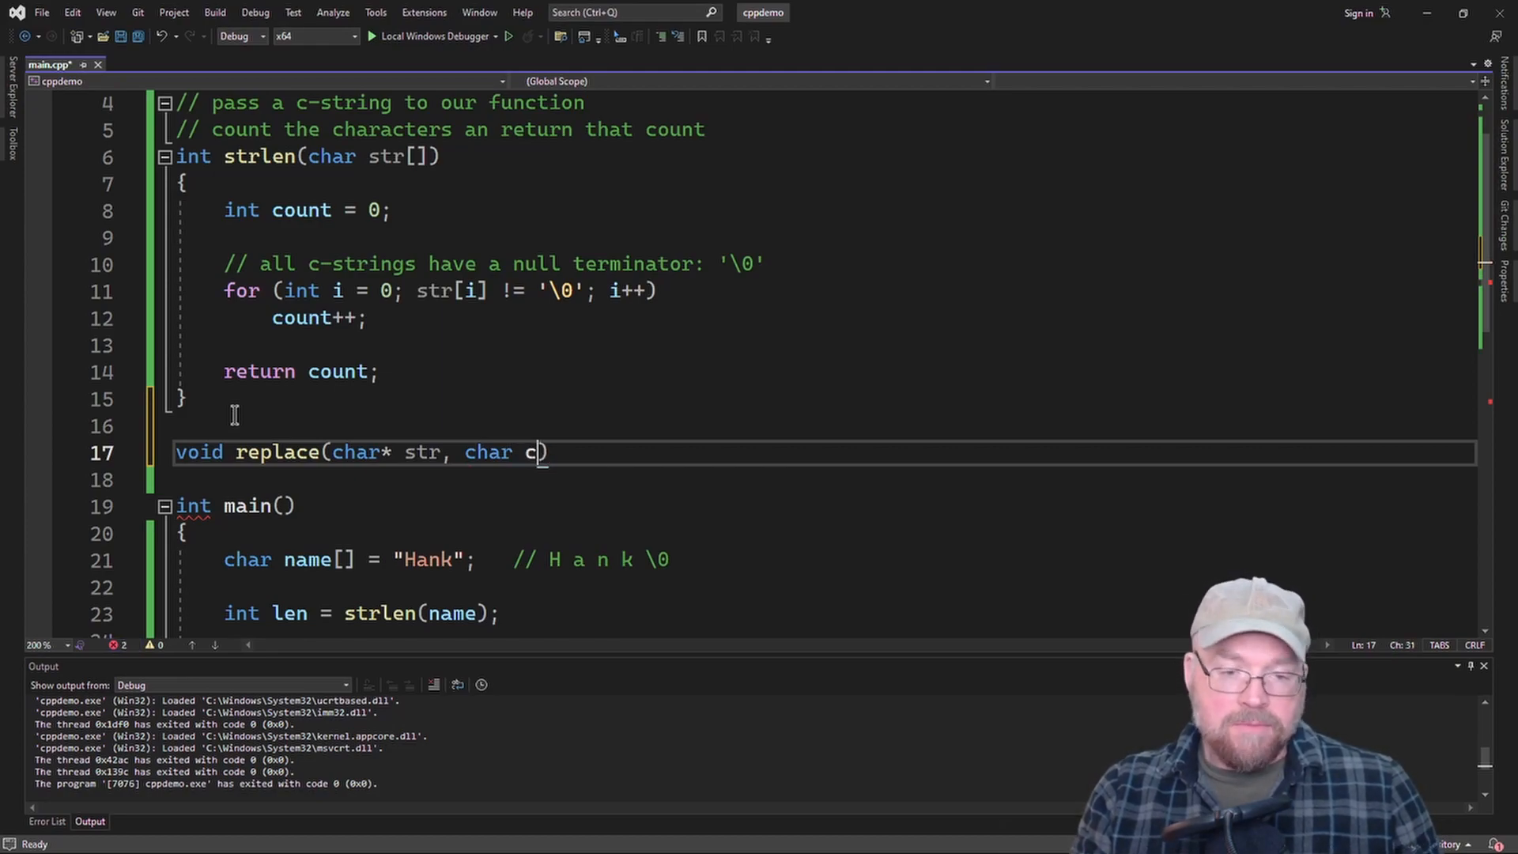
{"action": "key", "text": "enter"}
{"action": "type", "text": "{"}
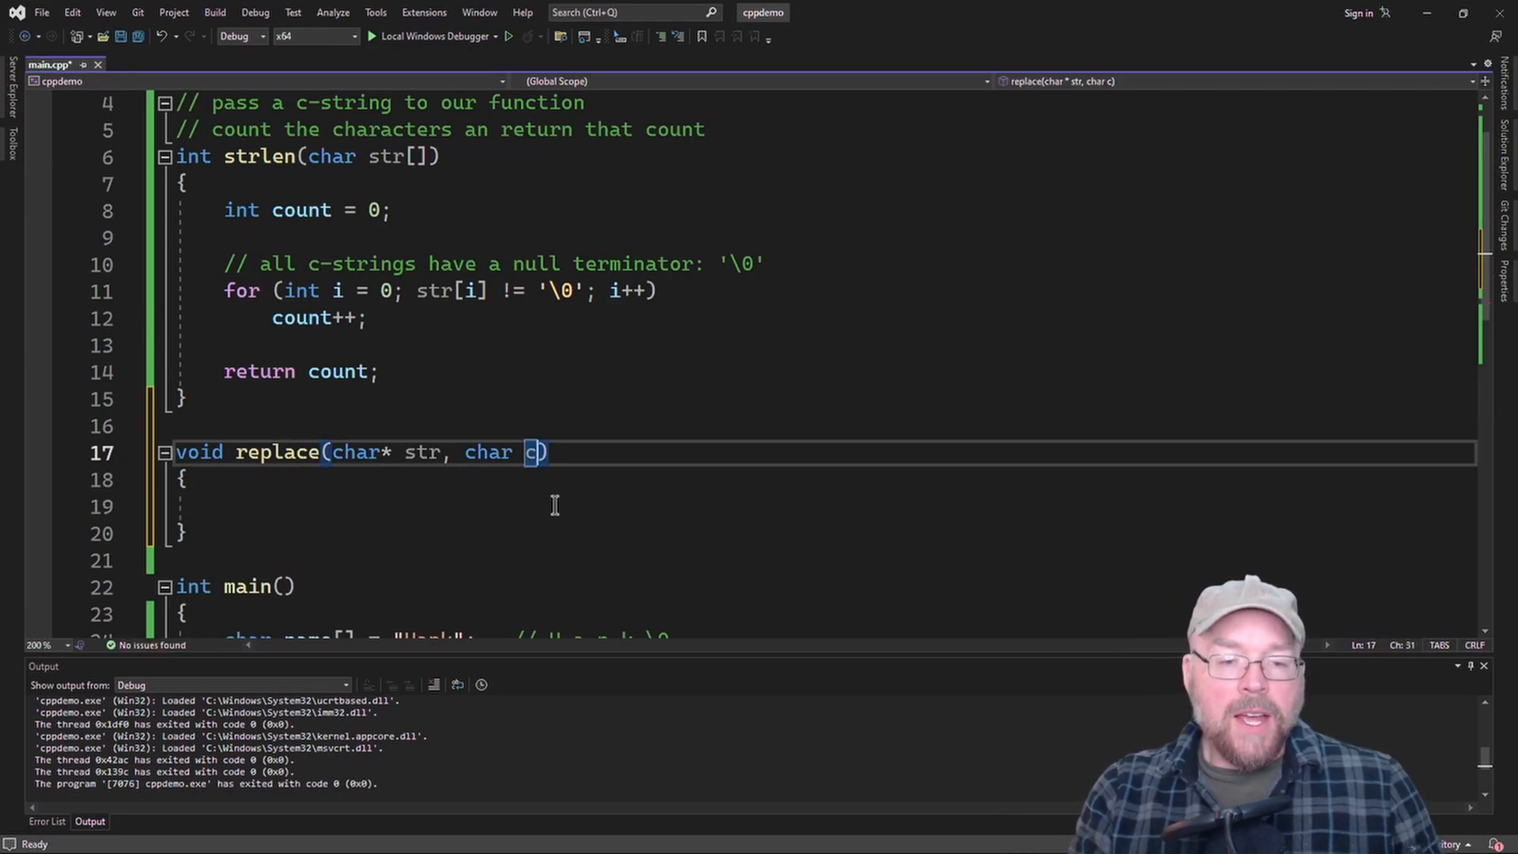
{"action": "type", "text": ", char r"}
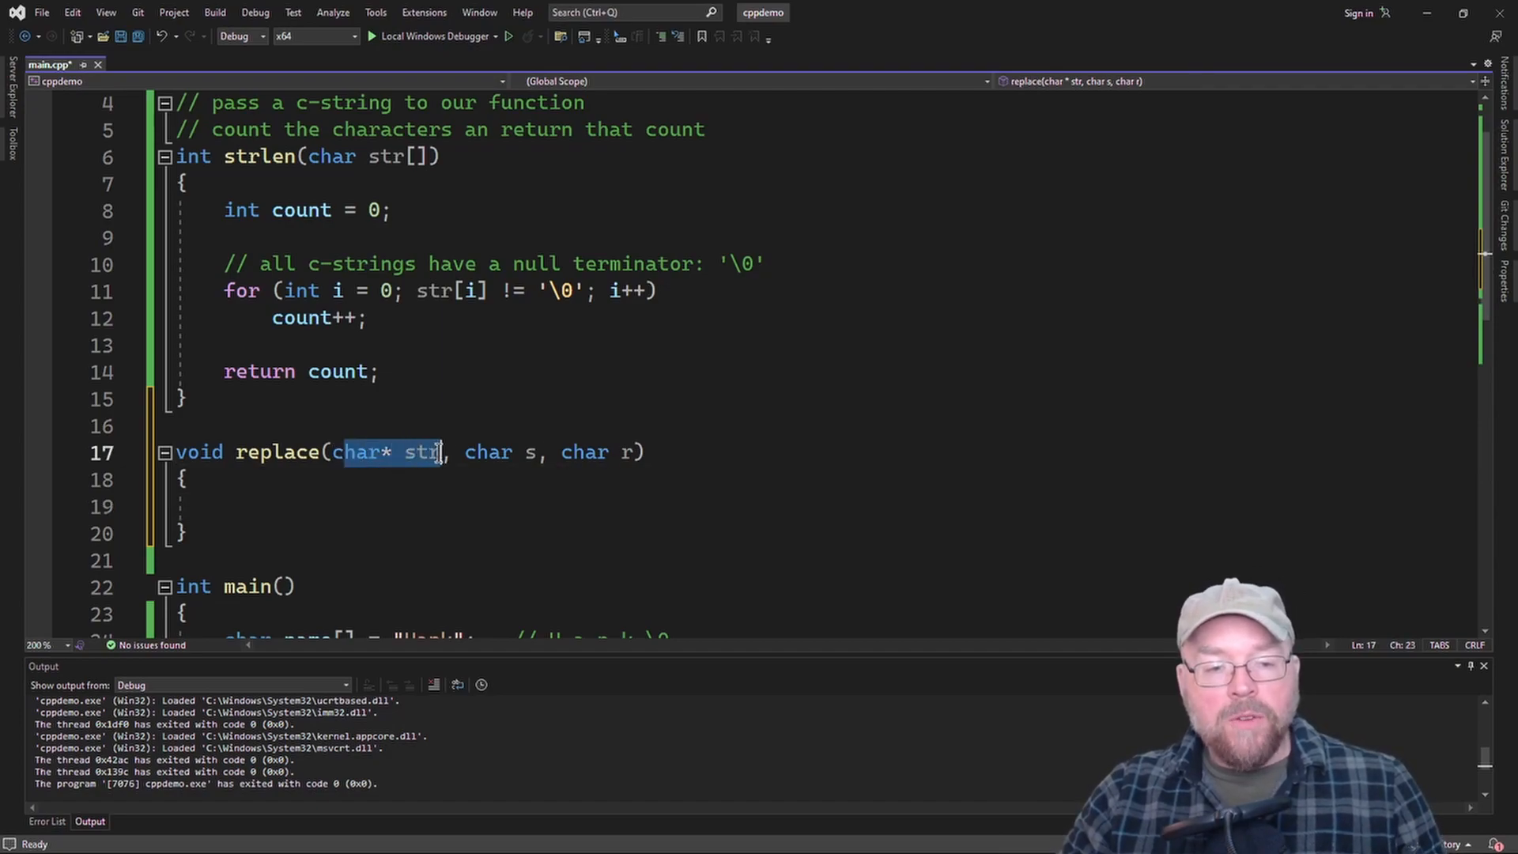
{"action": "mouse_move", "coordinate": [397, 465]}
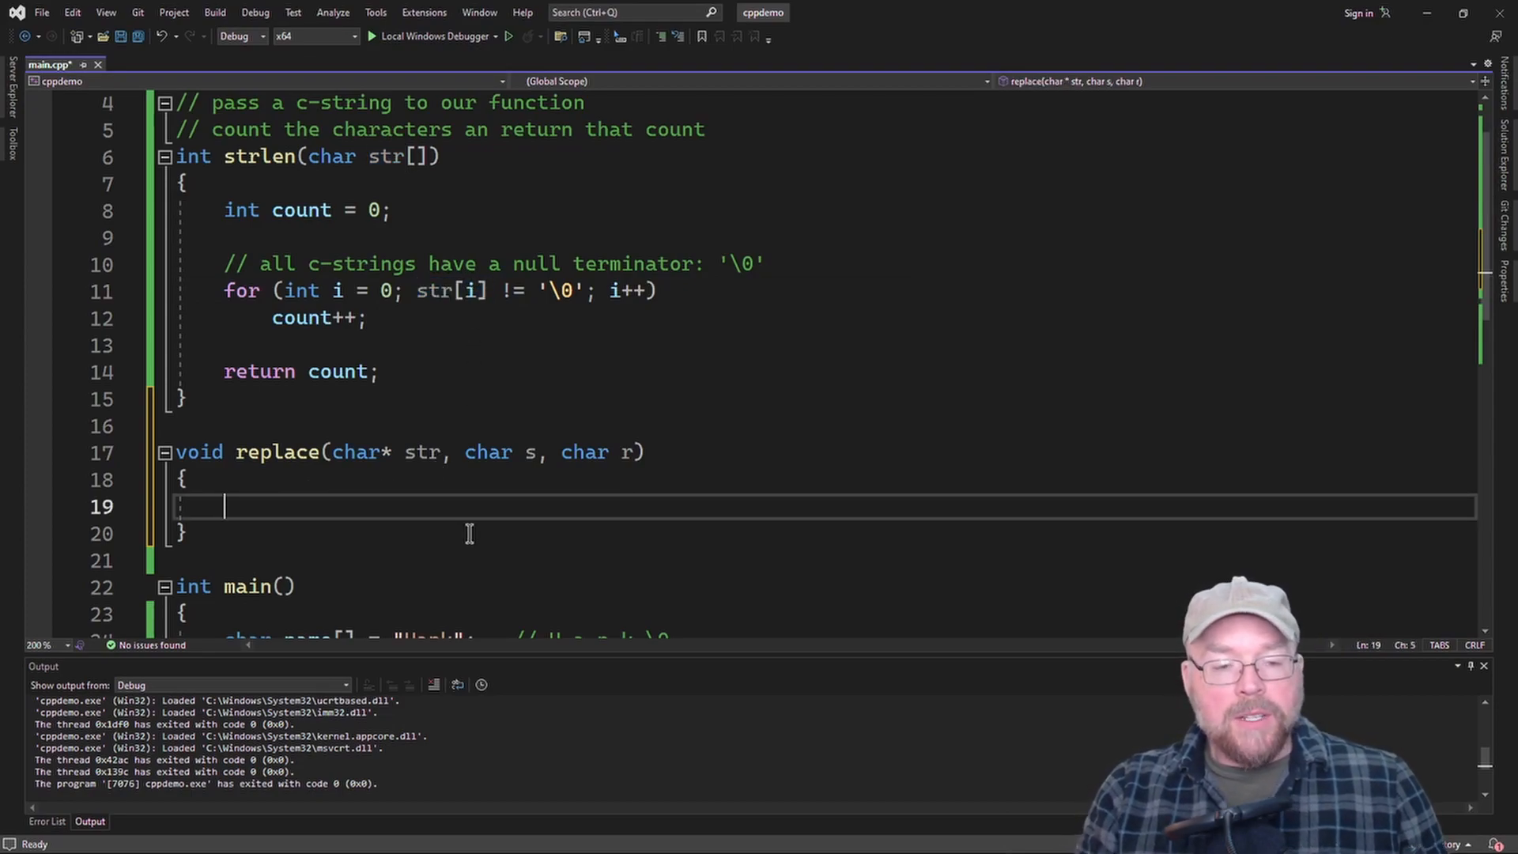
- Write while(*str != '\0') with an if testing *str == s inside
{"action": "type", "text": "while(*str !"}
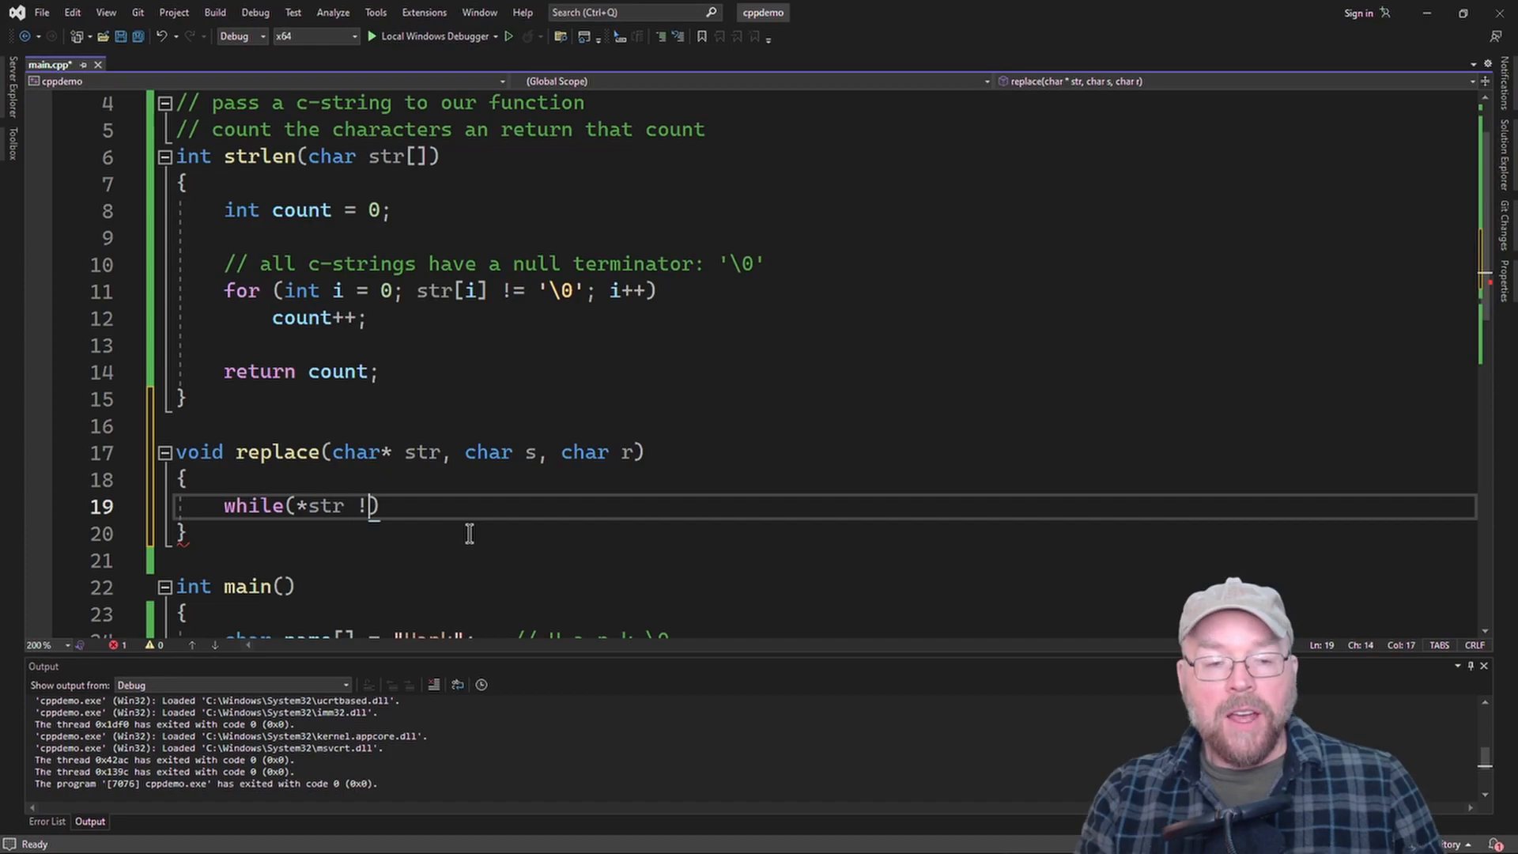
{"action": "type", "text": "= '\\0'"}
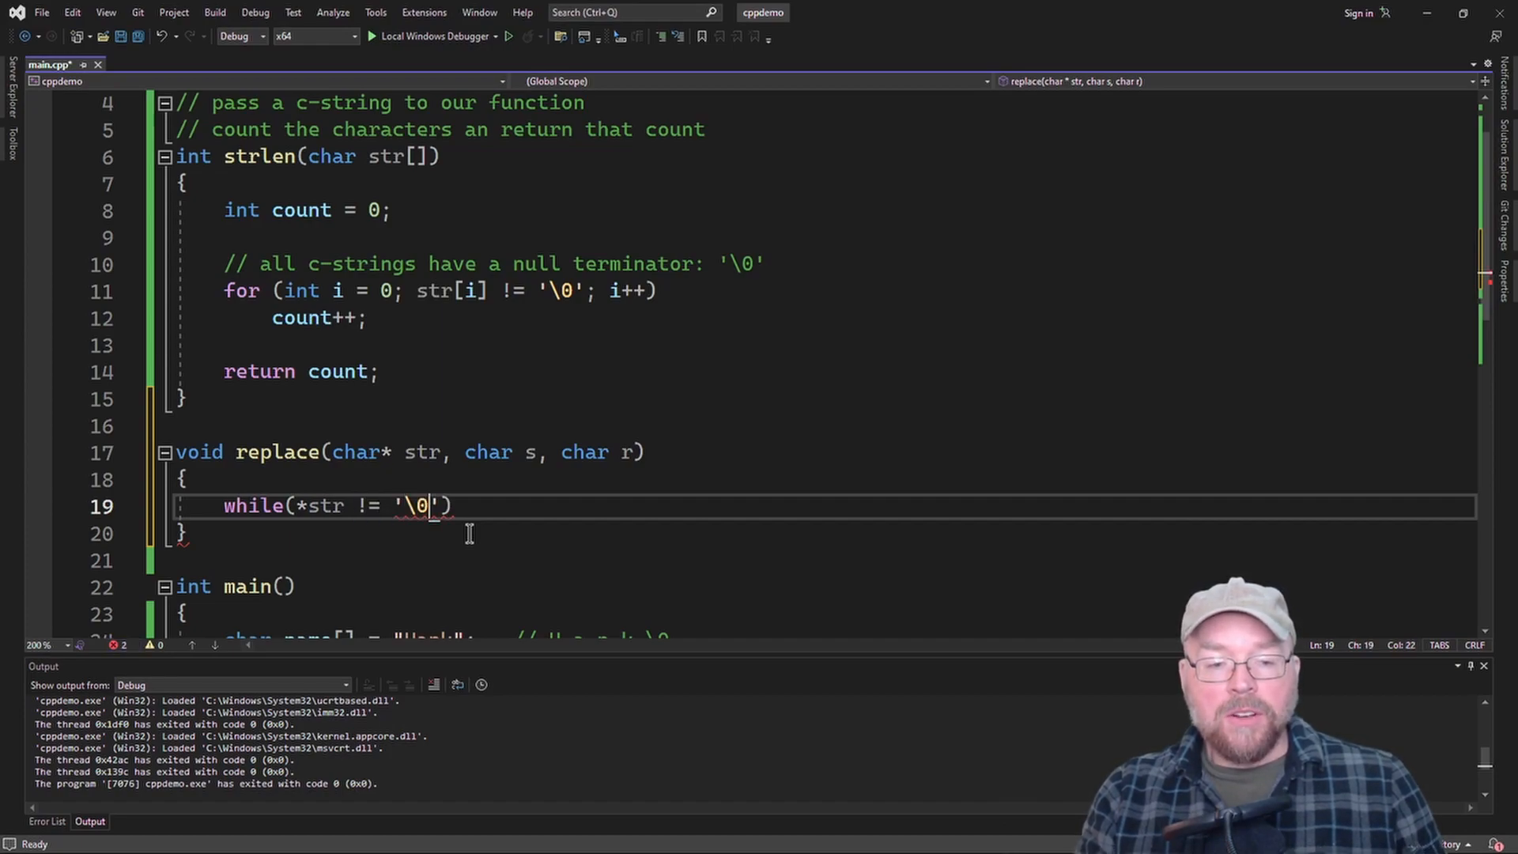
{"action": "key", "text": "enter"}
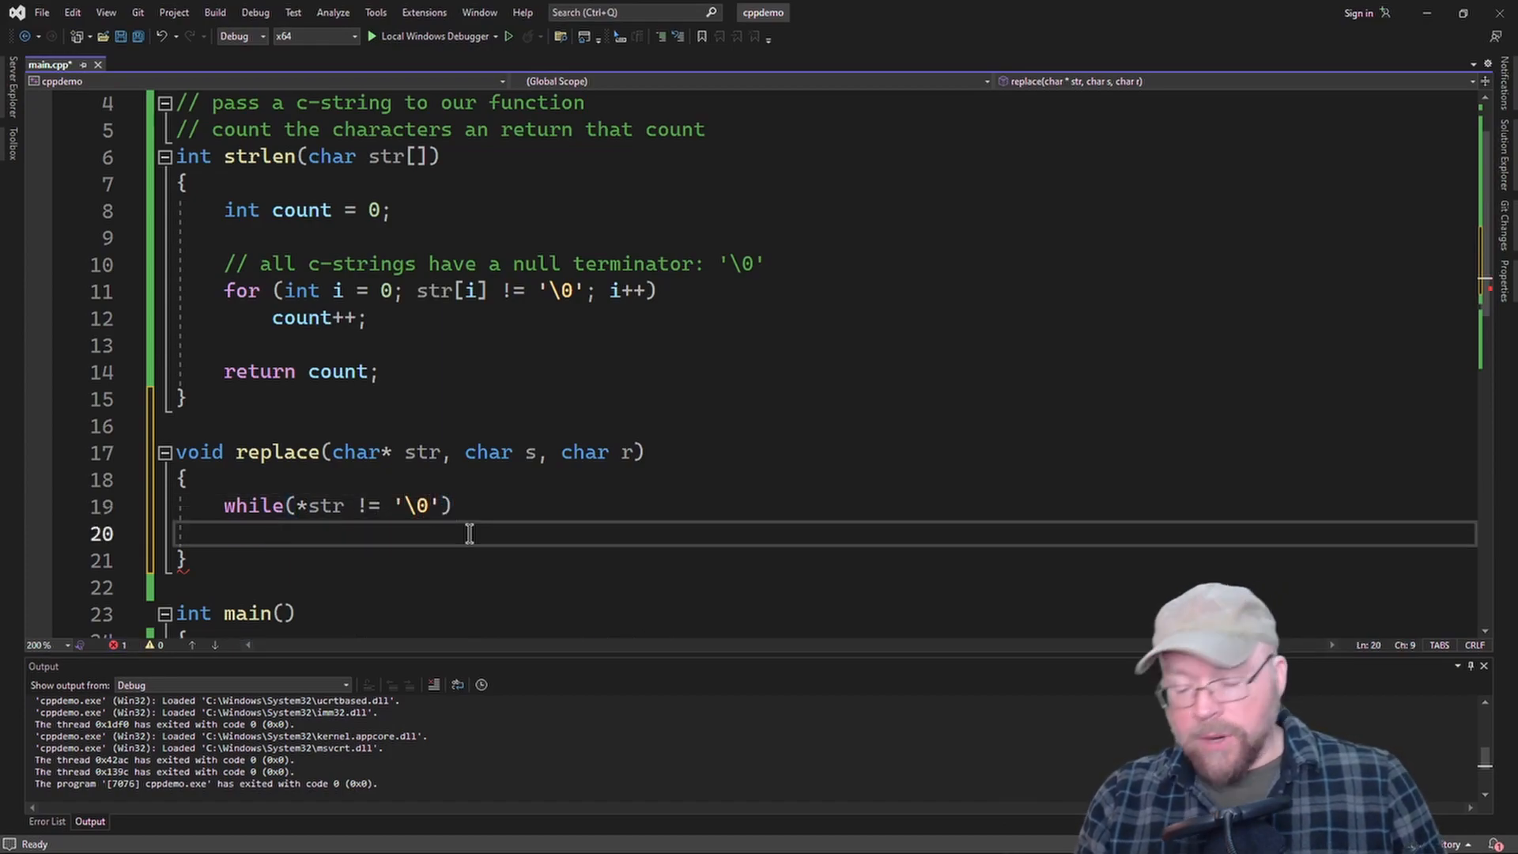
{"action": "type", "text": "{"}
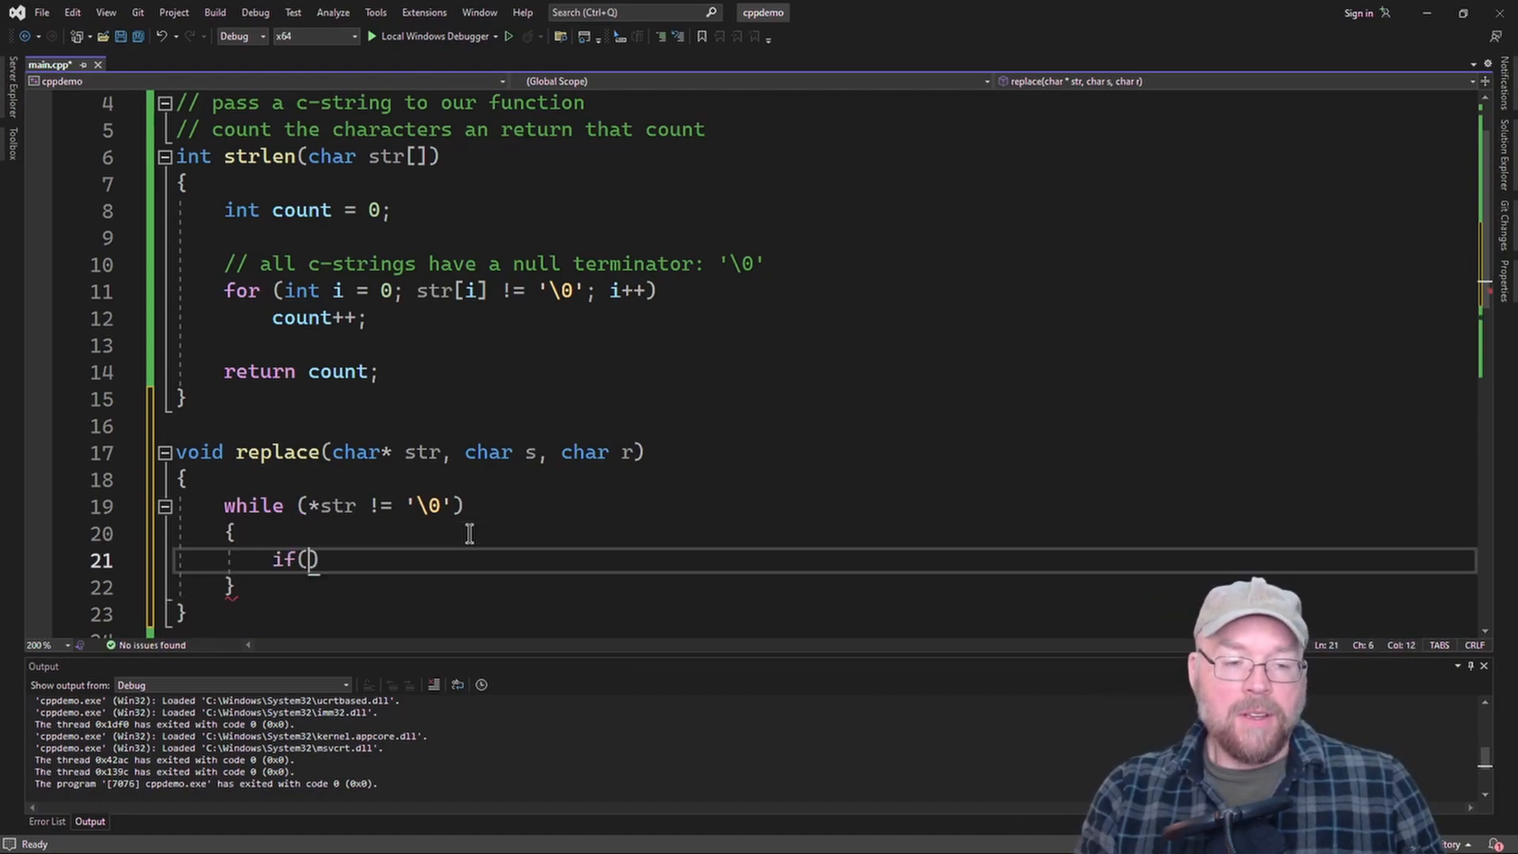
{"action": "type", "text": "*str"}
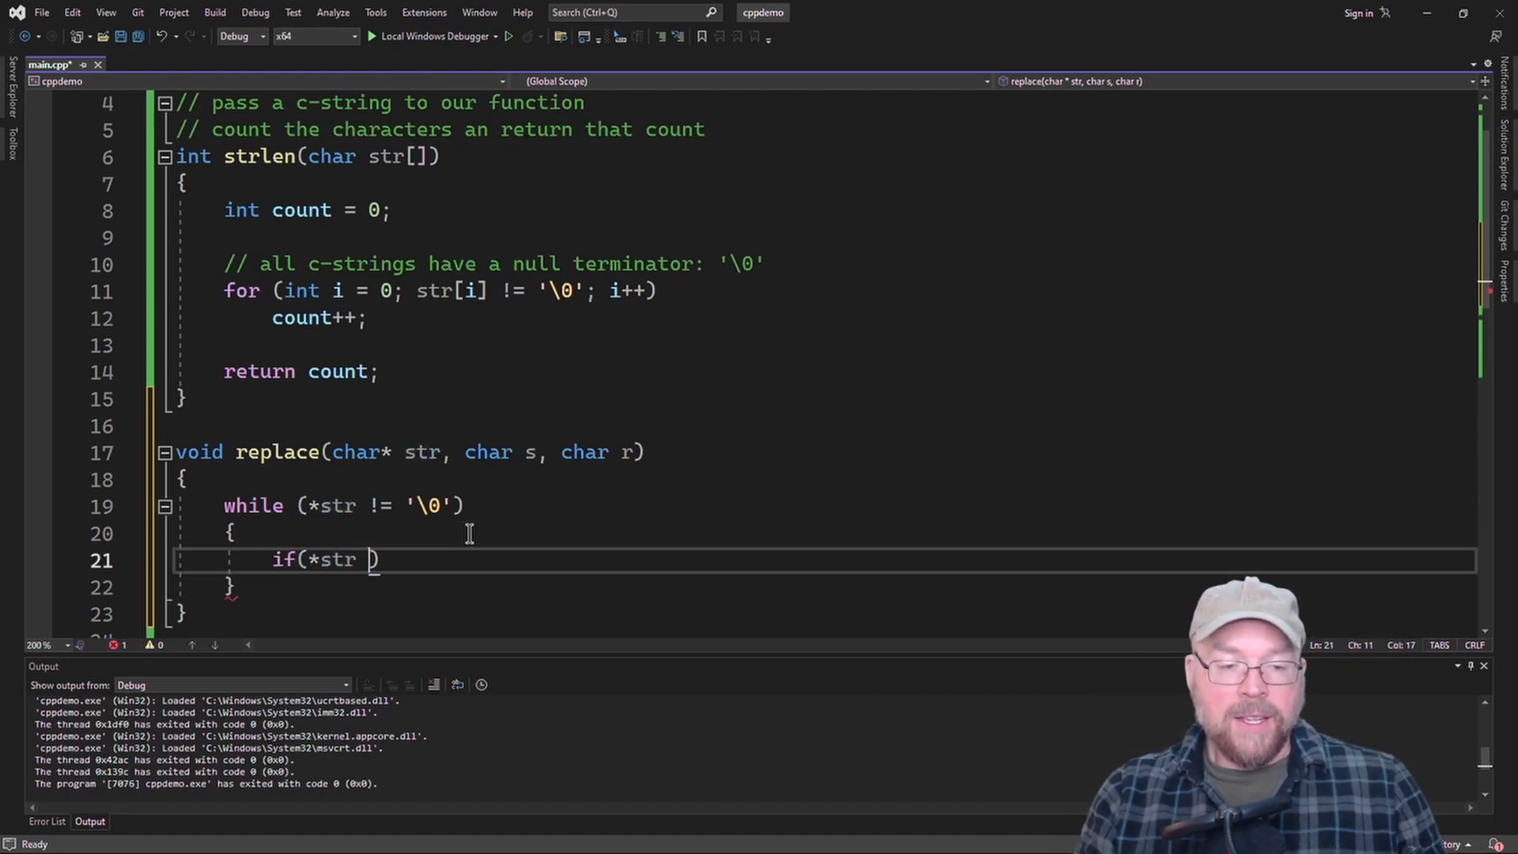
{"action": "type", "text": "== s"}
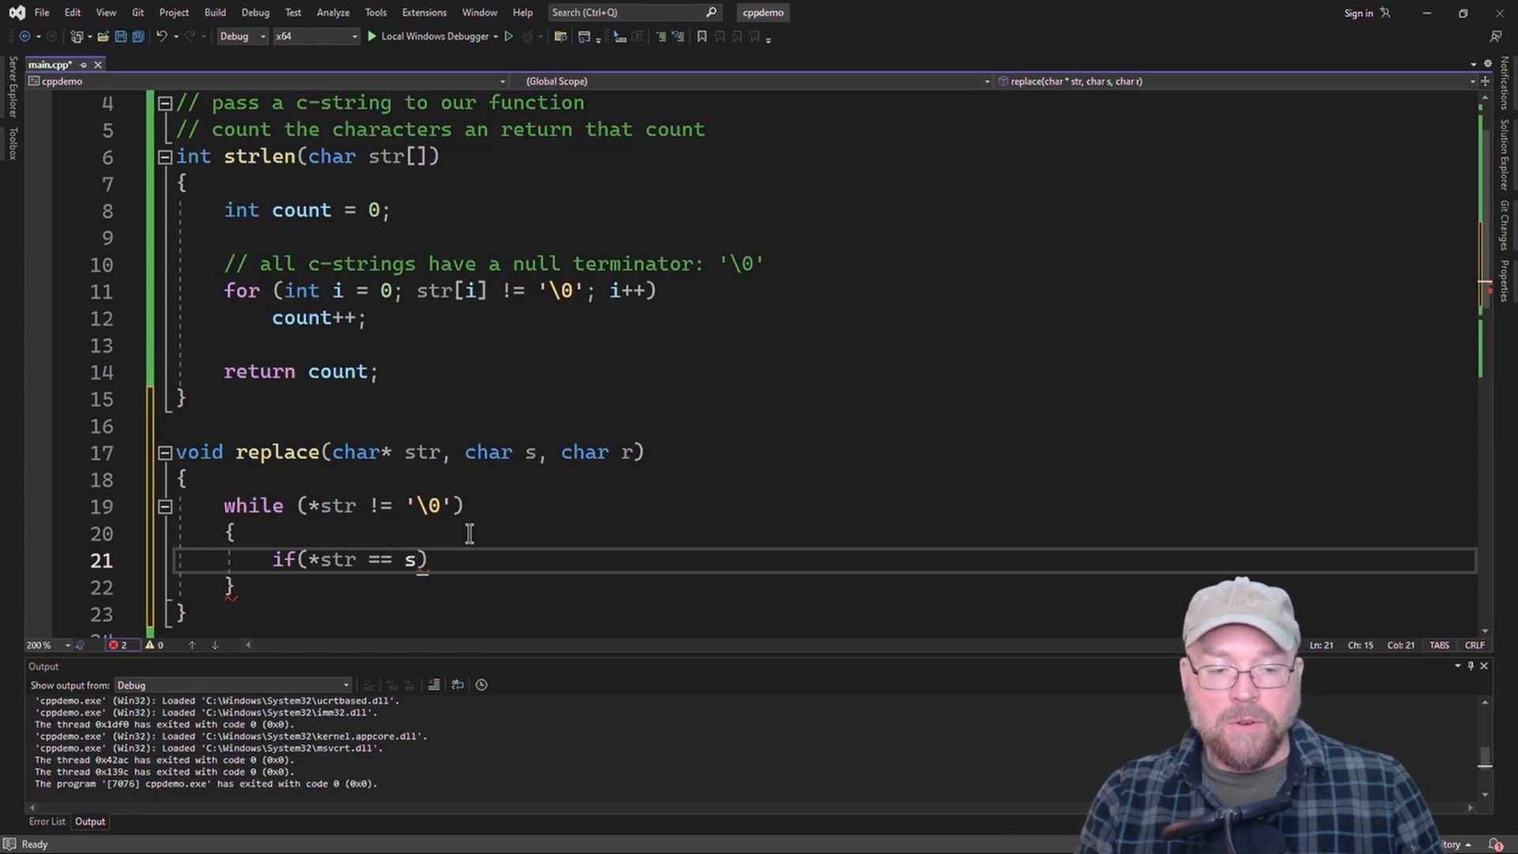
- Assign *str = r on a match and advance with str++ each pass
{"action": "type", "text": "*"}
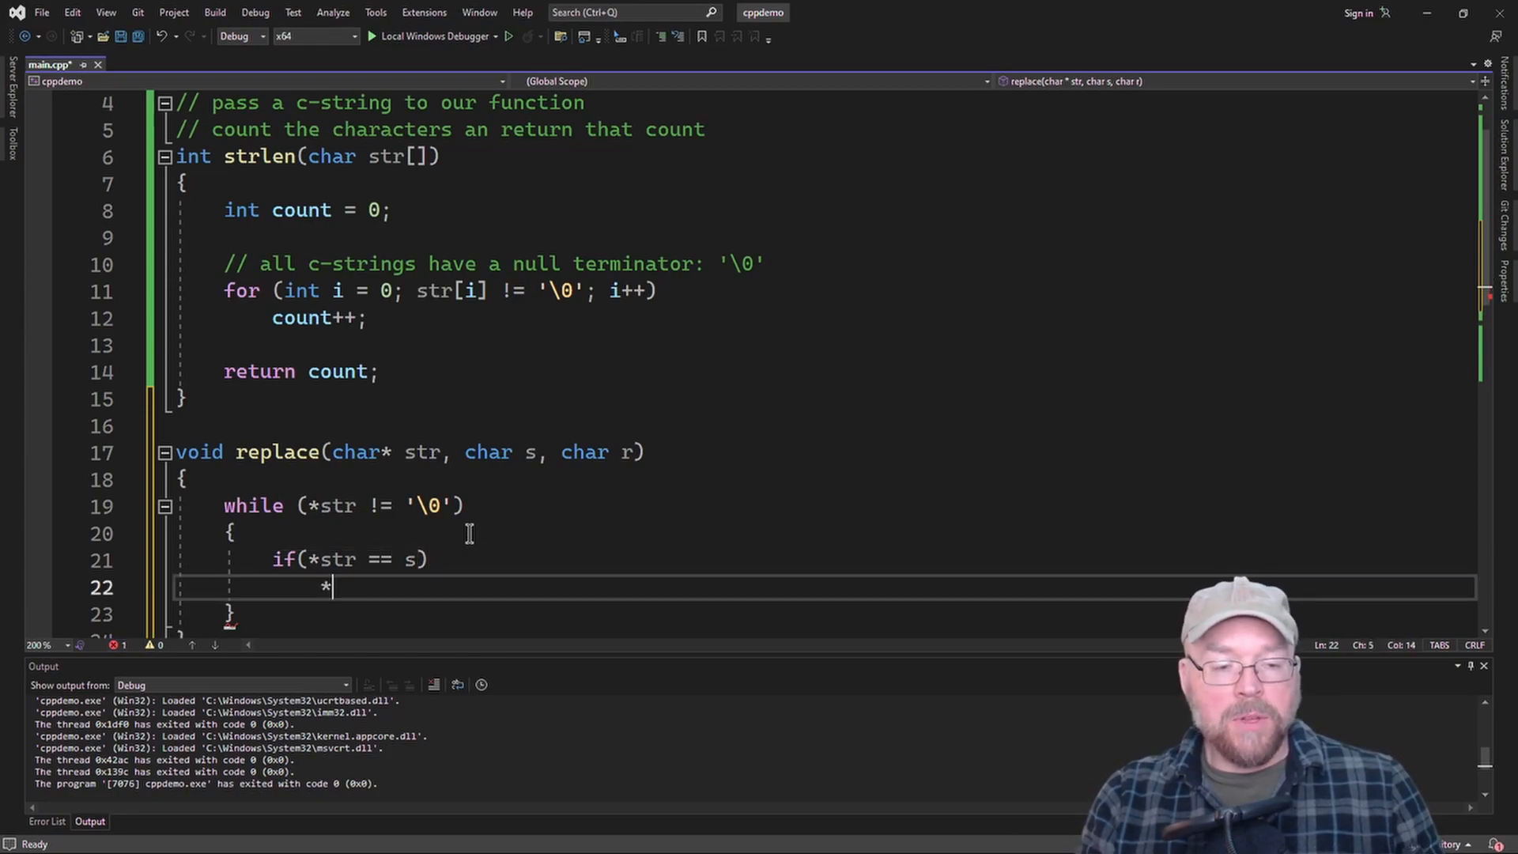
{"action": "type", "text": "str"}
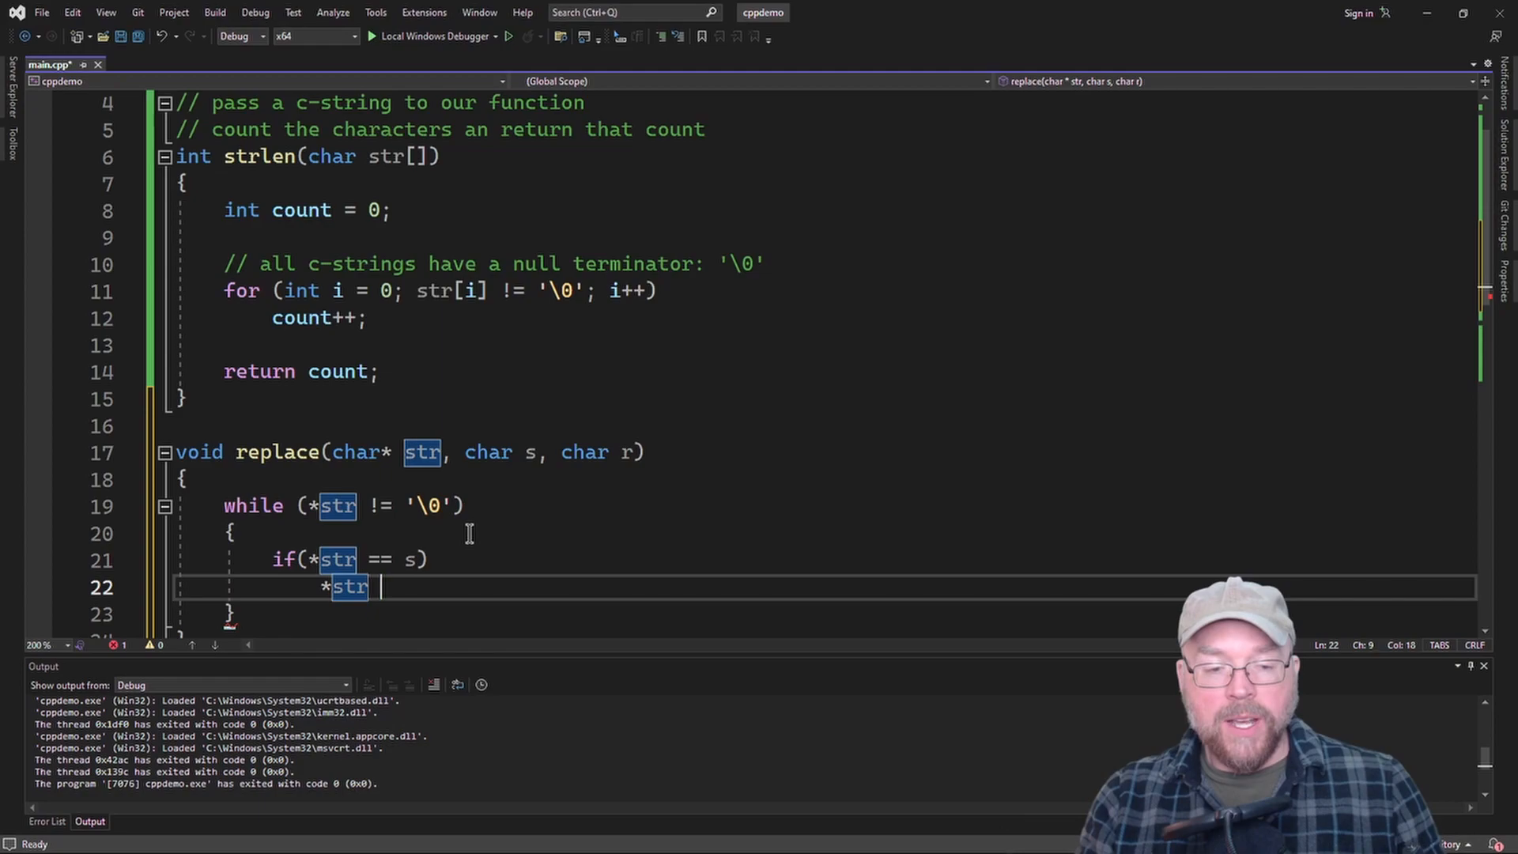
{"action": "type", "text": "= c"}
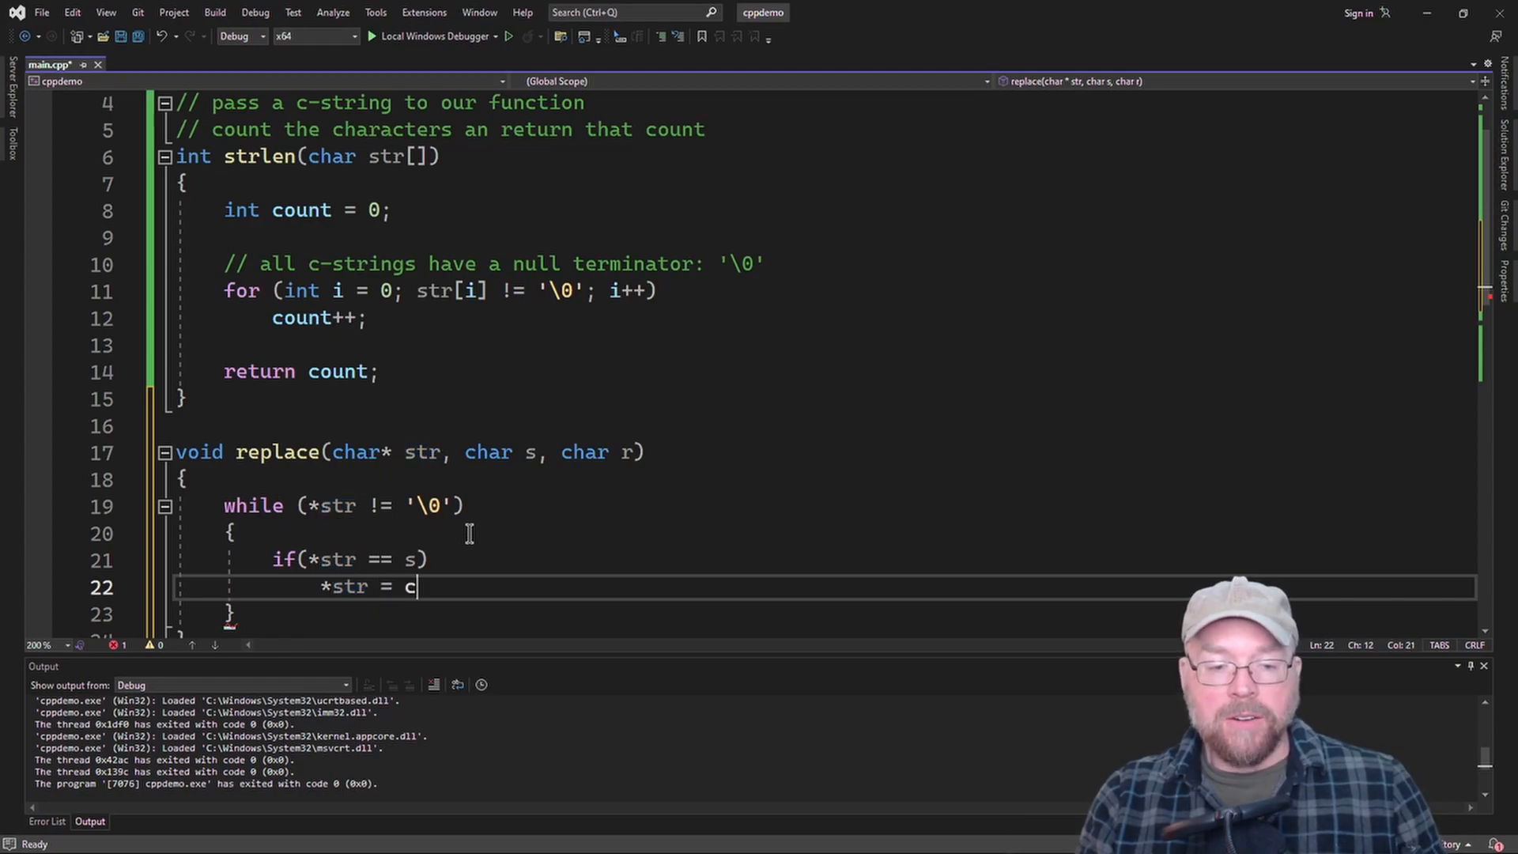
{"action": "type", "text": "r;"}
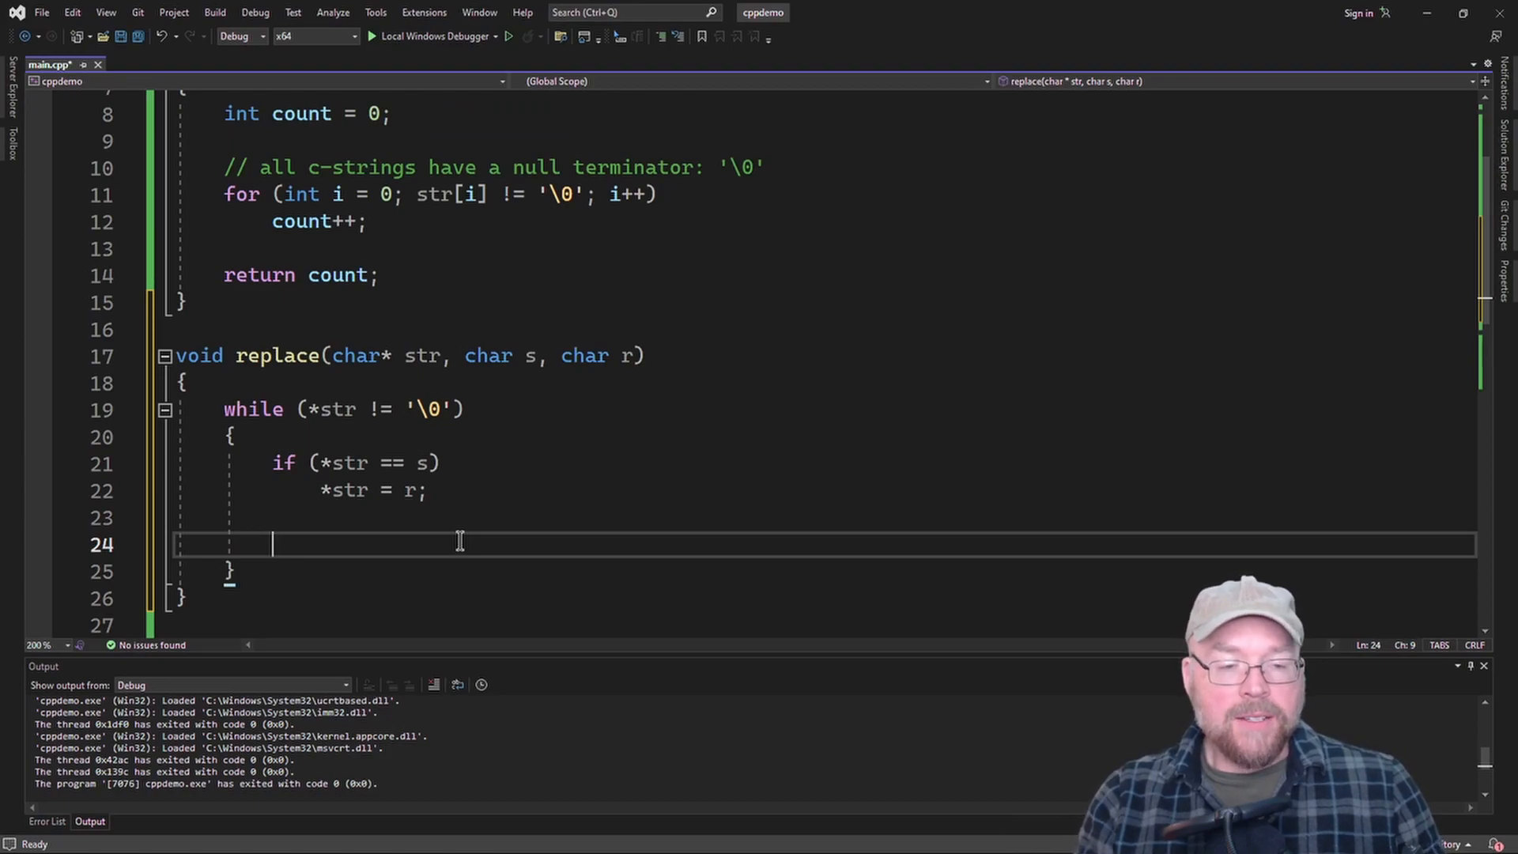
{"action": "type", "text": "str++;"}
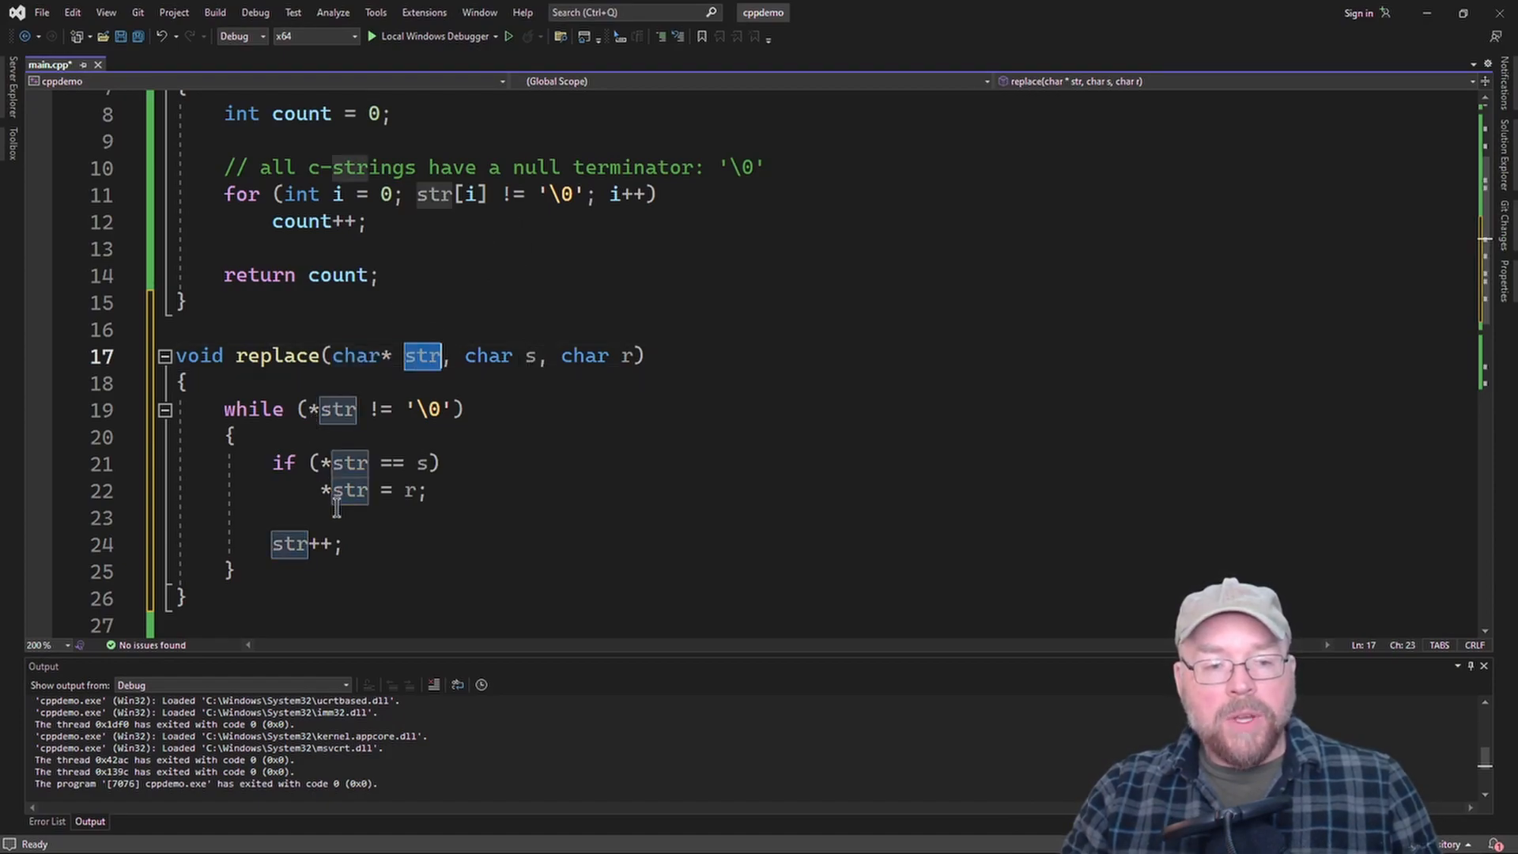
{"action": "left_click", "coordinate": [290, 544]}
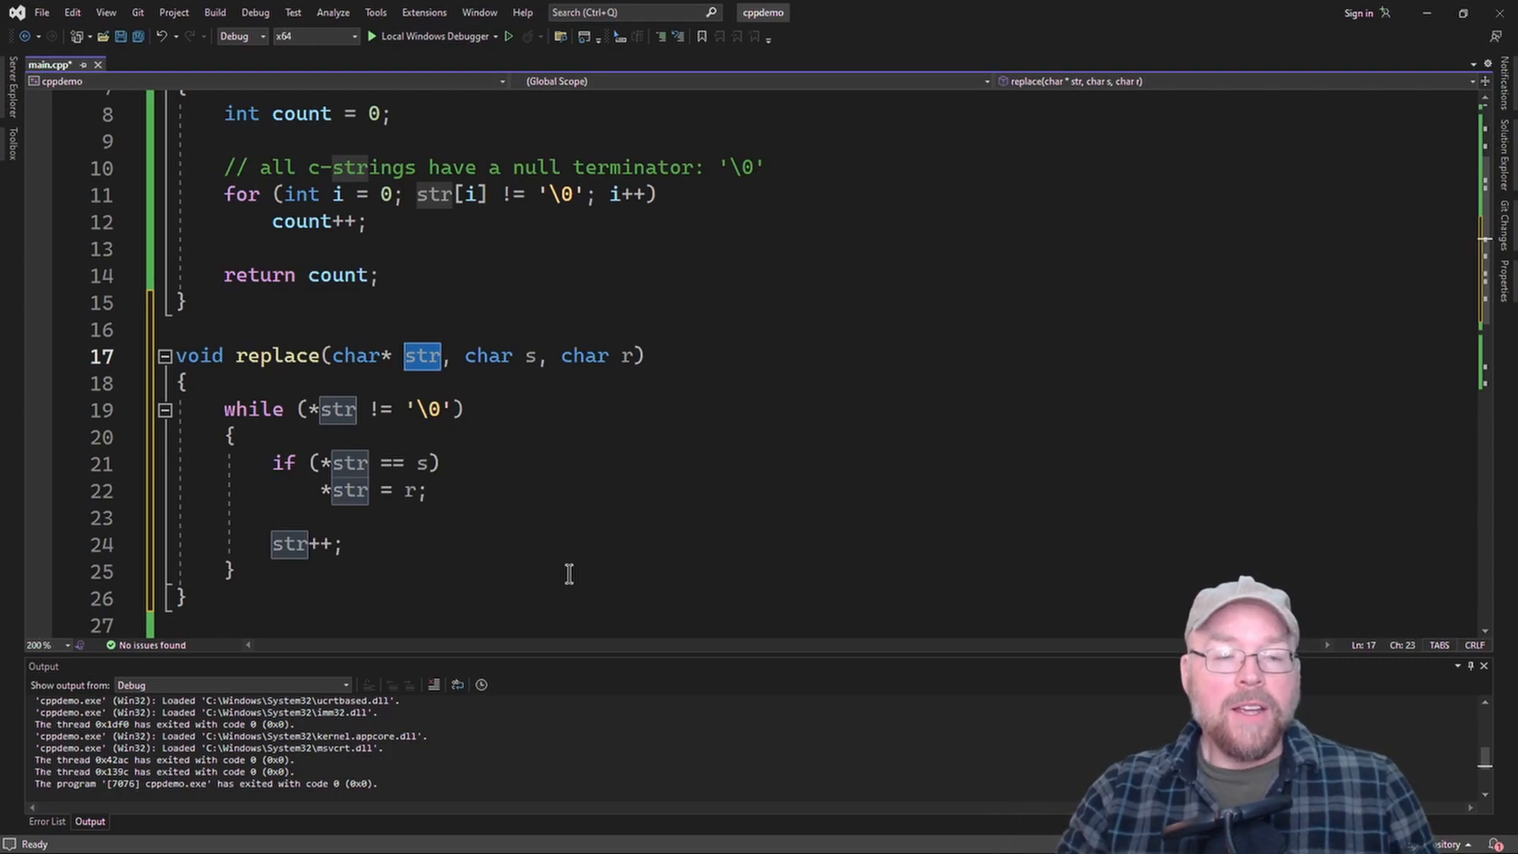
{"action": "mouse_move", "coordinate": [416, 339]}
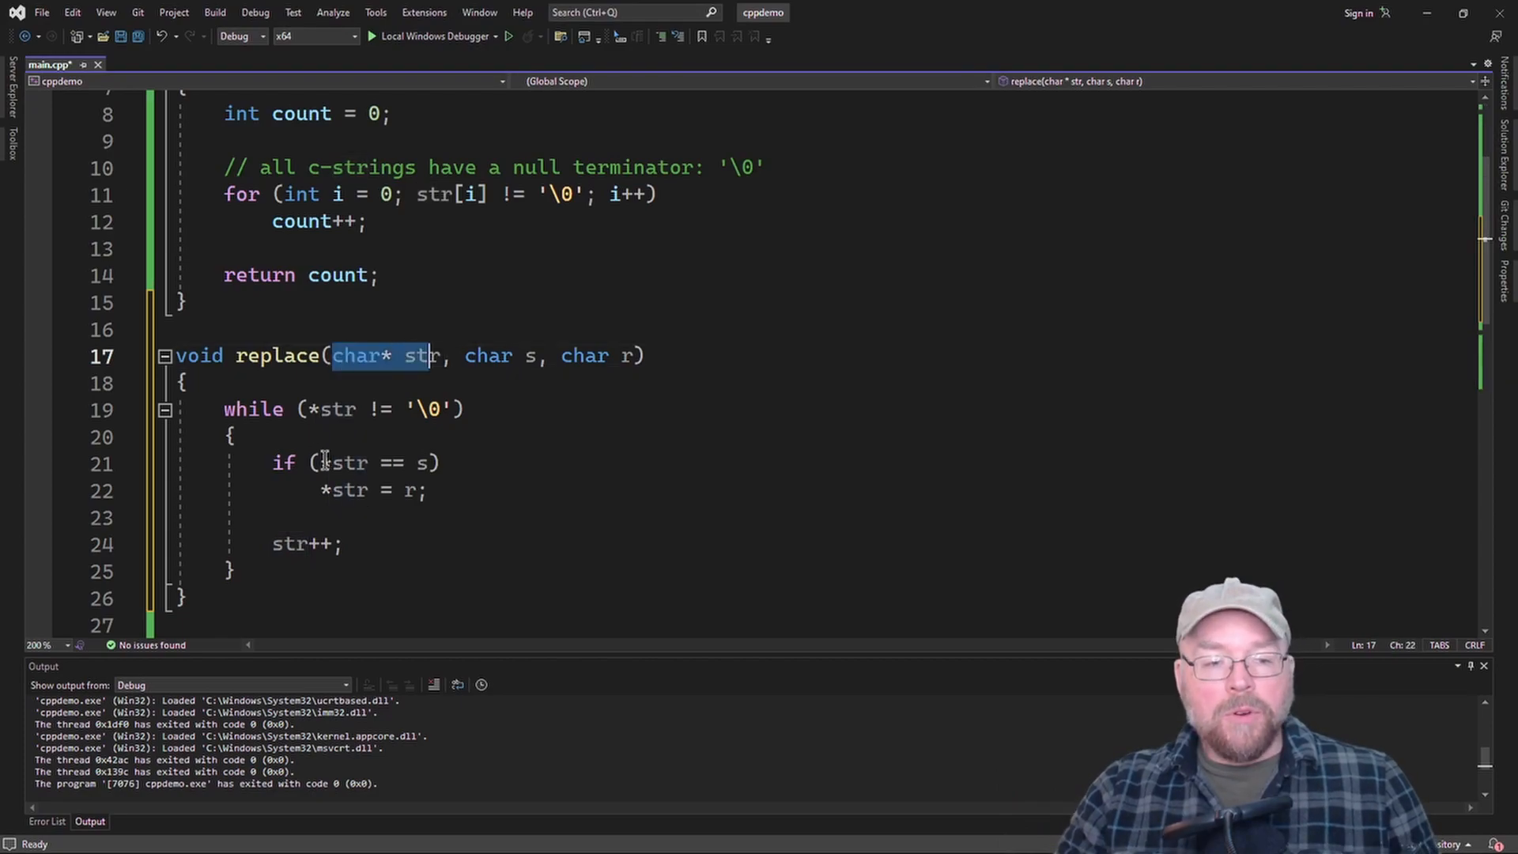
{"action": "left_click", "coordinate": [310, 408]}
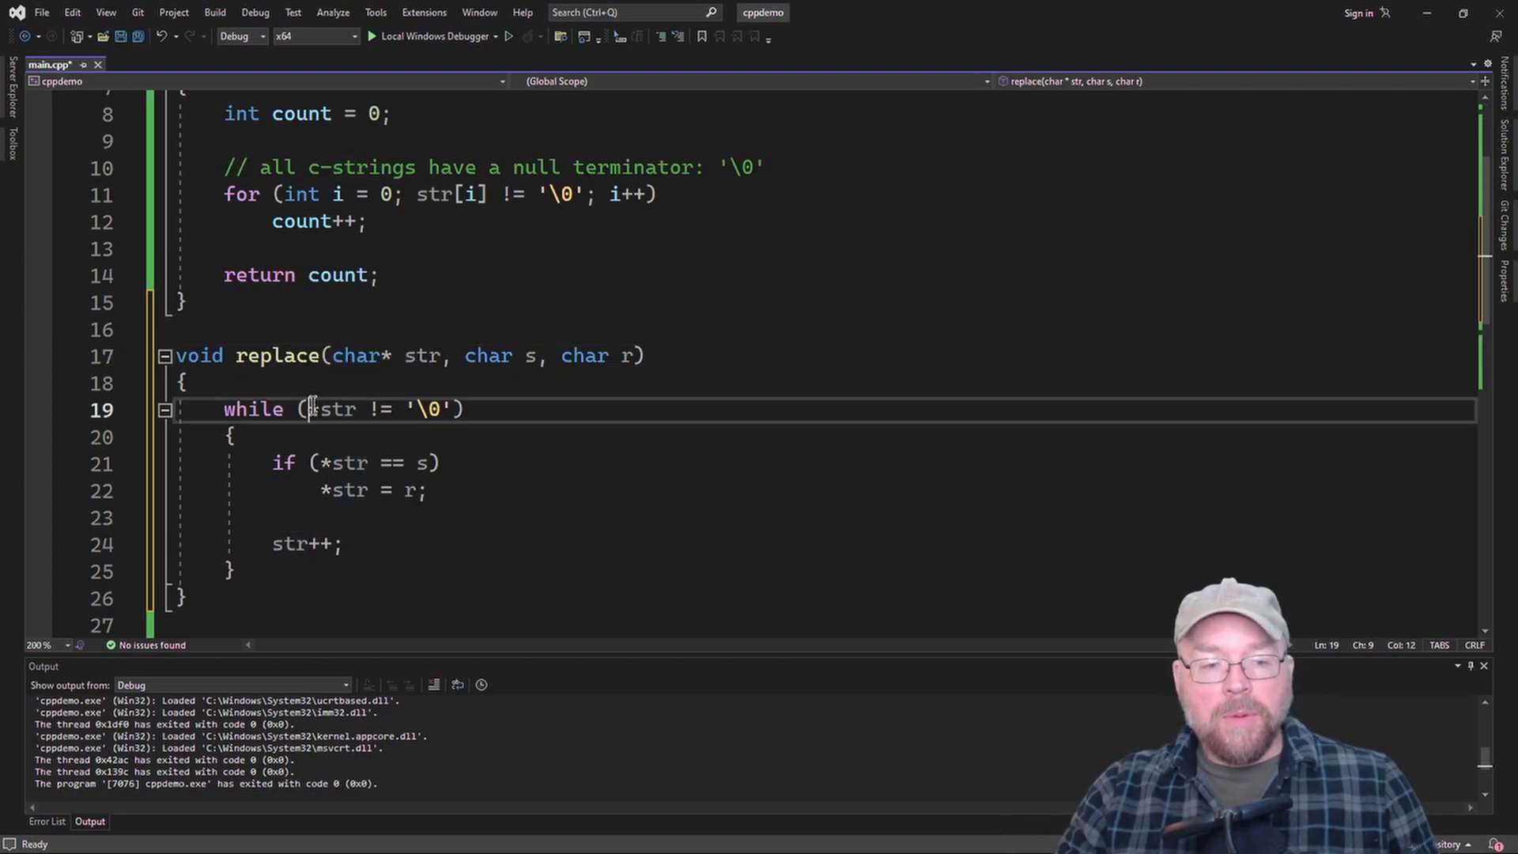
{"action": "double_click", "coordinate": [334, 408]}
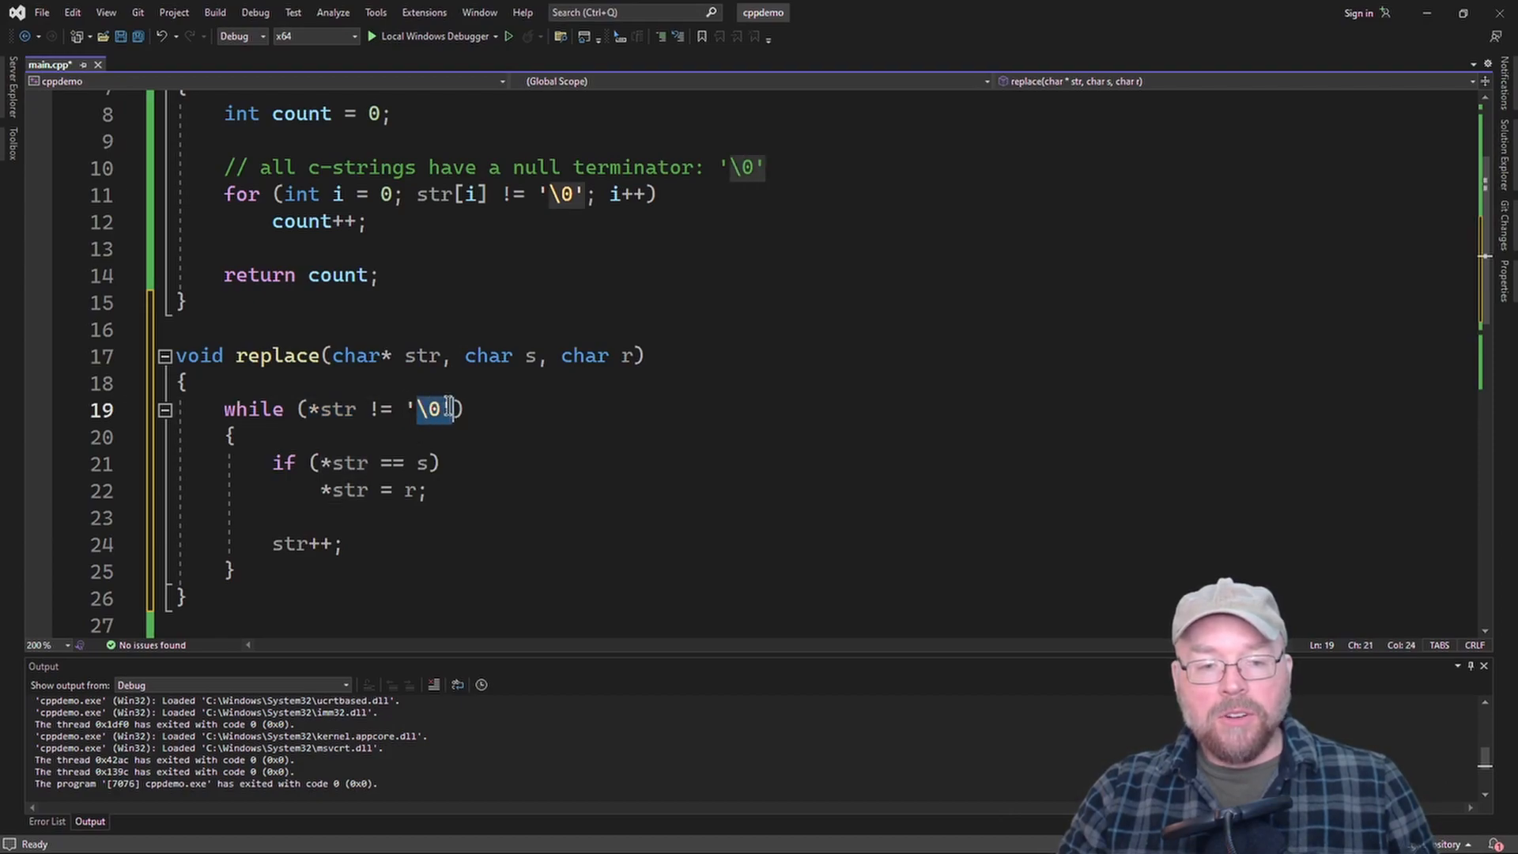
{"action": "left_click", "coordinate": [315, 463]}
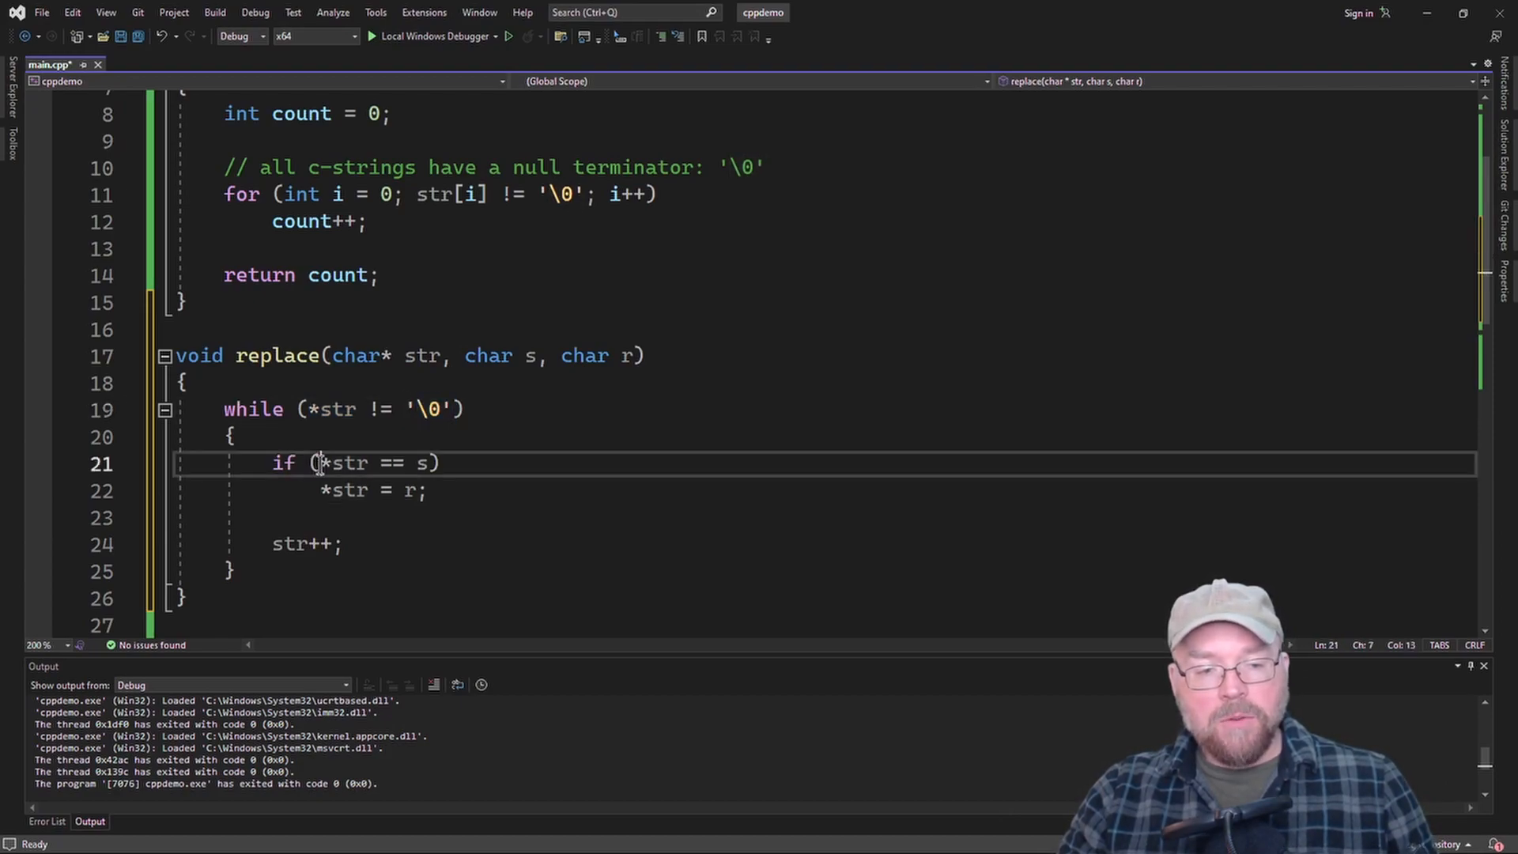
{"action": "double_click", "coordinate": [342, 463]}
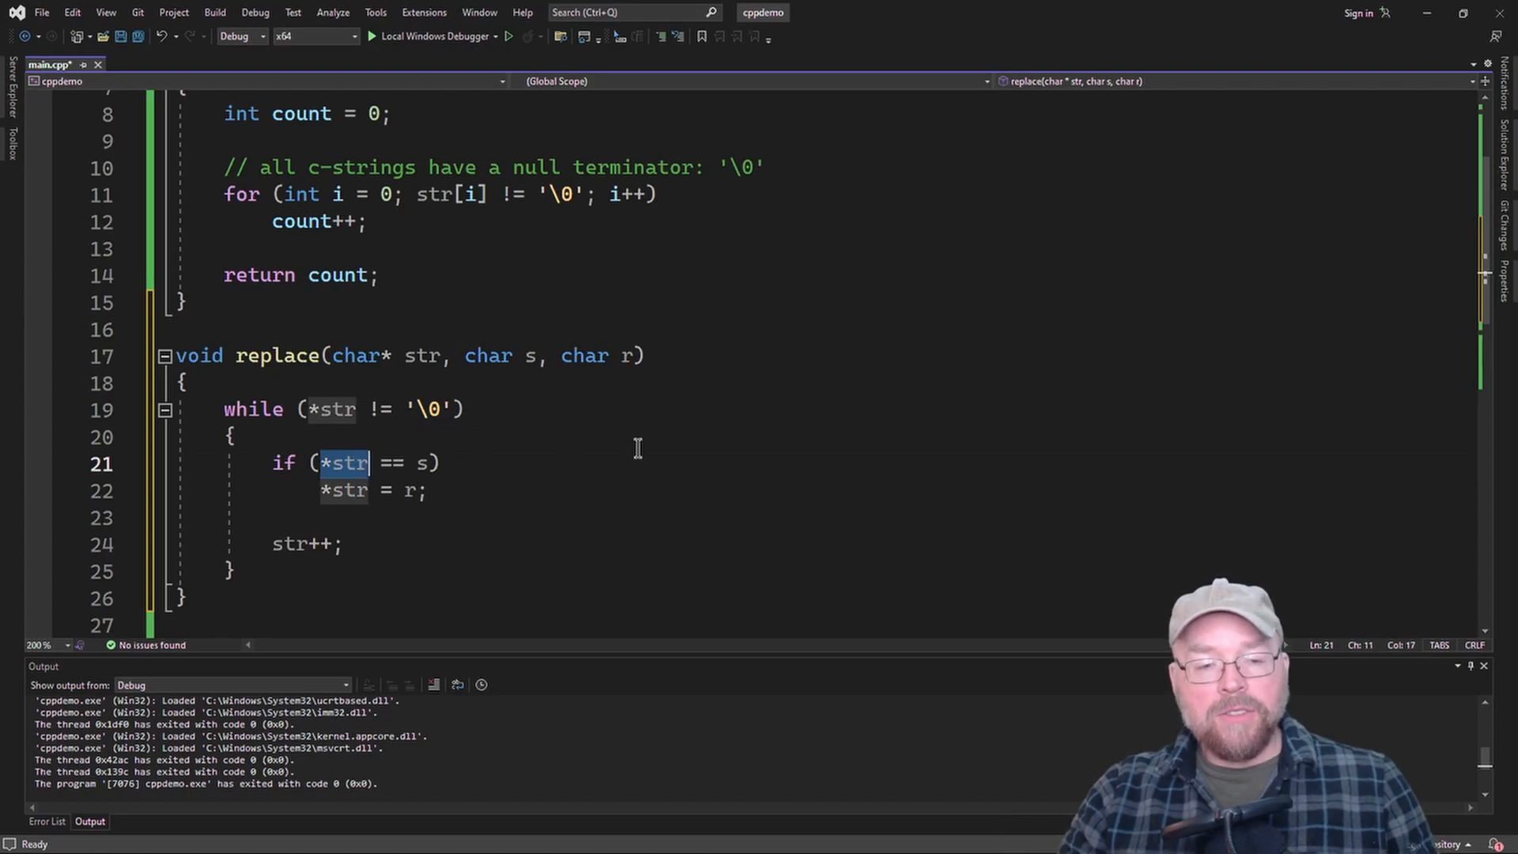
{"action": "mouse_move", "coordinate": [462, 455]}
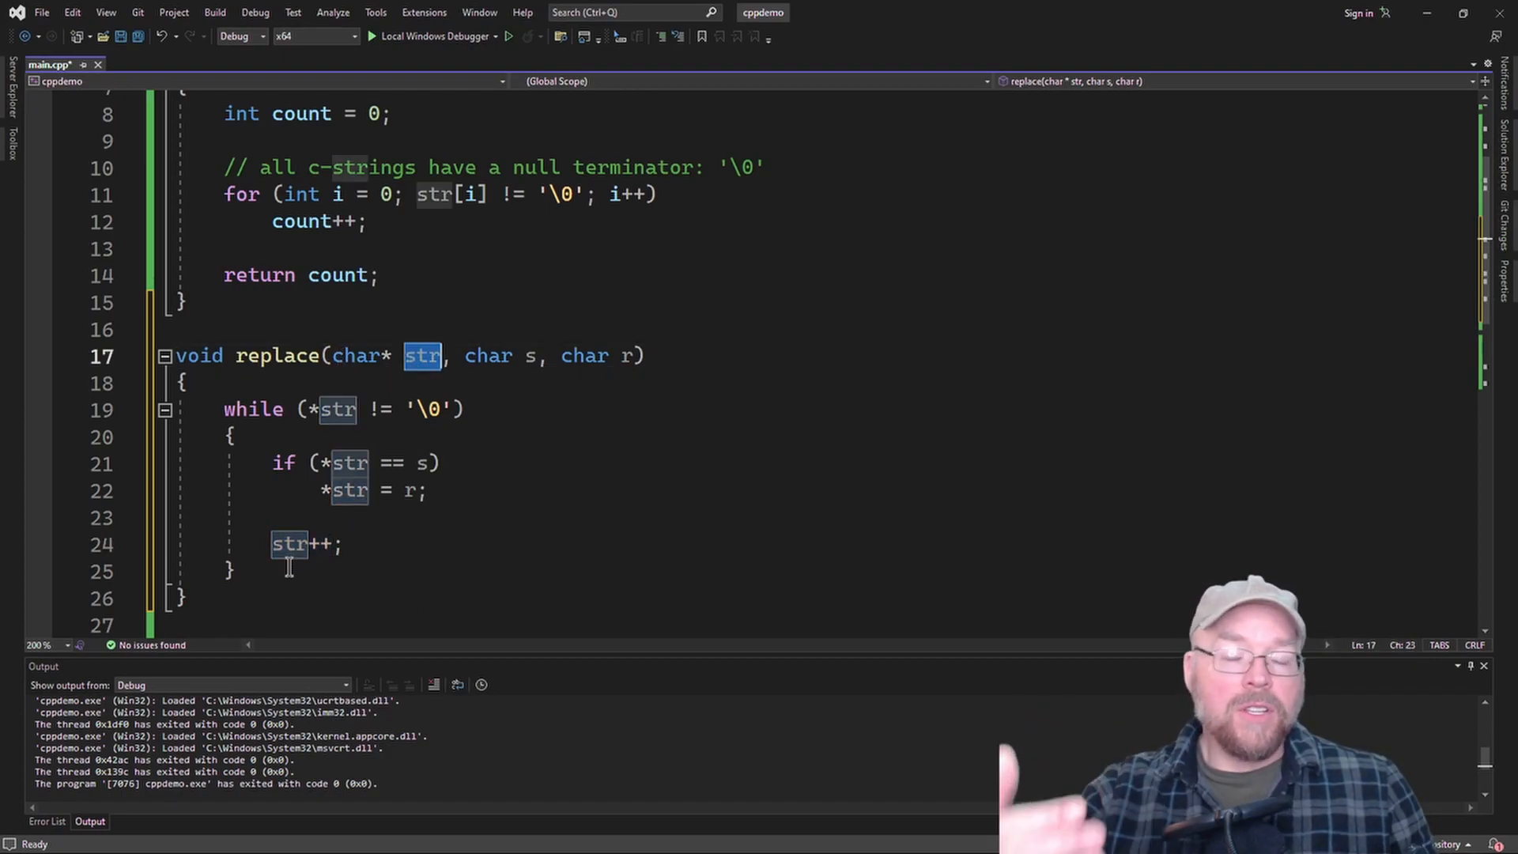
{"action": "scroll", "scroll_direction": "down", "scroll_amount": 3}
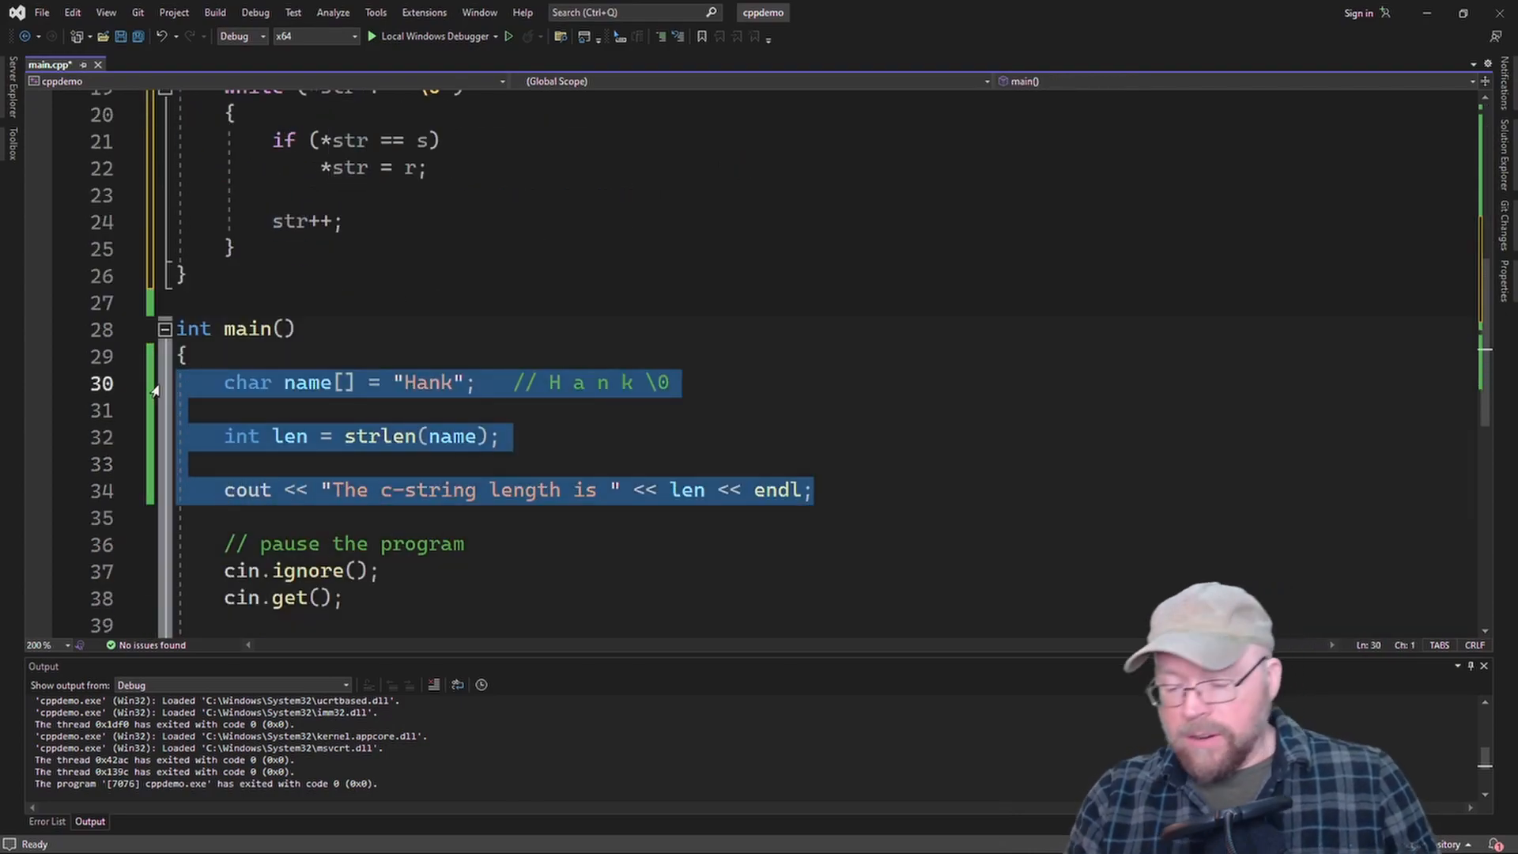
- Replace main's body with char state[] = "Mississippi" and cout it
{"action": "key", "text": "Delete"}
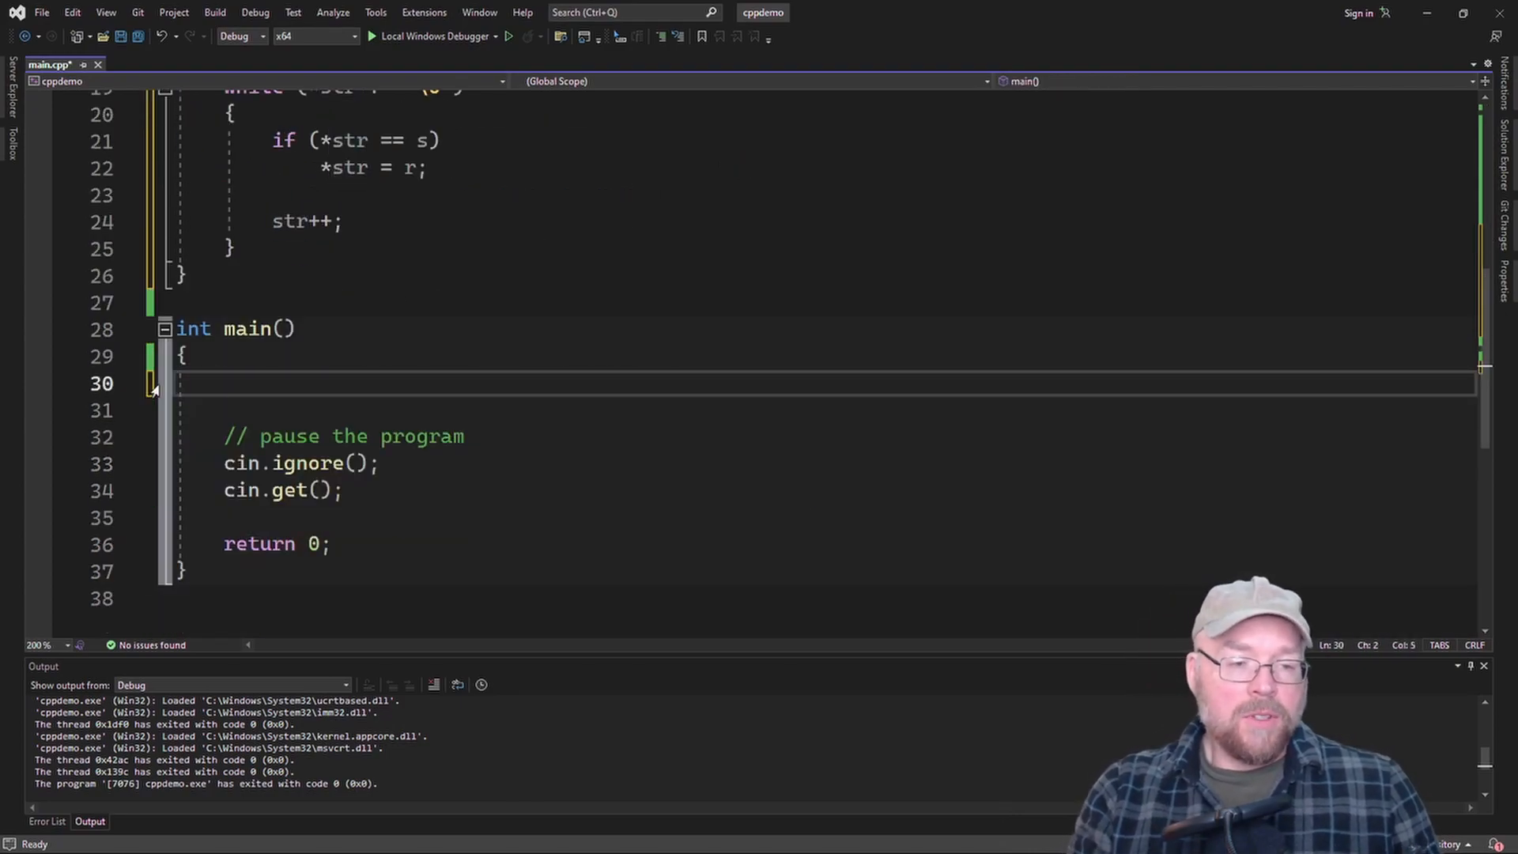
{"action": "type", "text": "char stat"}
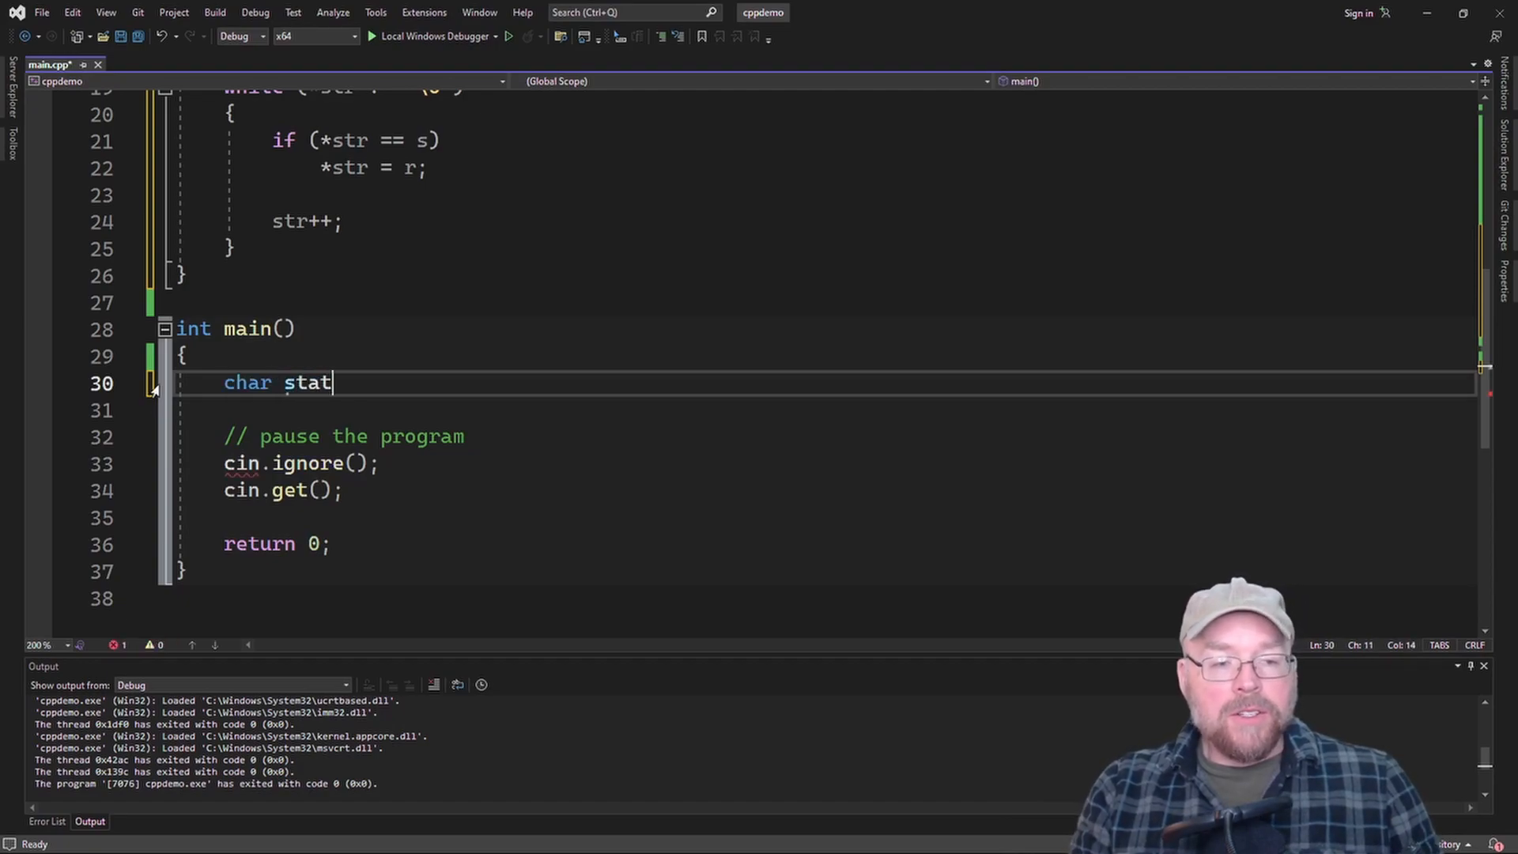
{"action": "type", "text": "e[] = \"Mississipp"}
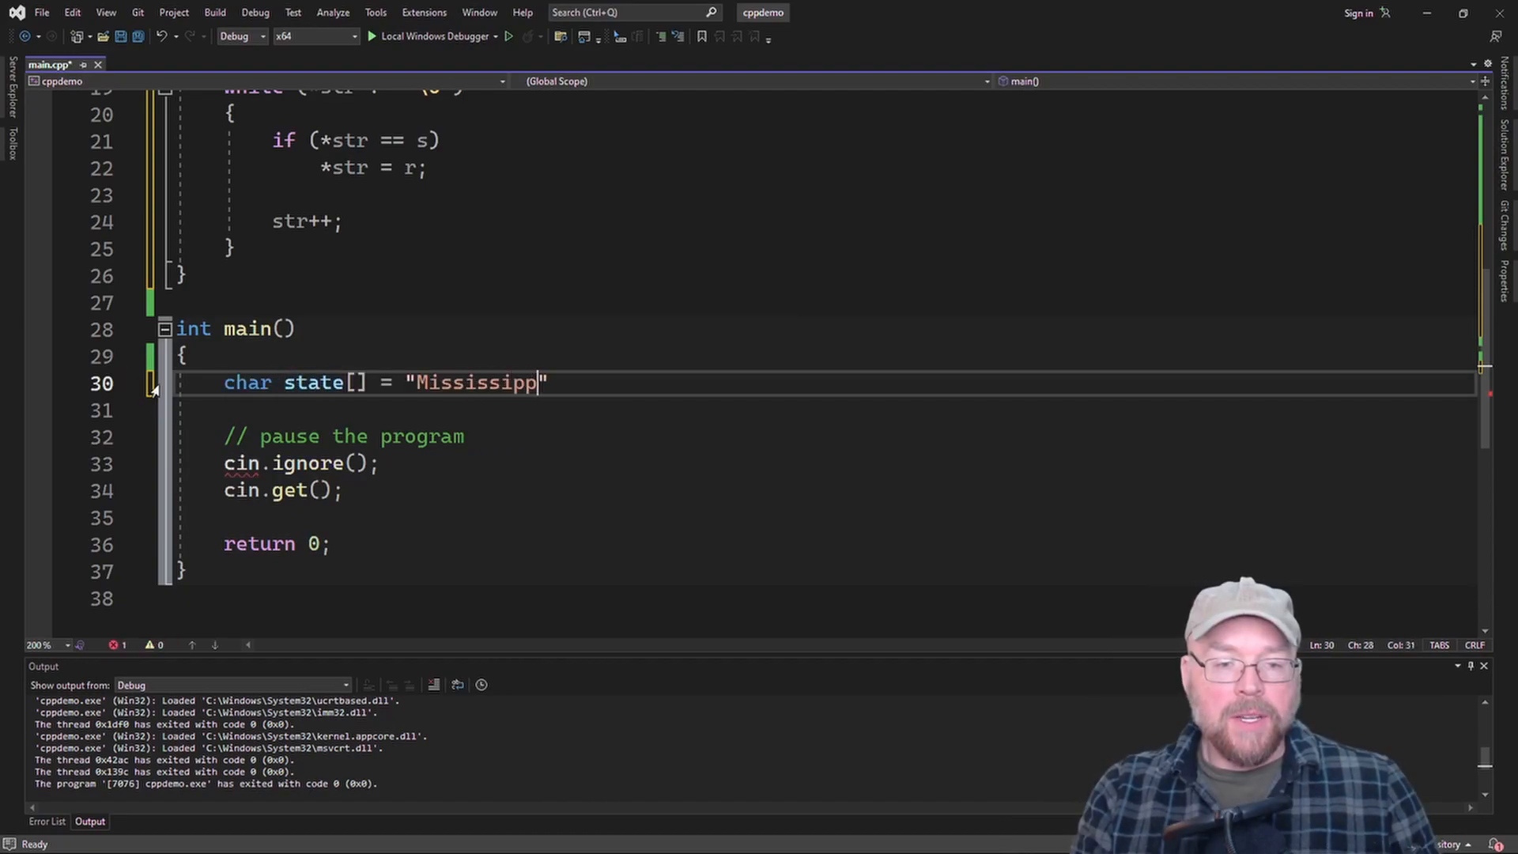
{"action": "type", "text": "i"}
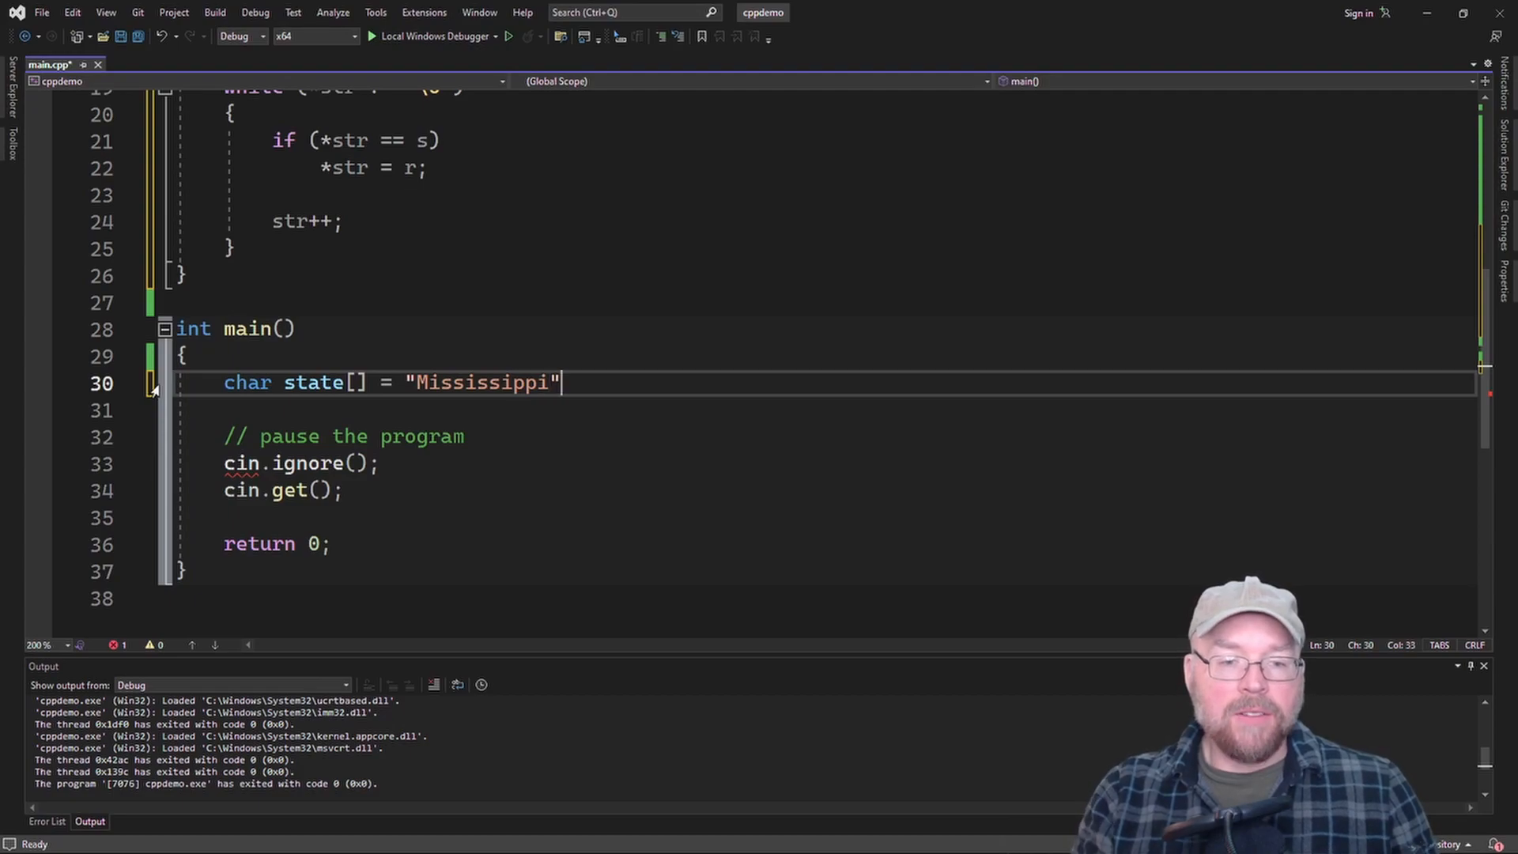
{"action": "type", "text": ";"}
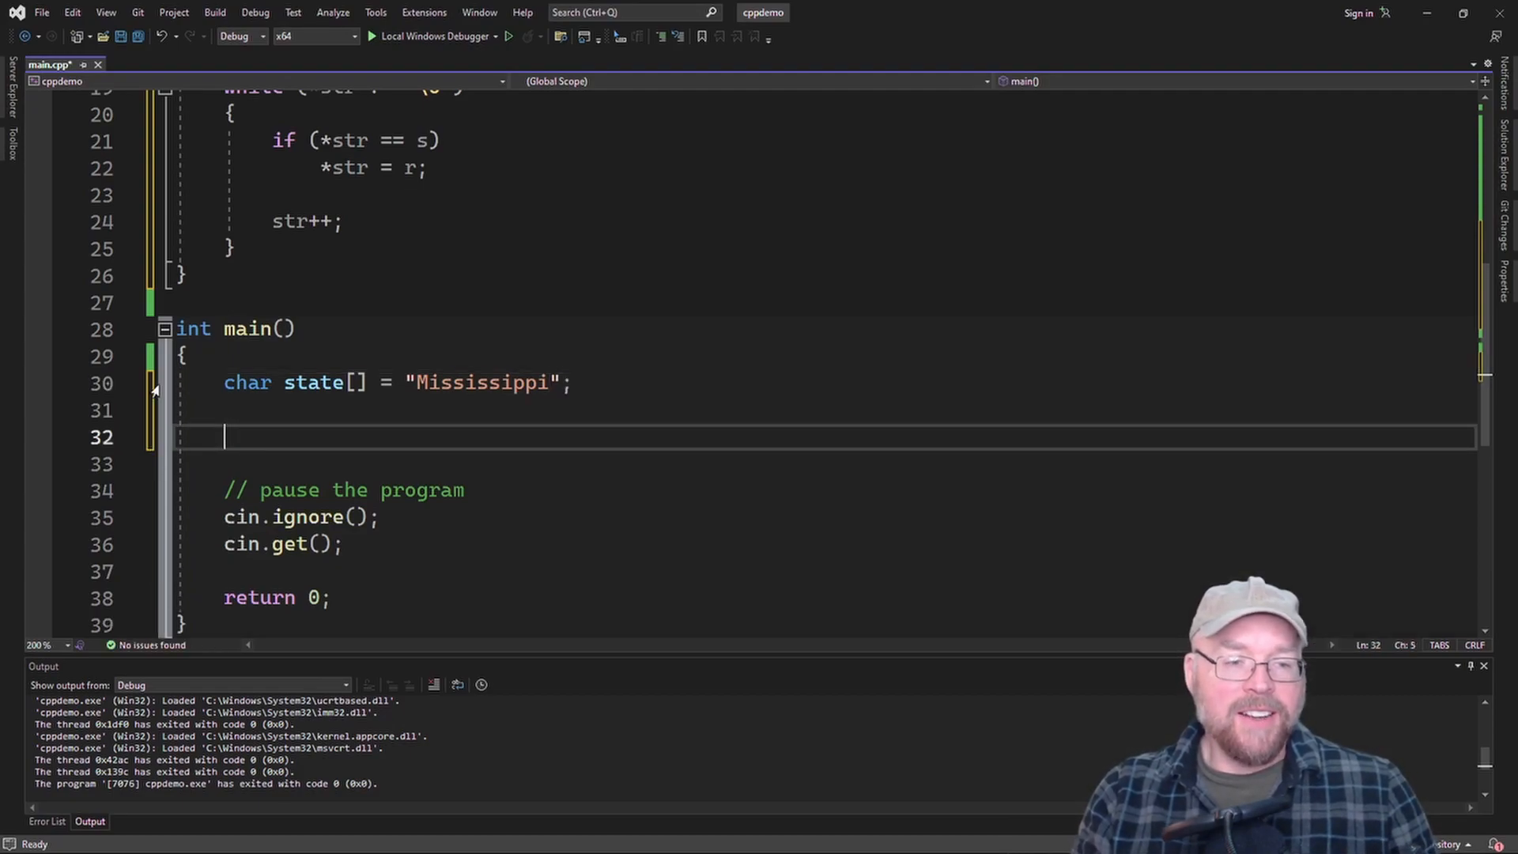
{"action": "type", "text": "cout << state <"}
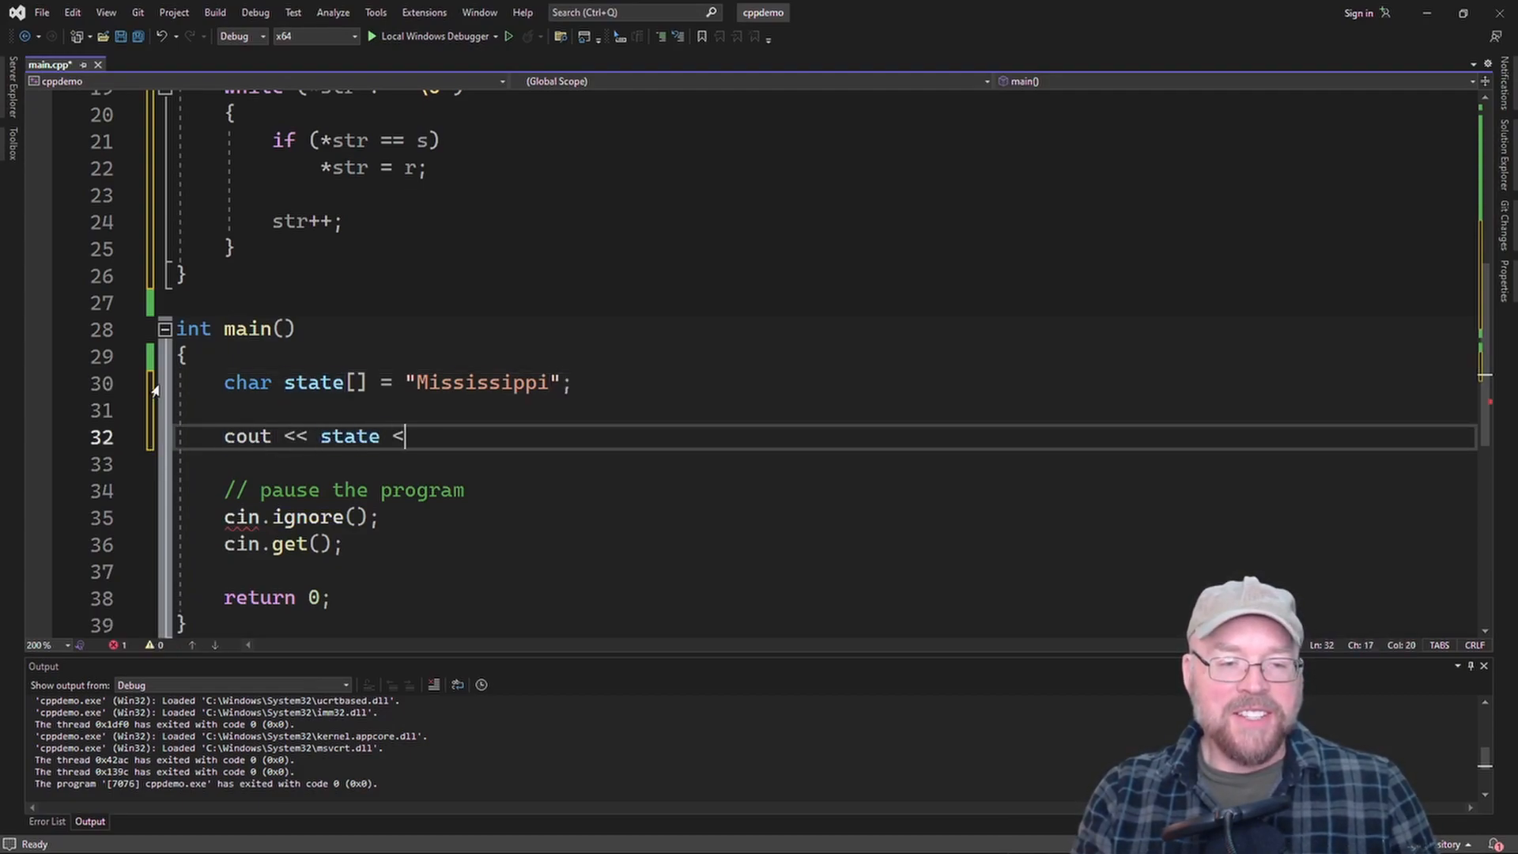
{"action": "type", "text": "< endl;"}
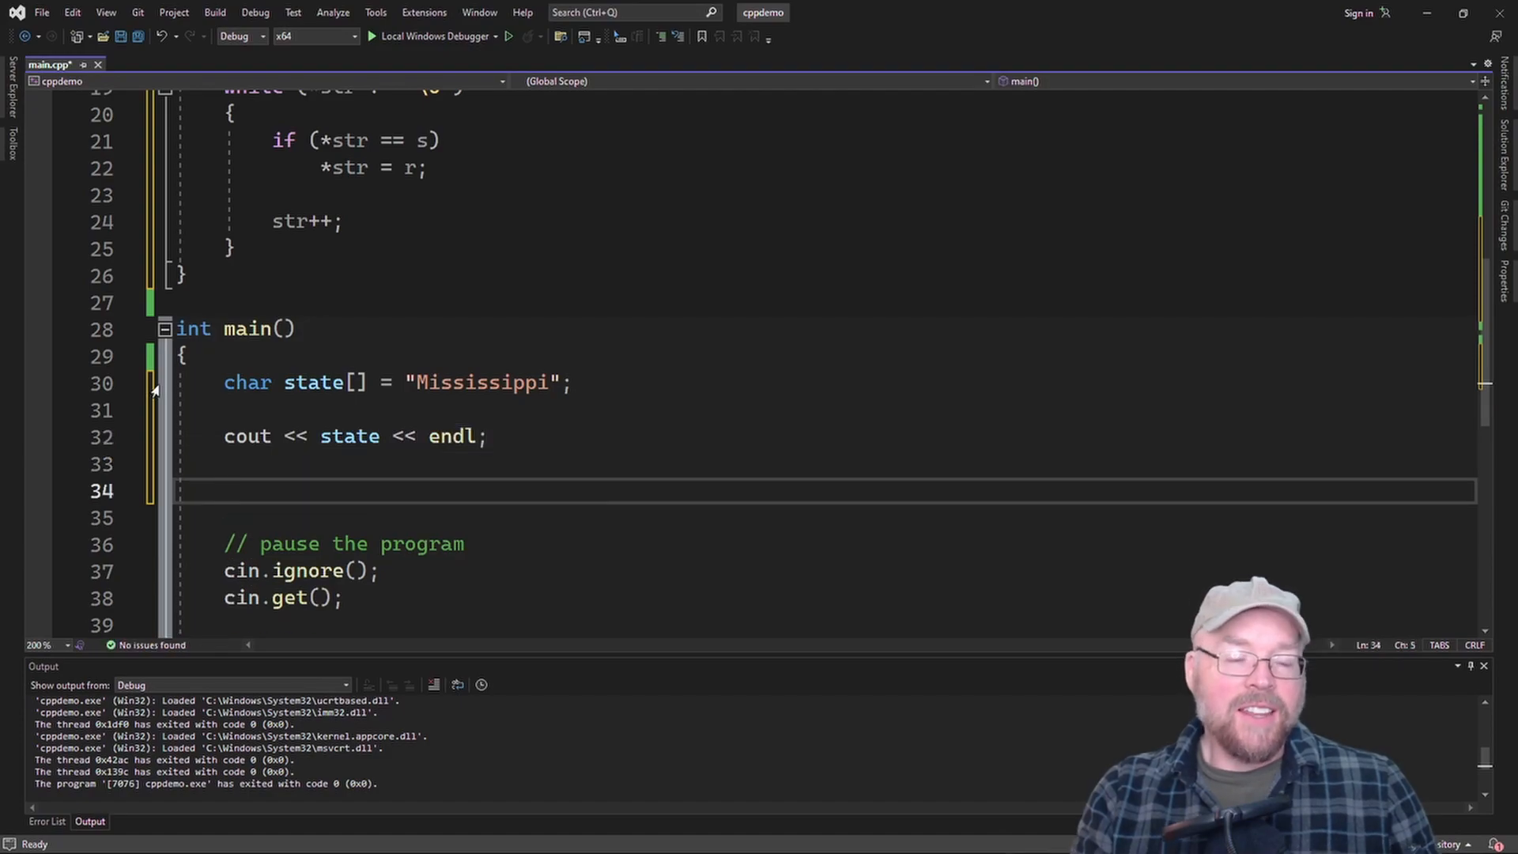
- Call replace(state, 's', 't') and cout state again
{"action": "type", "text": "replace"}
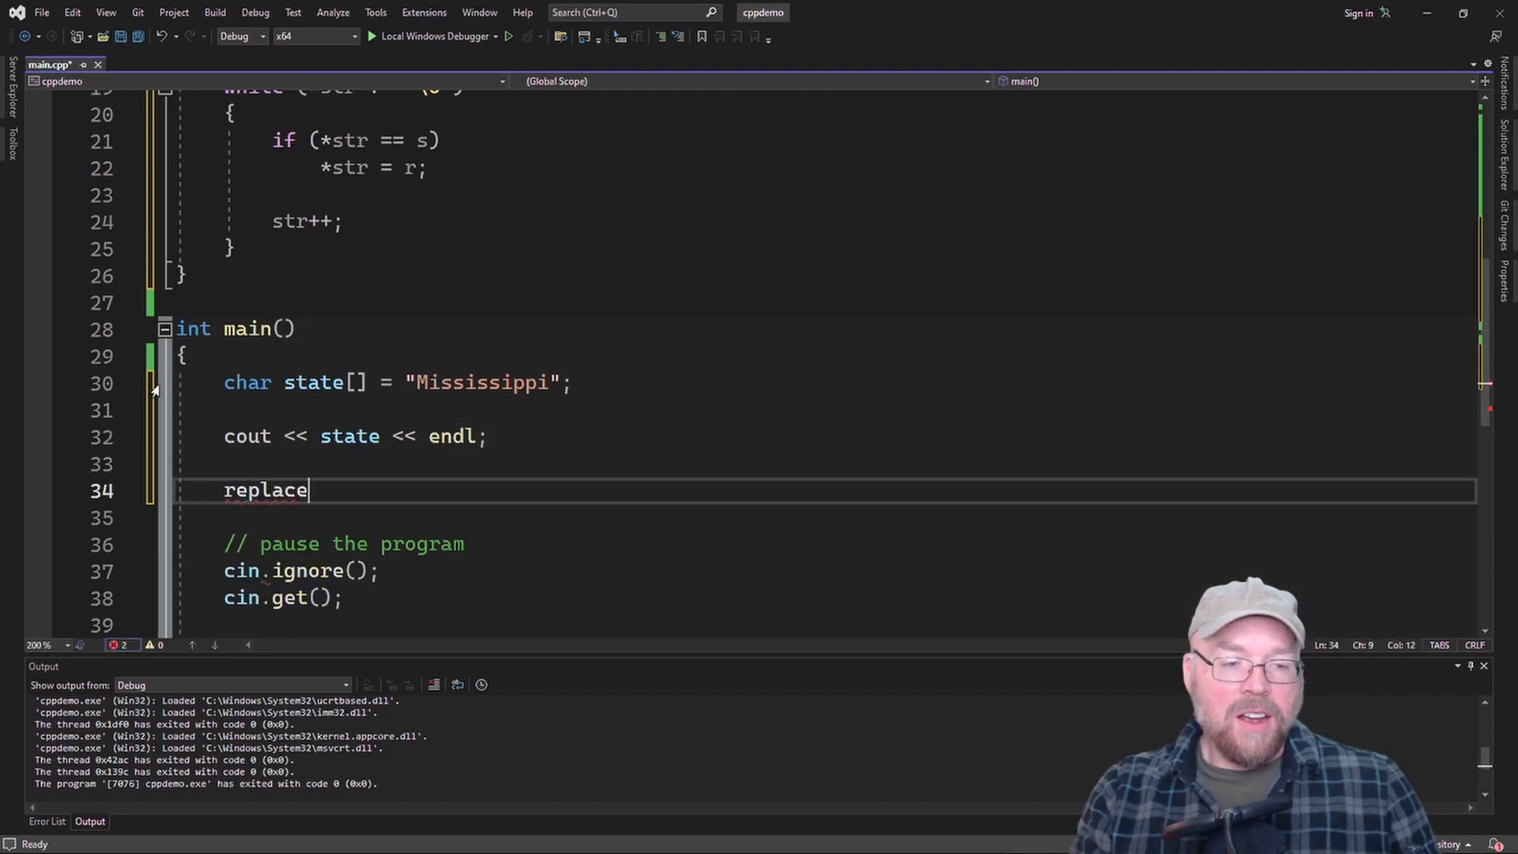
{"action": "type", "text": "(state)"}
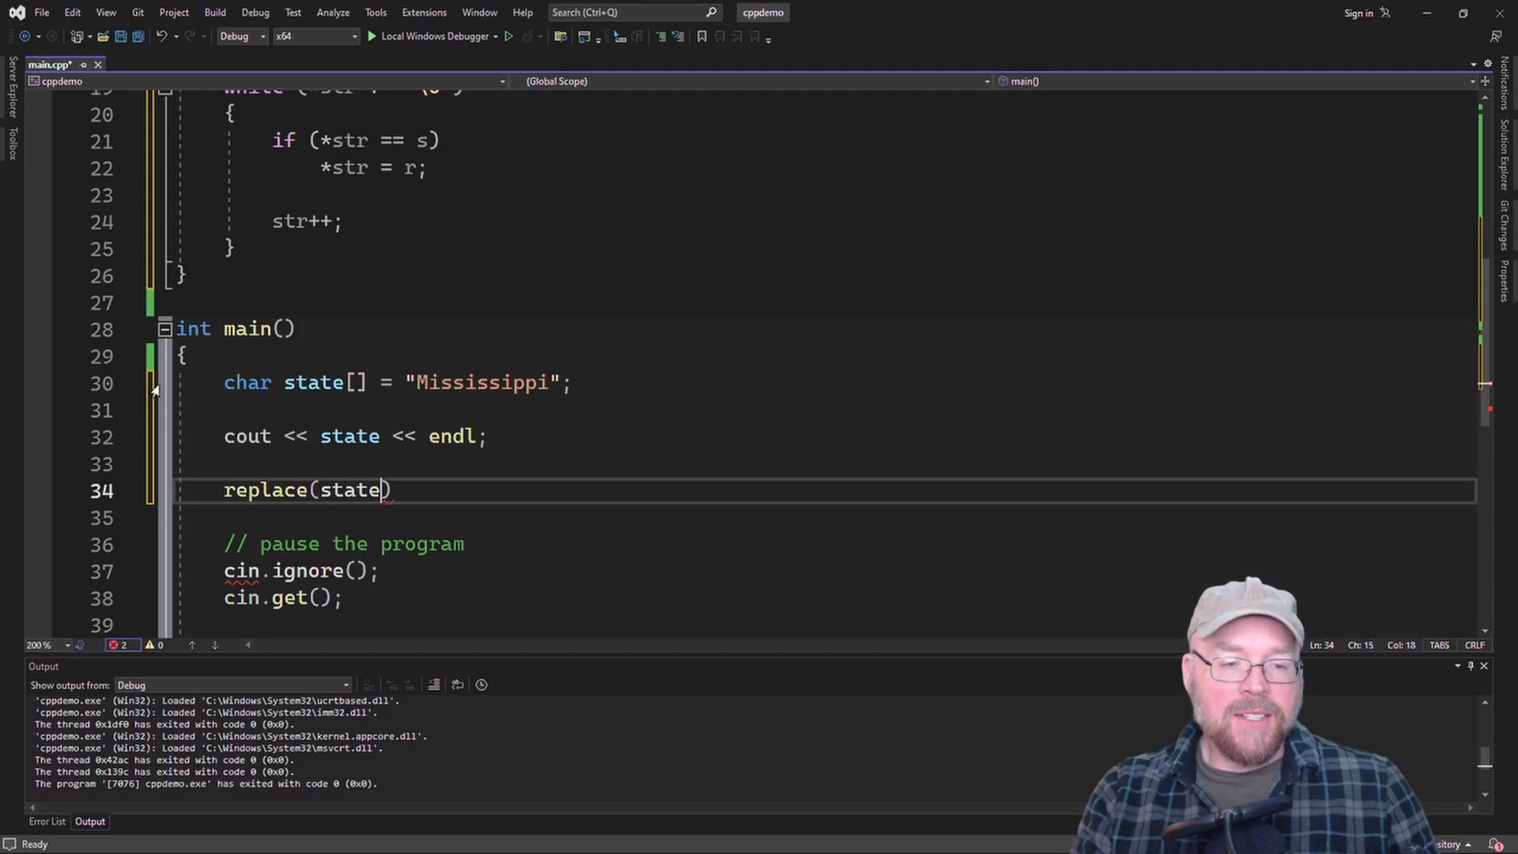
{"action": "type", "text": ", s"}
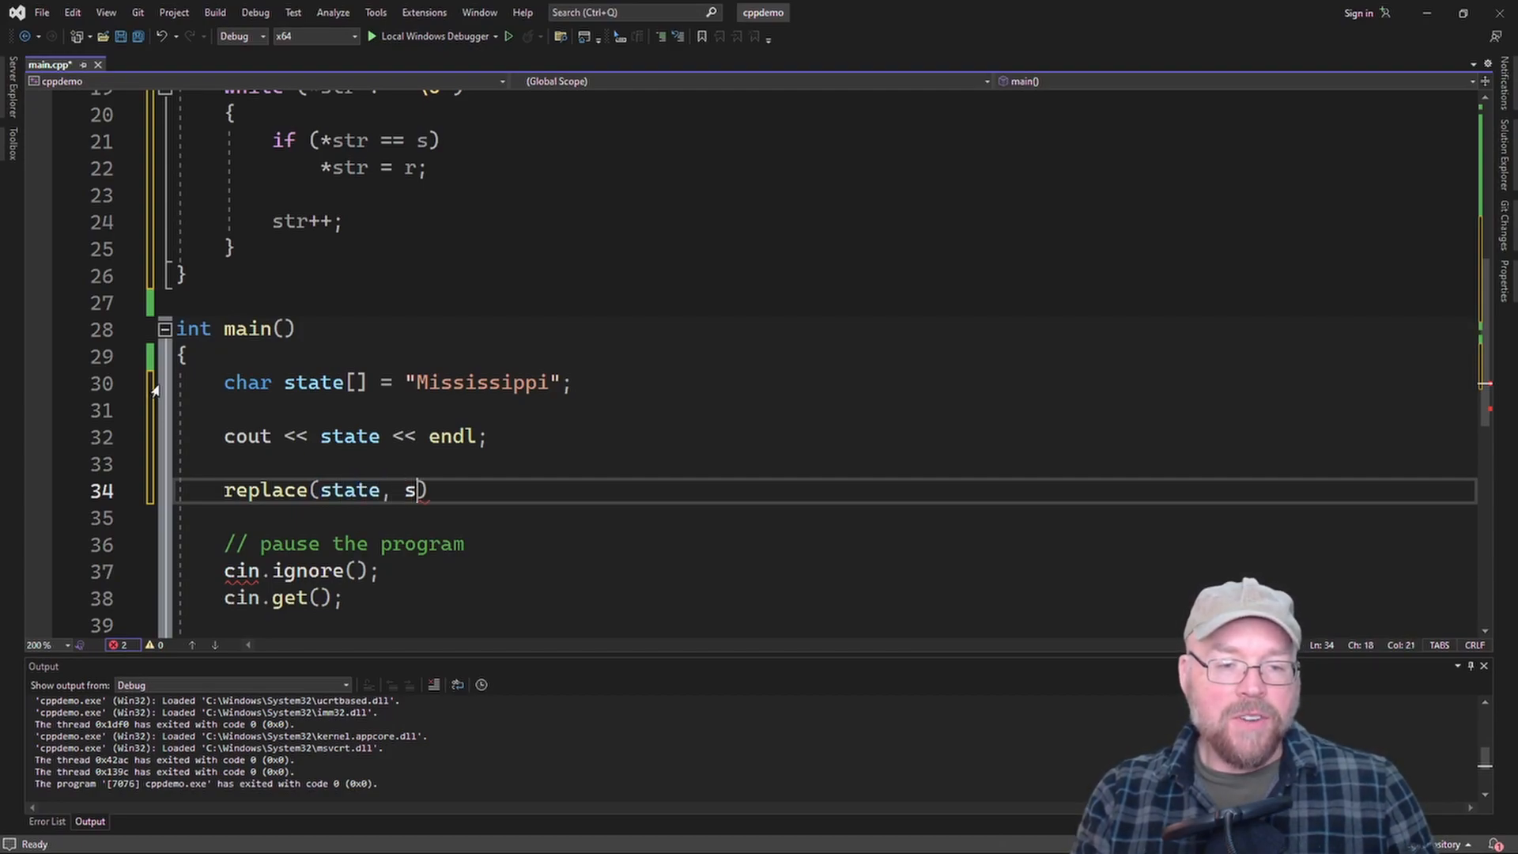
{"action": "type", "text": ", t"}
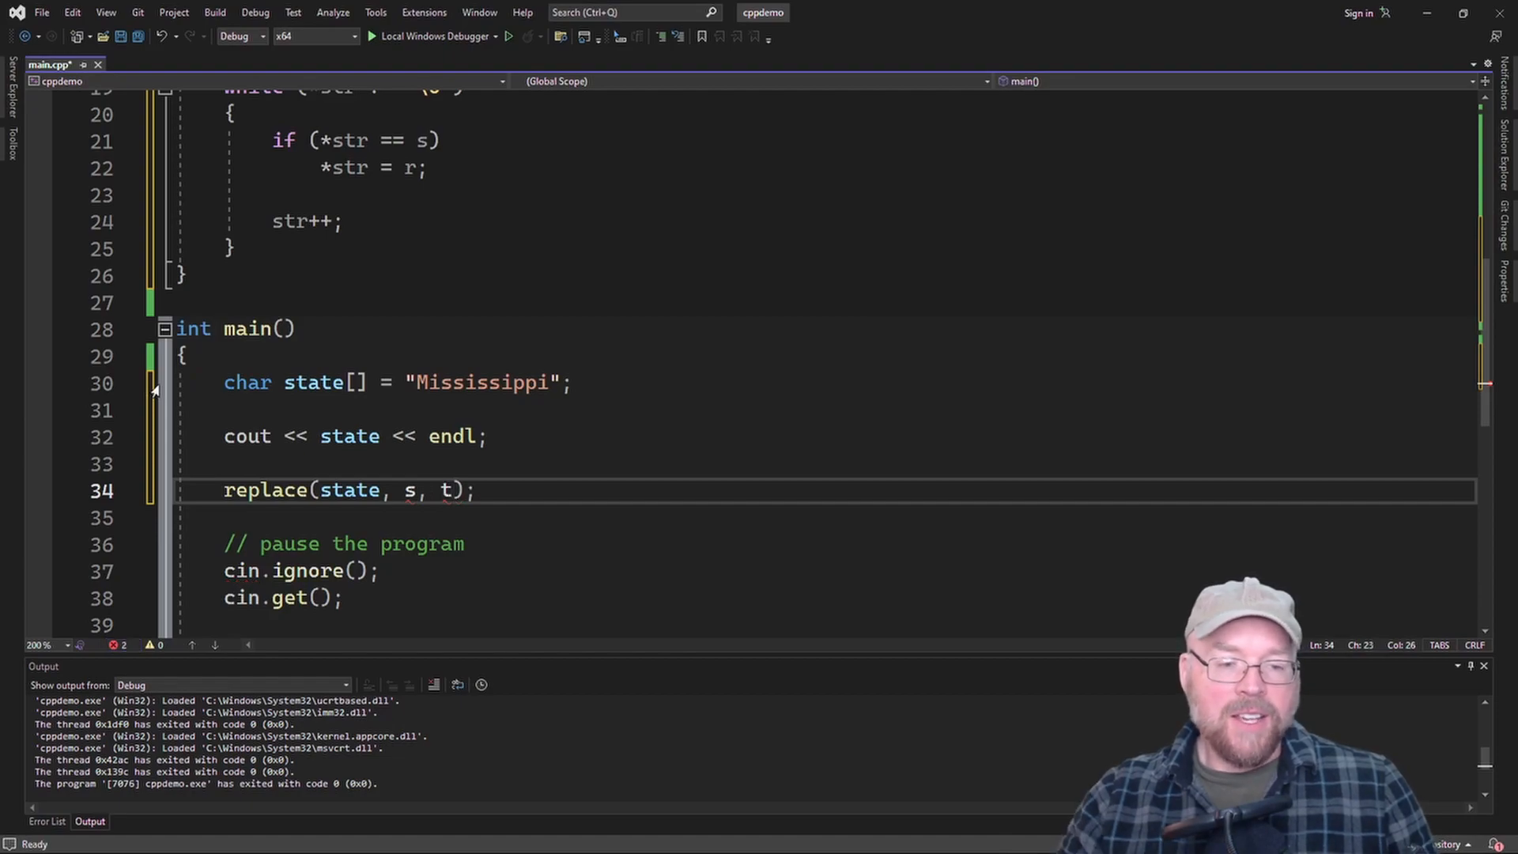
{"action": "type", "text": "''"}
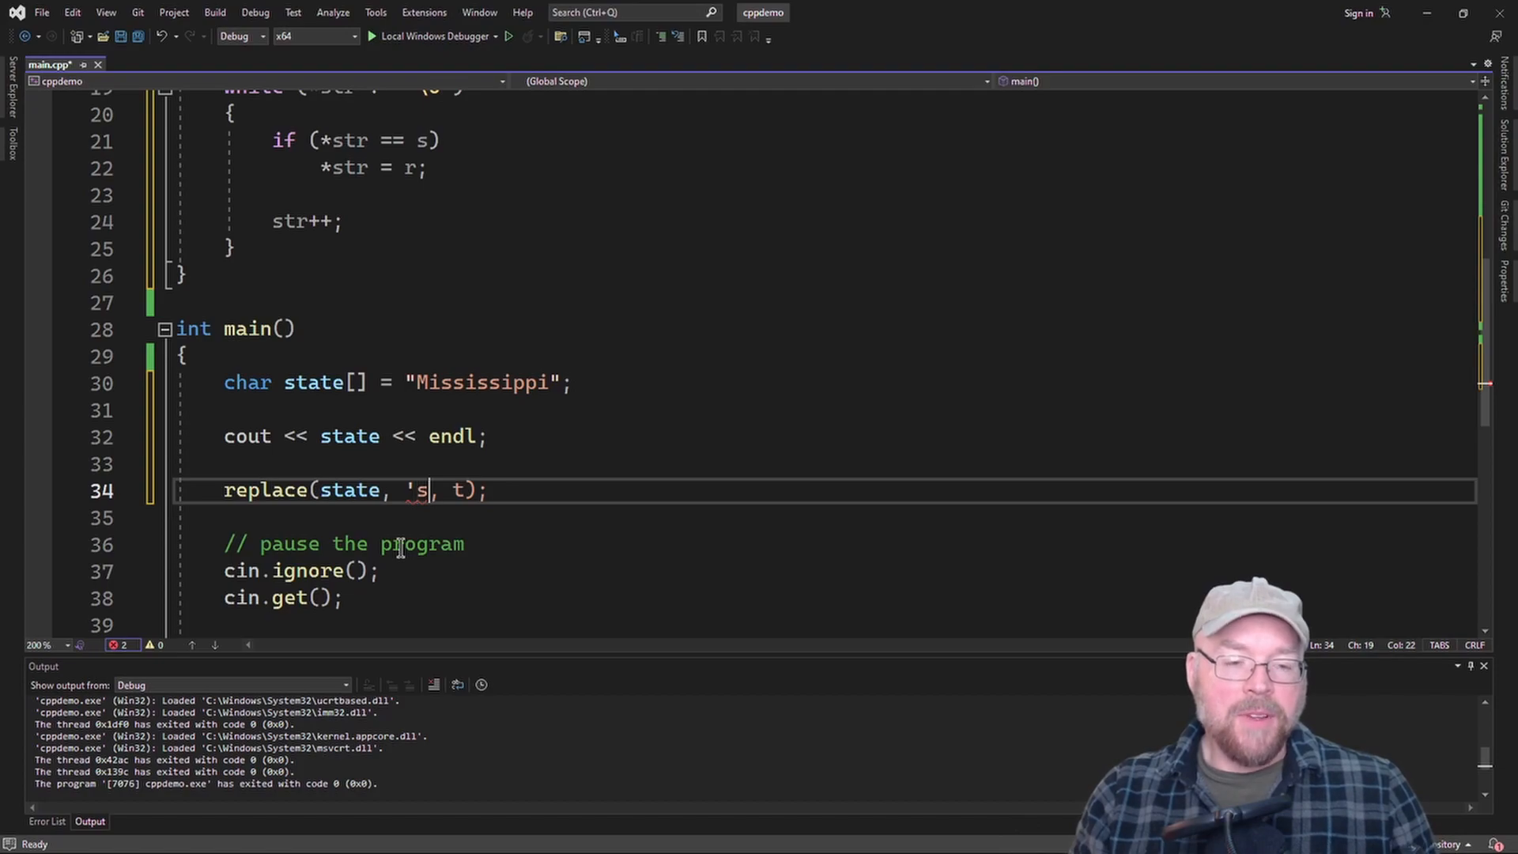
{"action": "type", "text": ","}
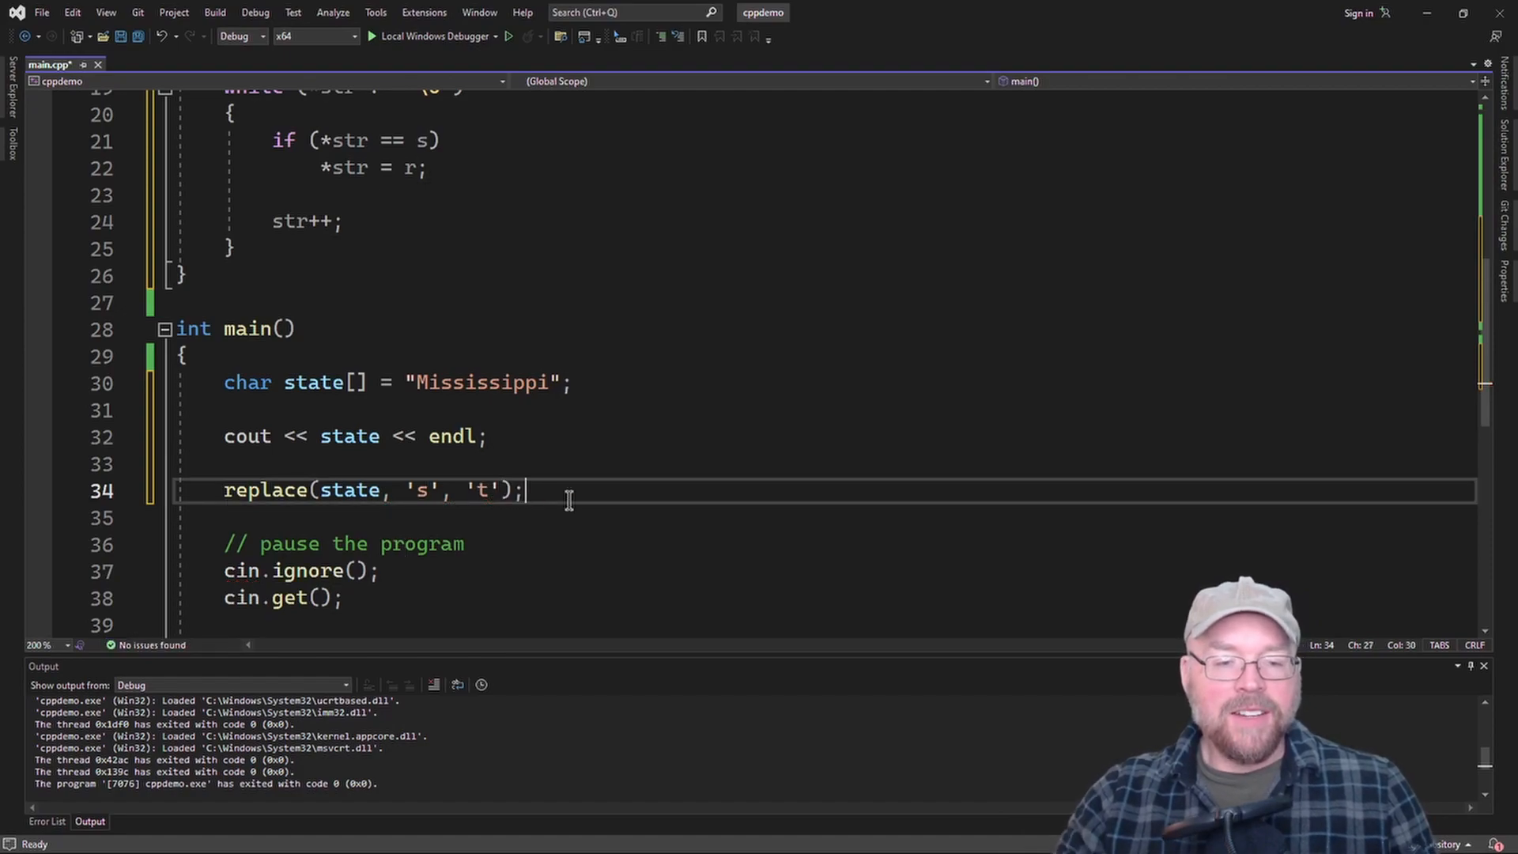
{"action": "type", "text": "cout <<"}
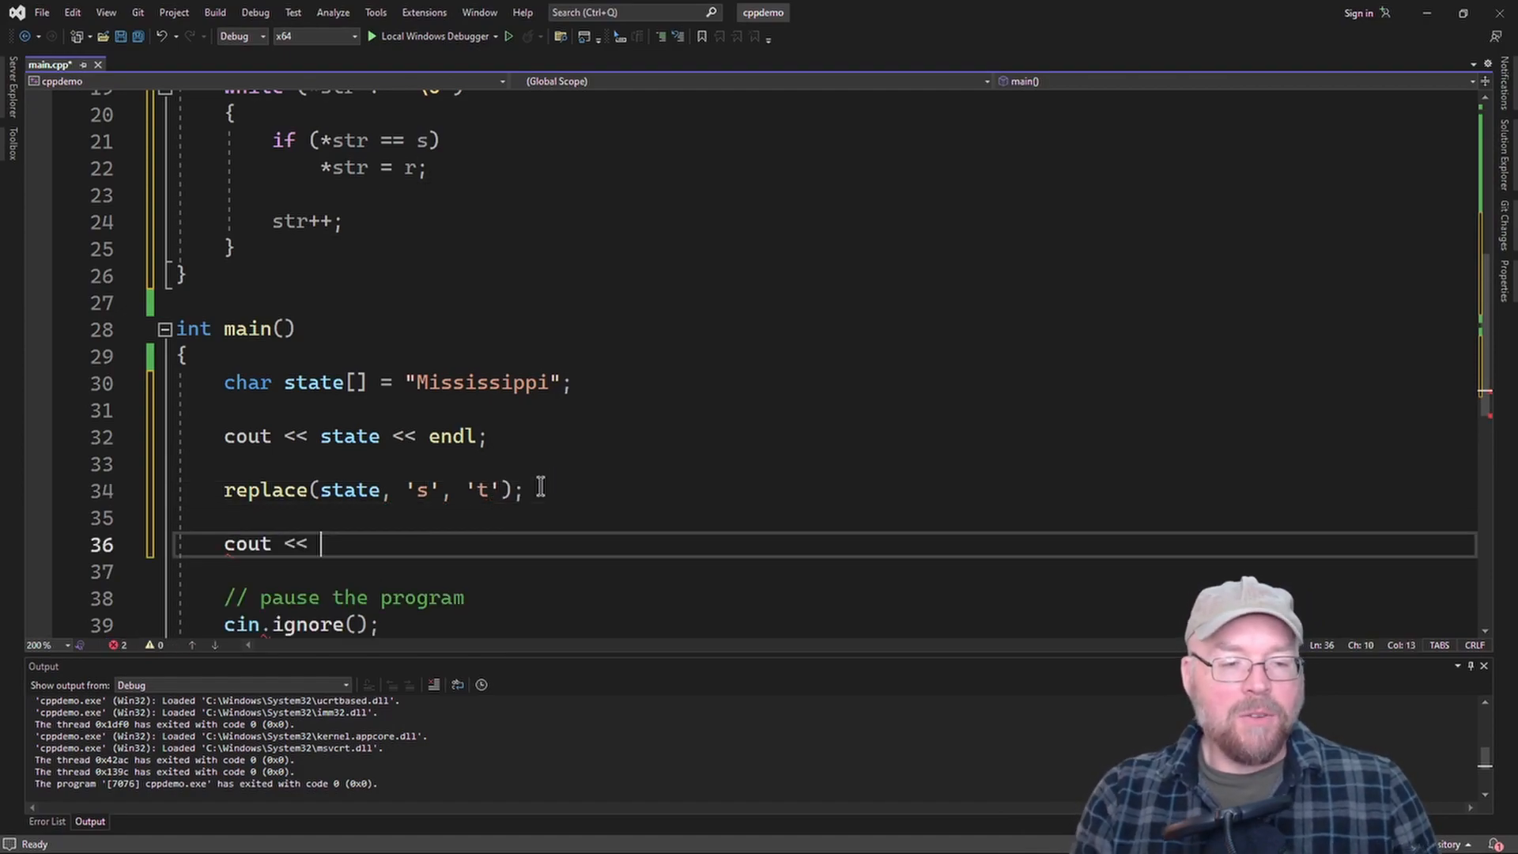
{"action": "type", "text": "state <<"}
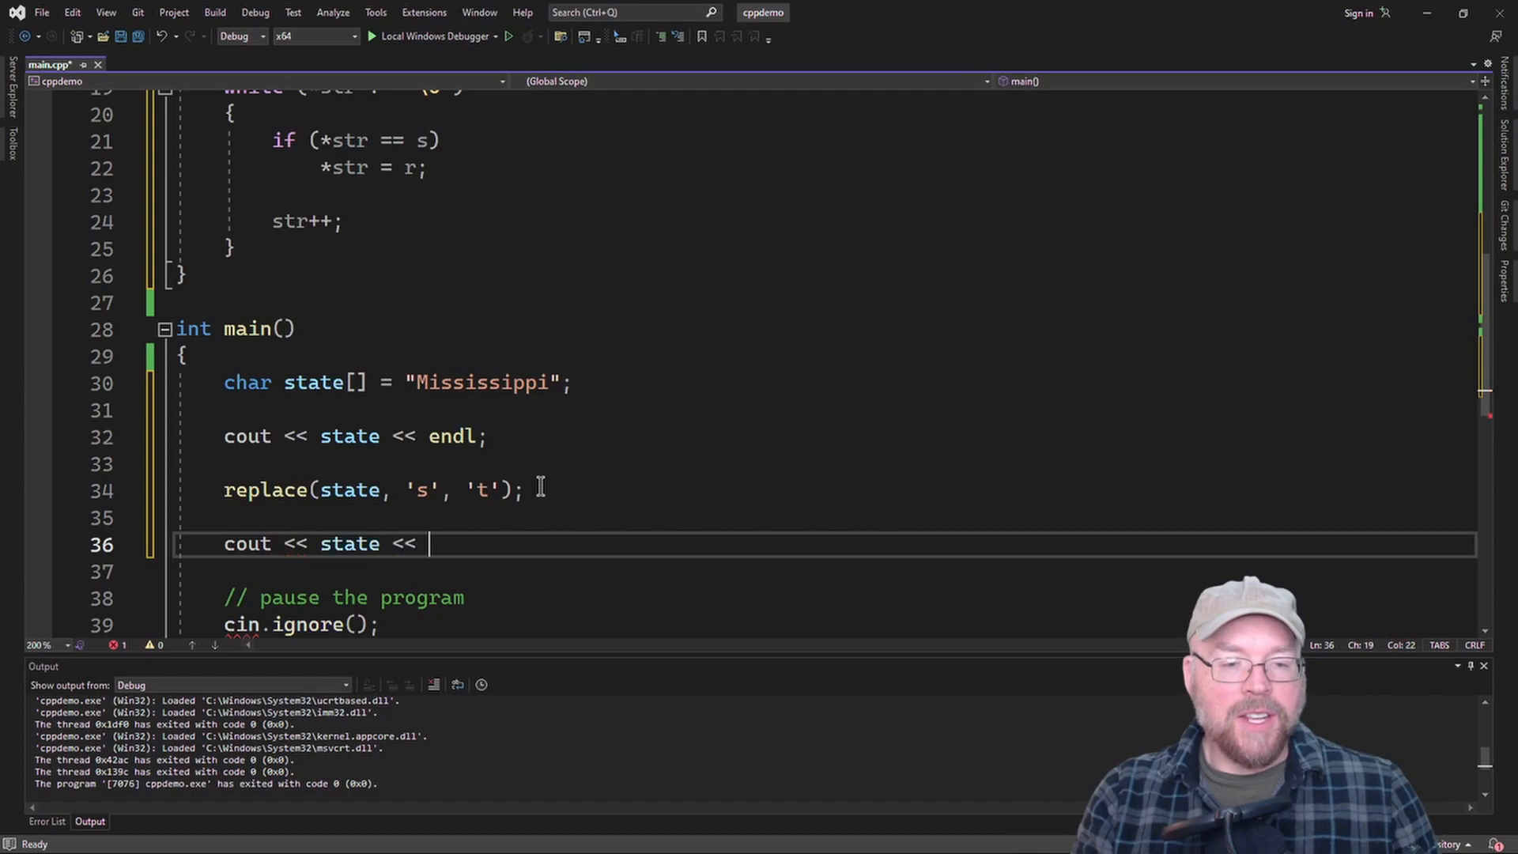
{"action": "type", "text": "endl;"}
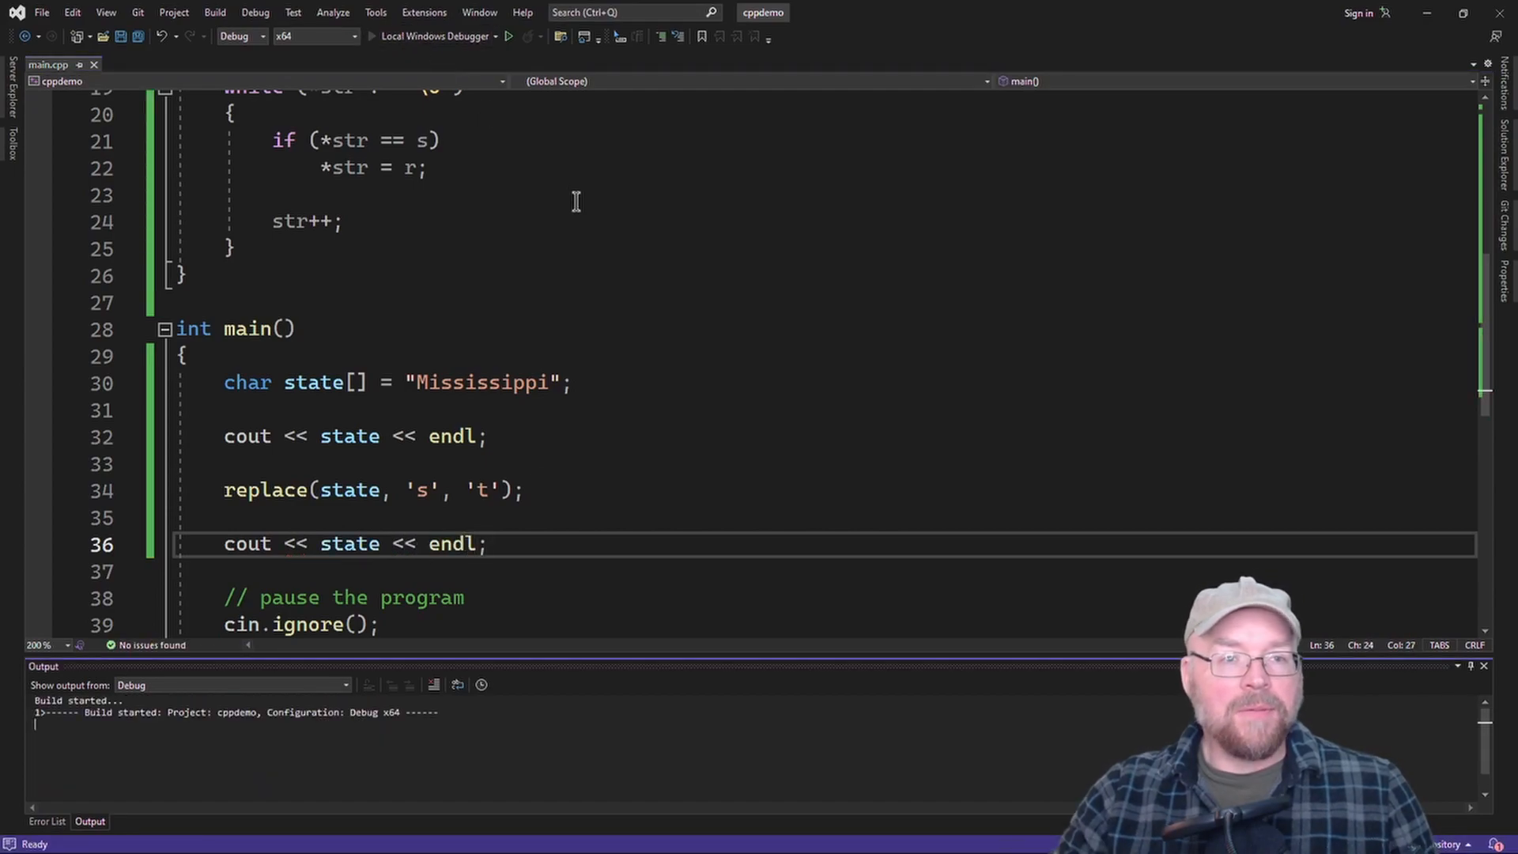
- Build and run the program with the Local Windows Debugger, exiting with code 0
{"action": "left_click", "coordinate": [508, 36]}
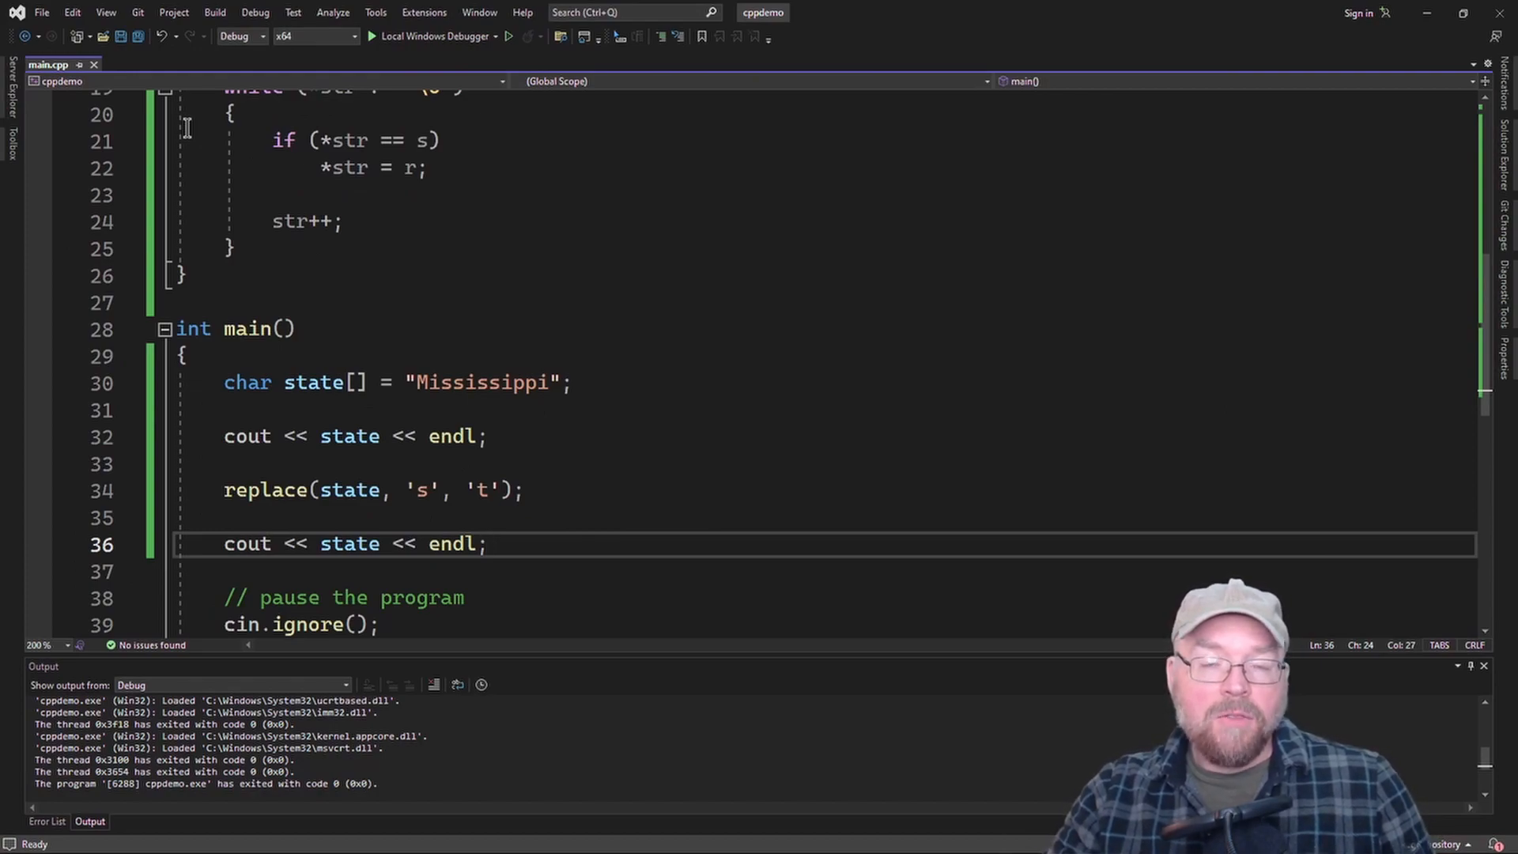
{"action": "mouse_move", "coordinate": [852, 470]}
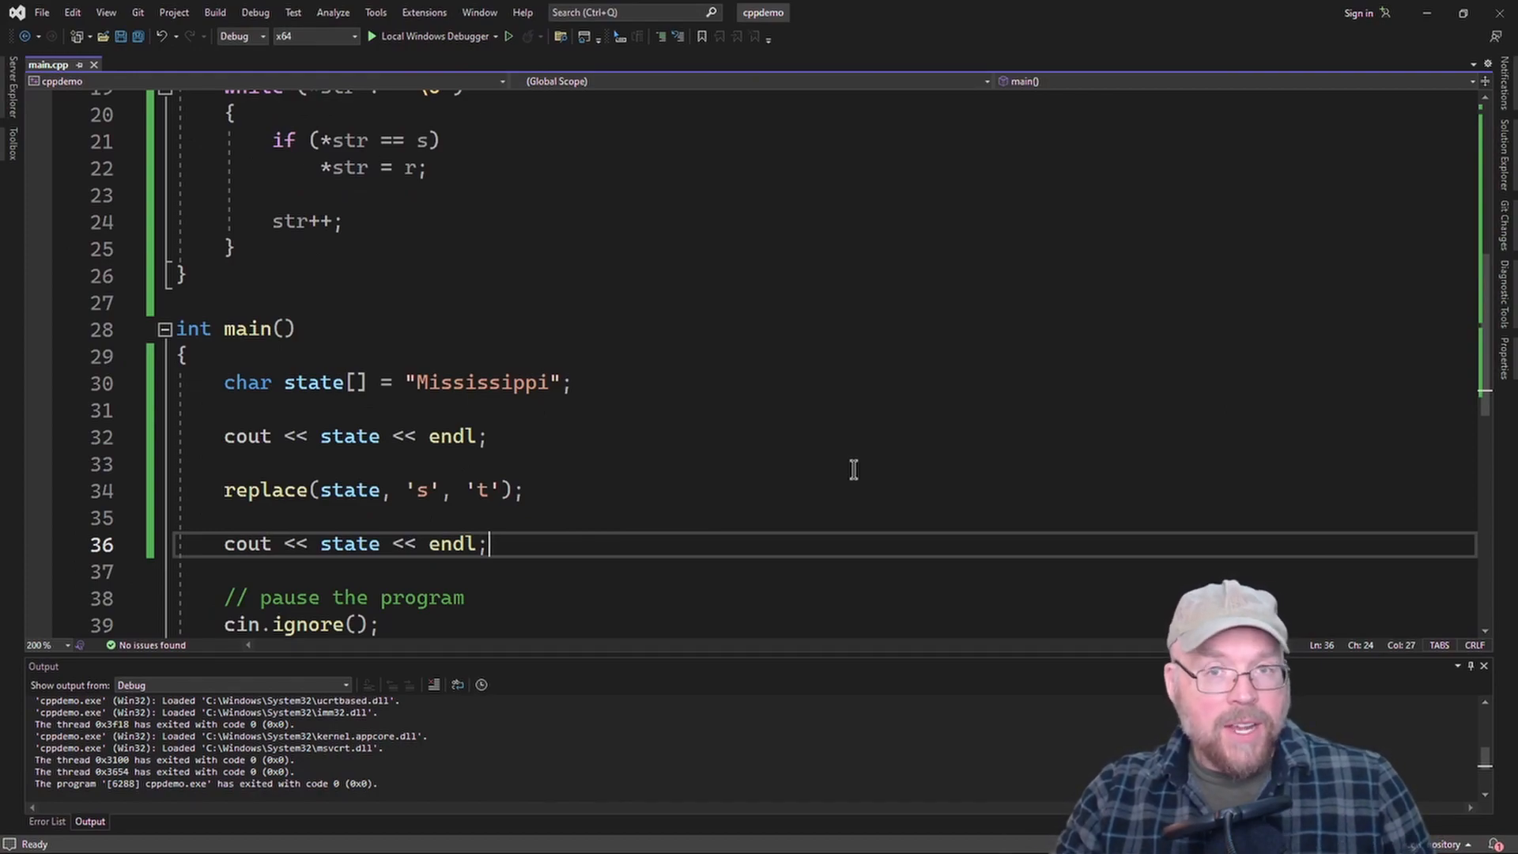